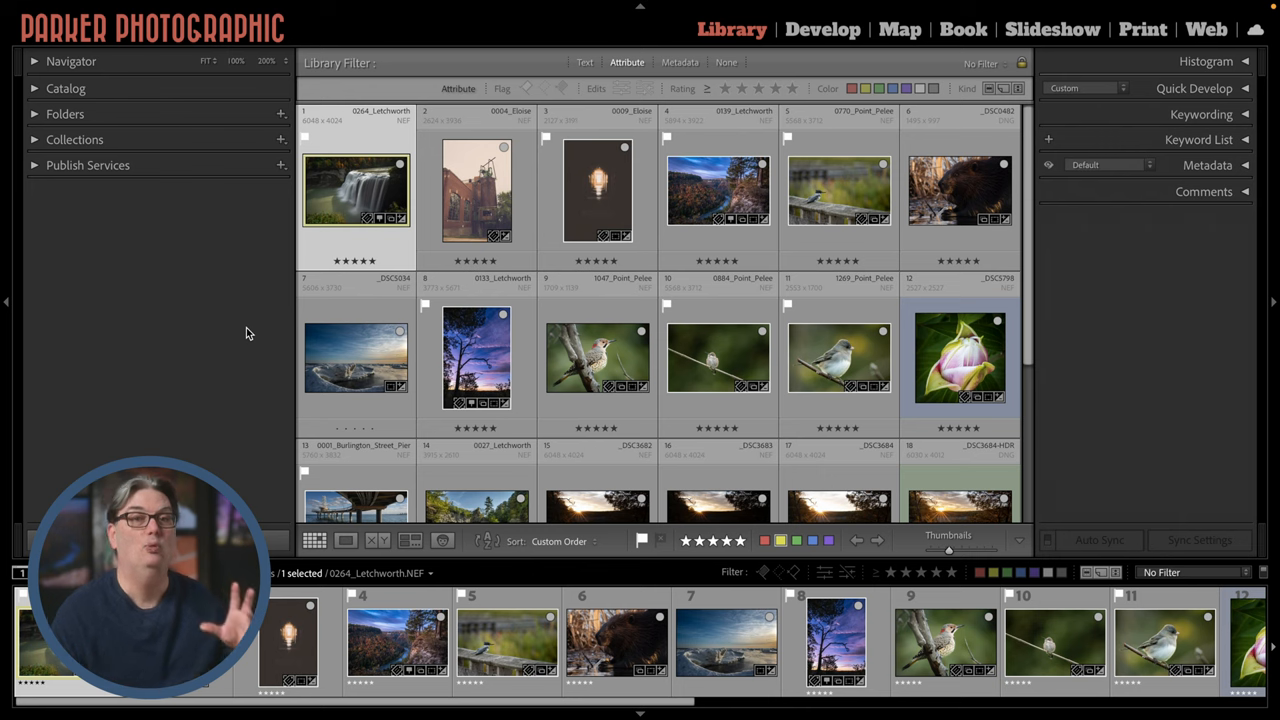
mouse_move(286, 348)
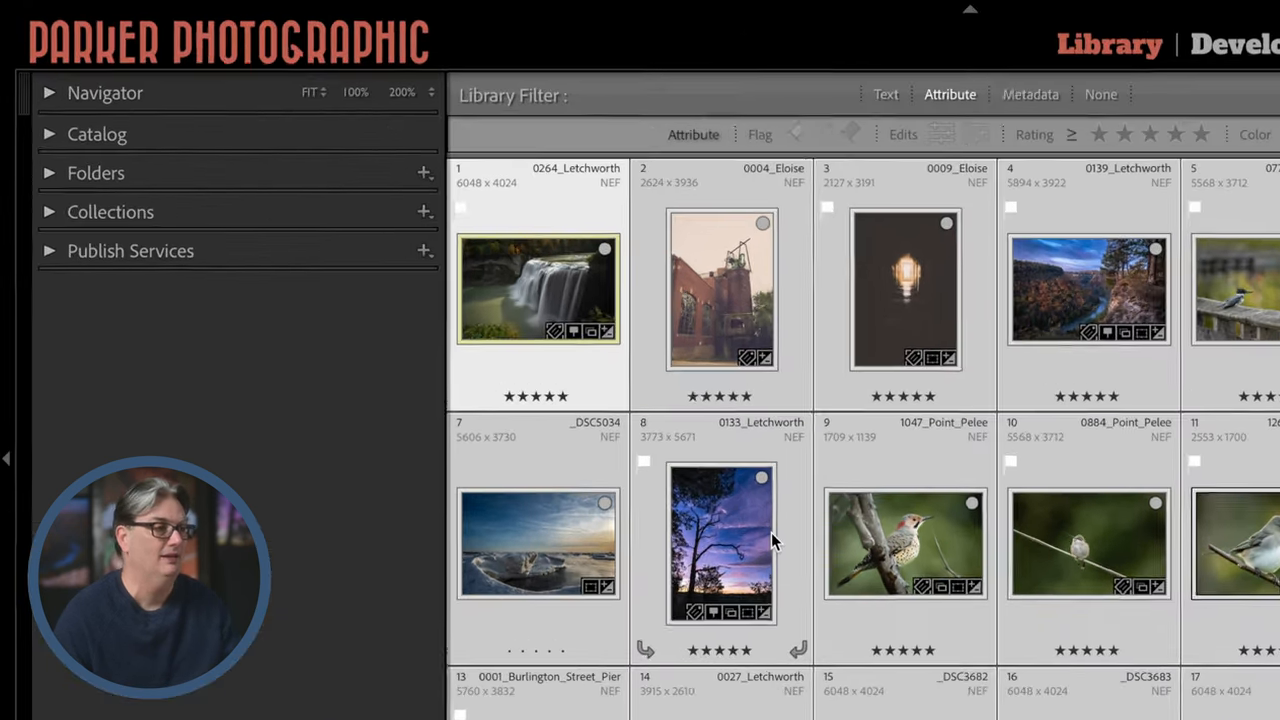
- Bring up Lightroom's File menu with the export commands
left_click(284, 16)
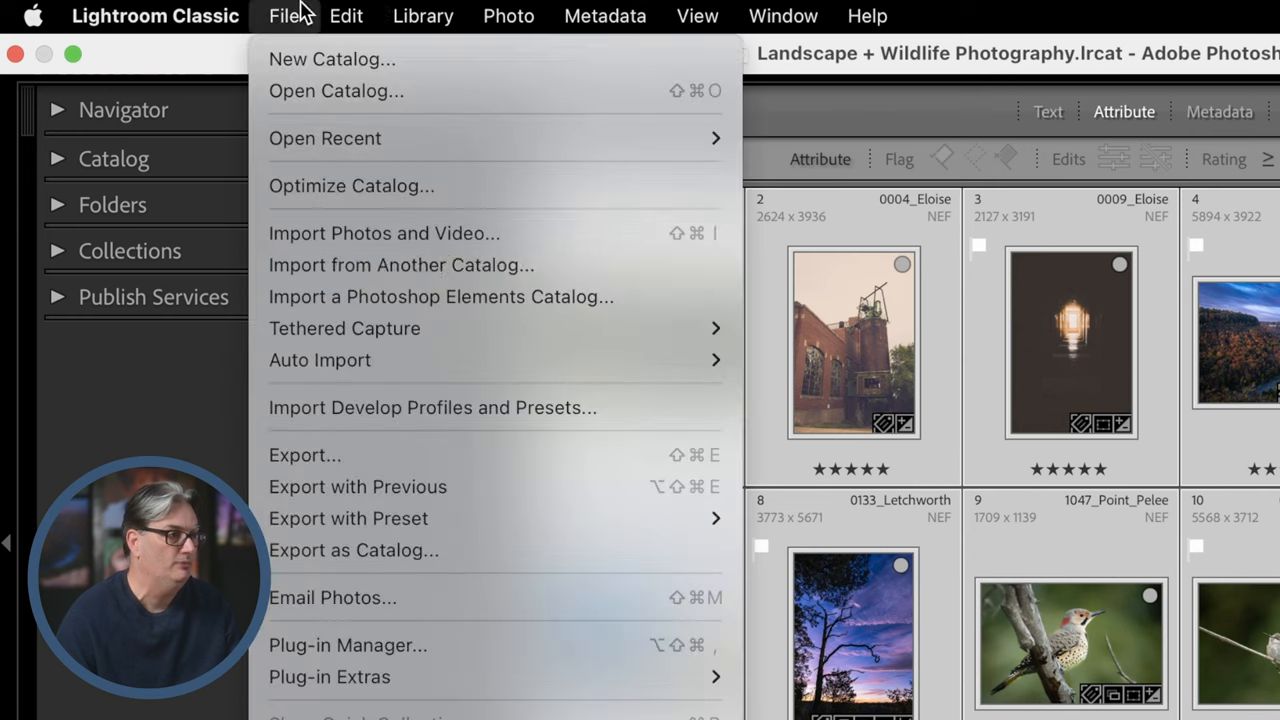
mouse_move(304, 456)
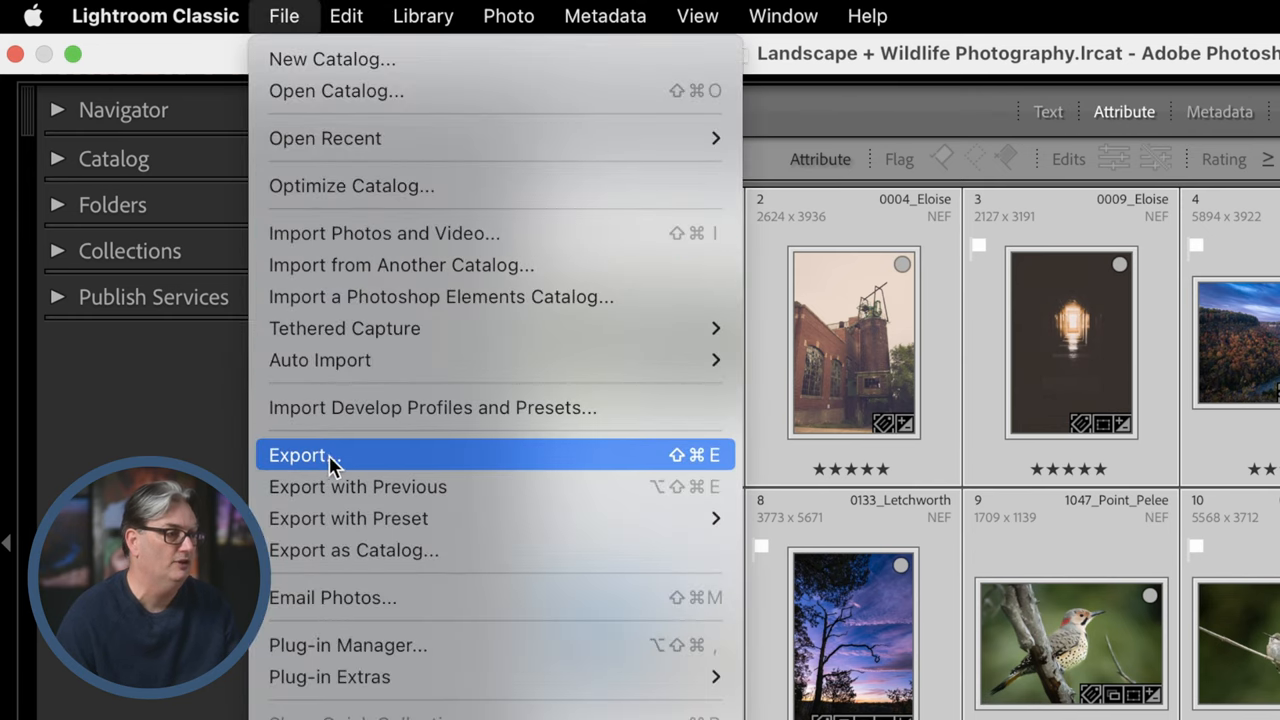
mouse_move(390, 486)
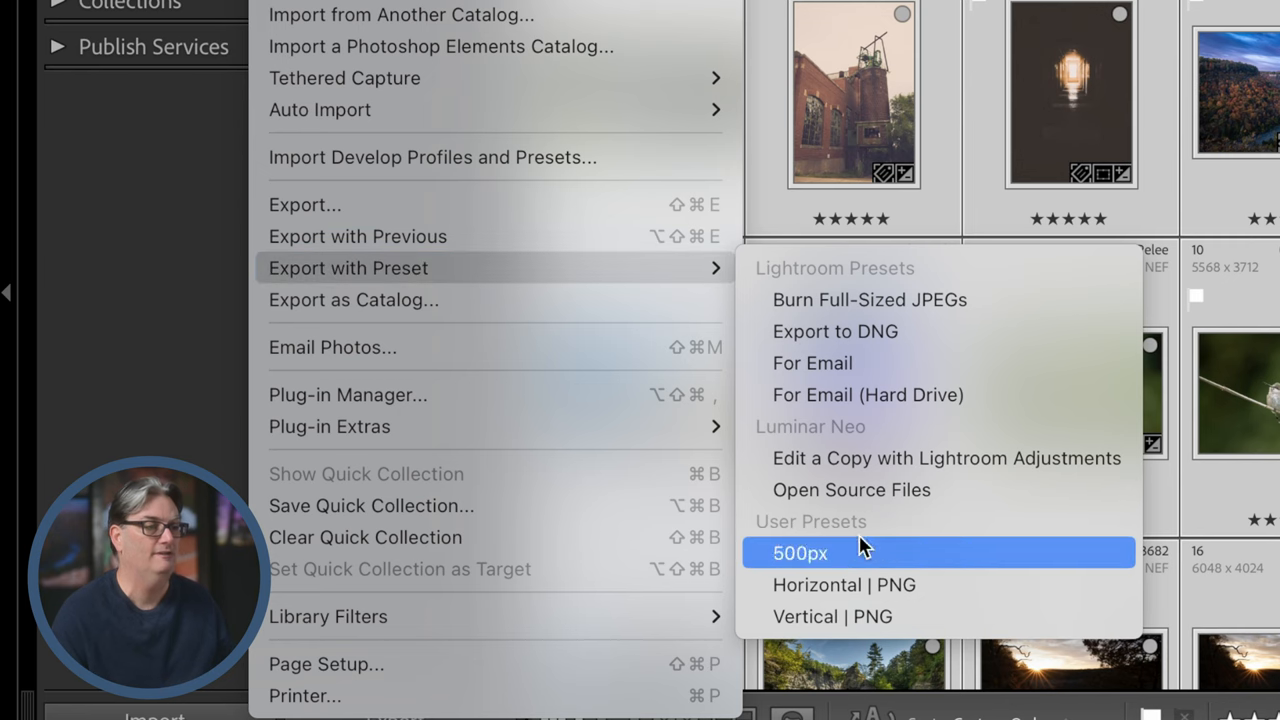
mouse_move(810, 616)
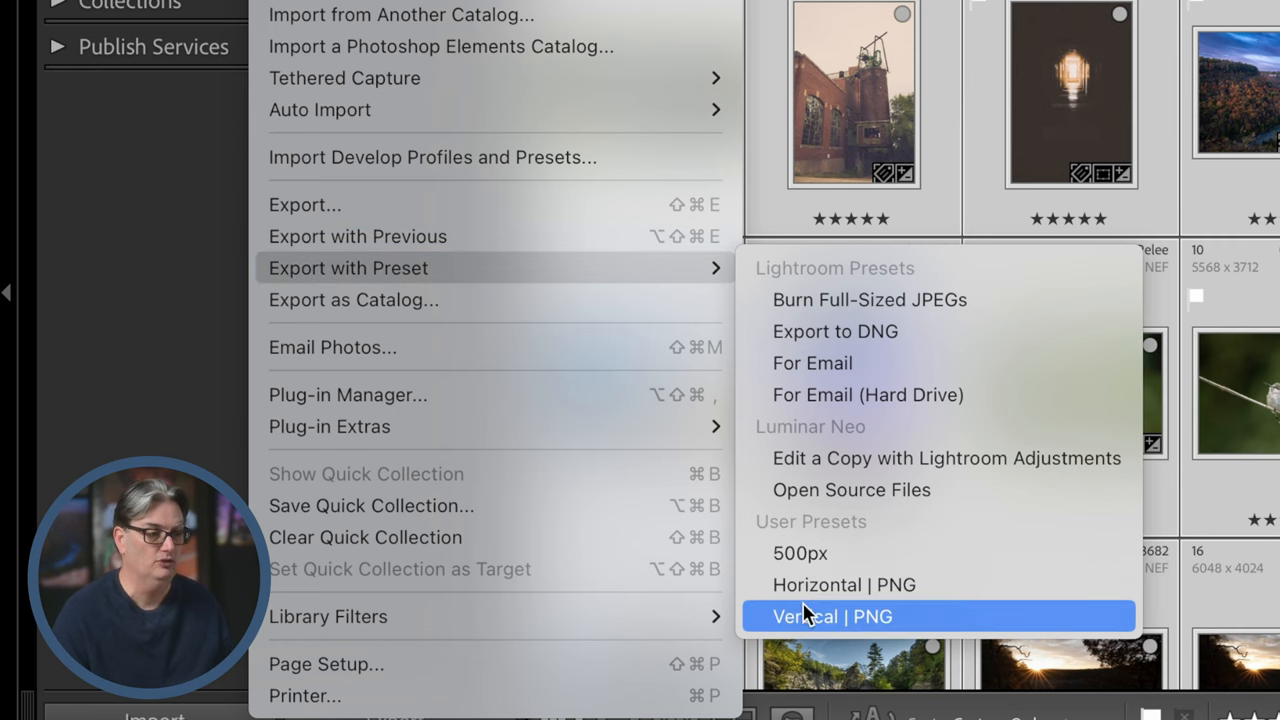
mouse_move(844, 584)
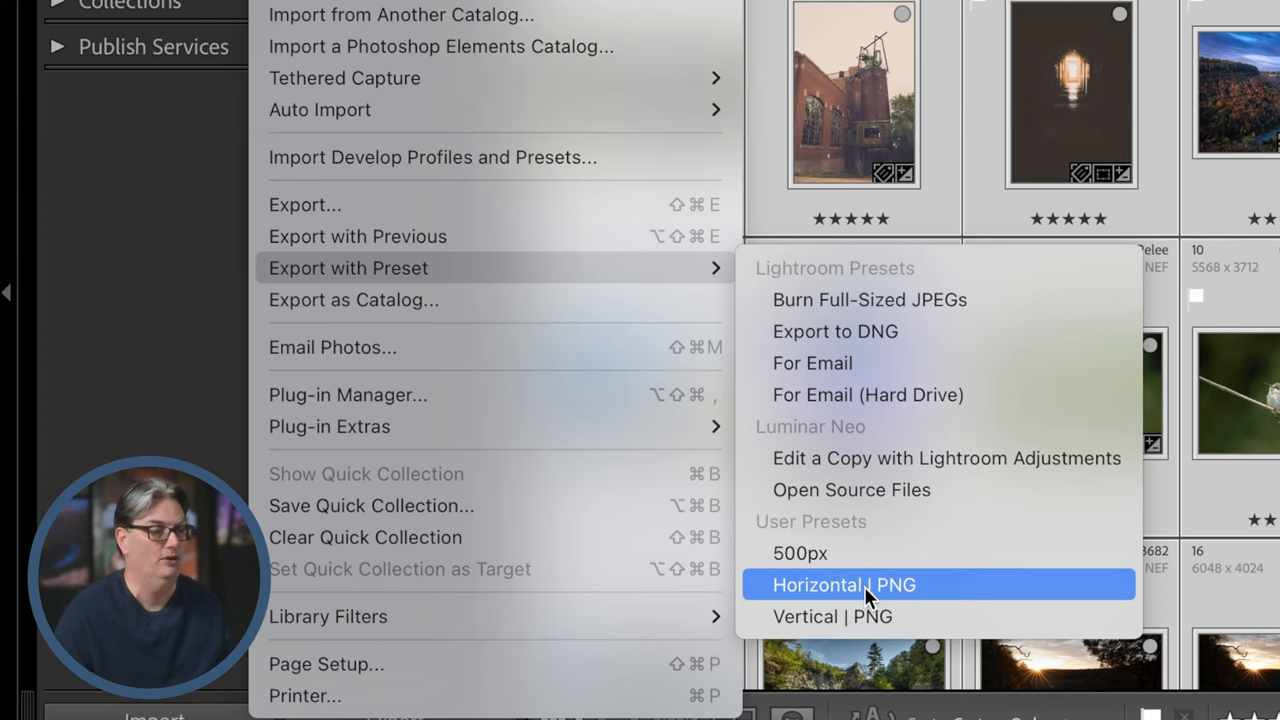
mouse_move(800, 552)
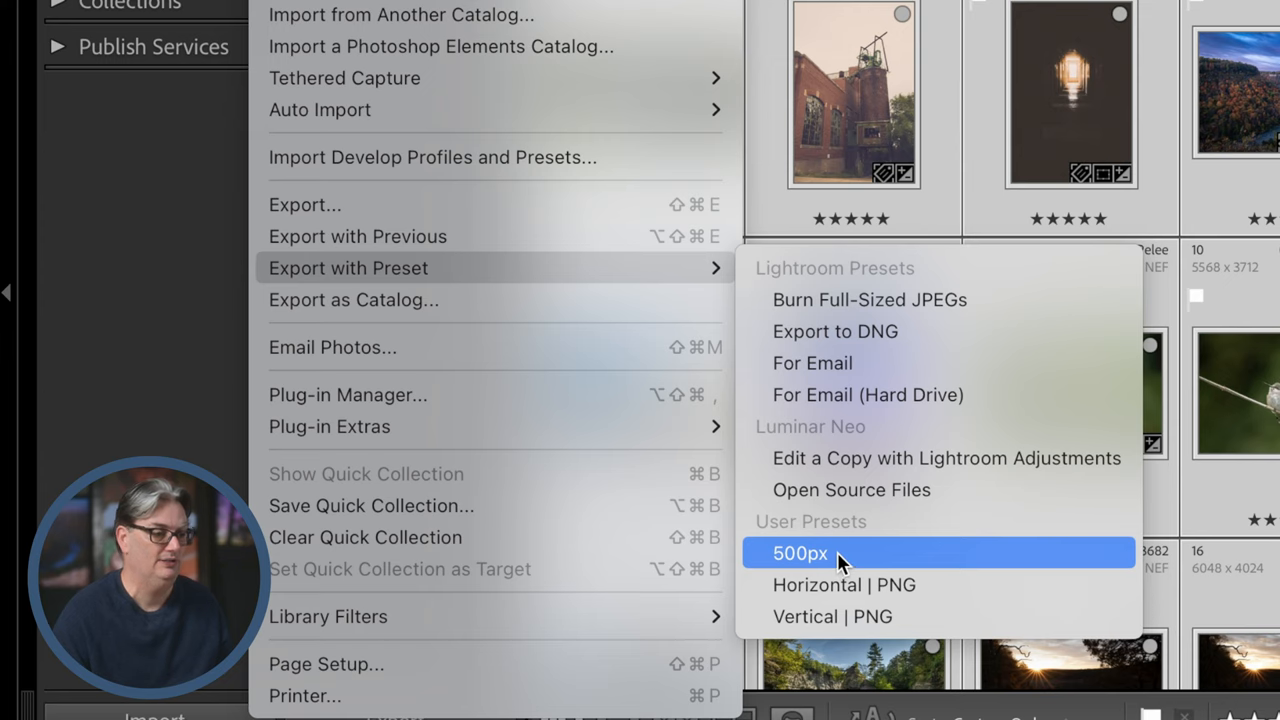
mouse_move(896, 584)
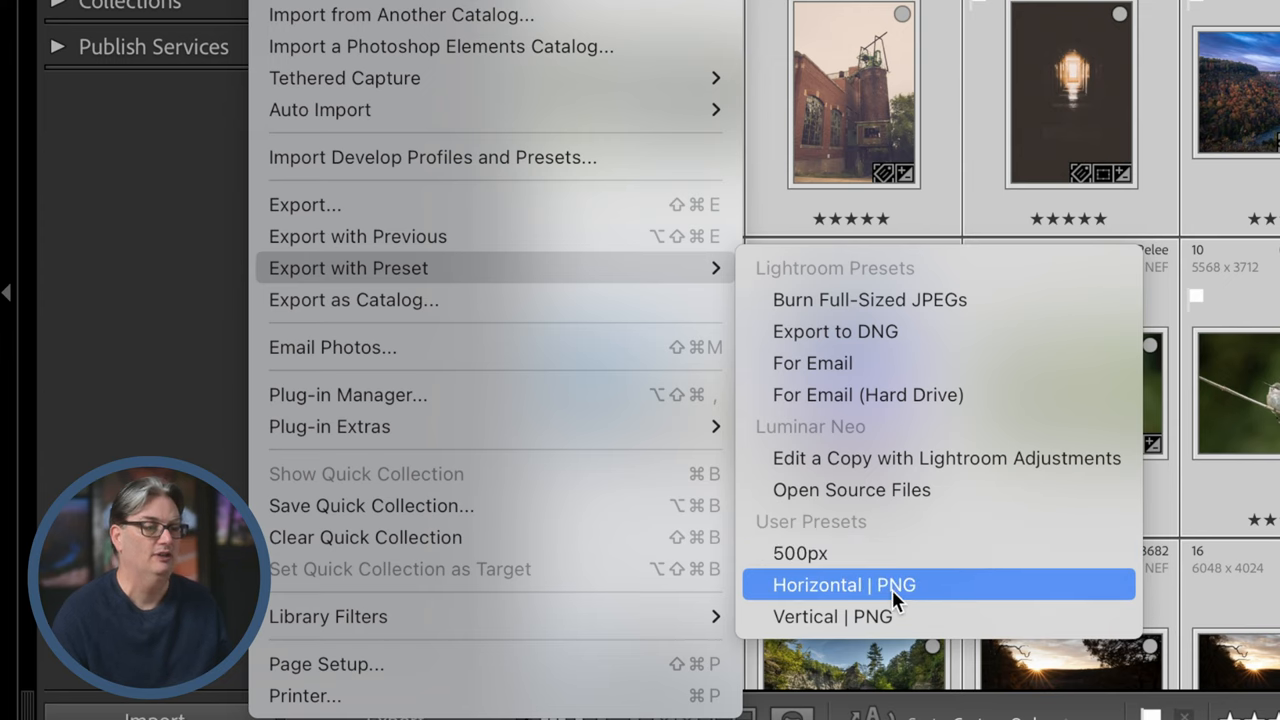
mouse_move(896, 596)
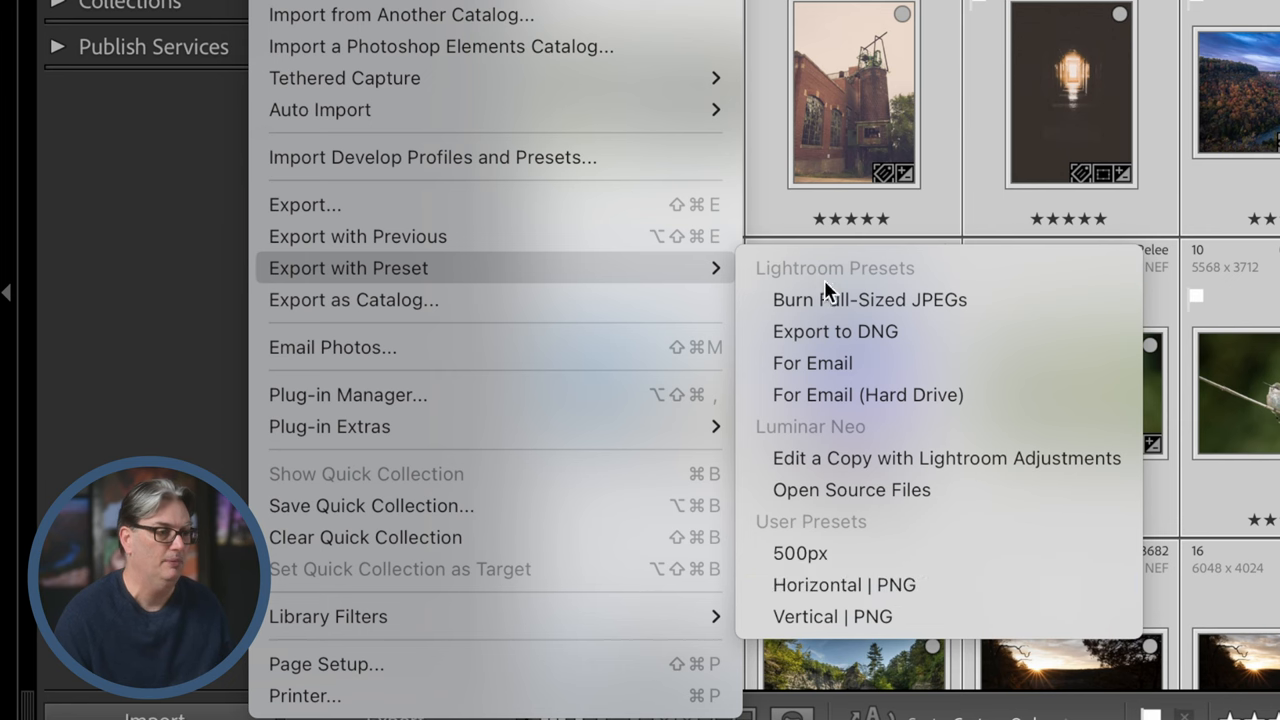
mouse_move(810, 424)
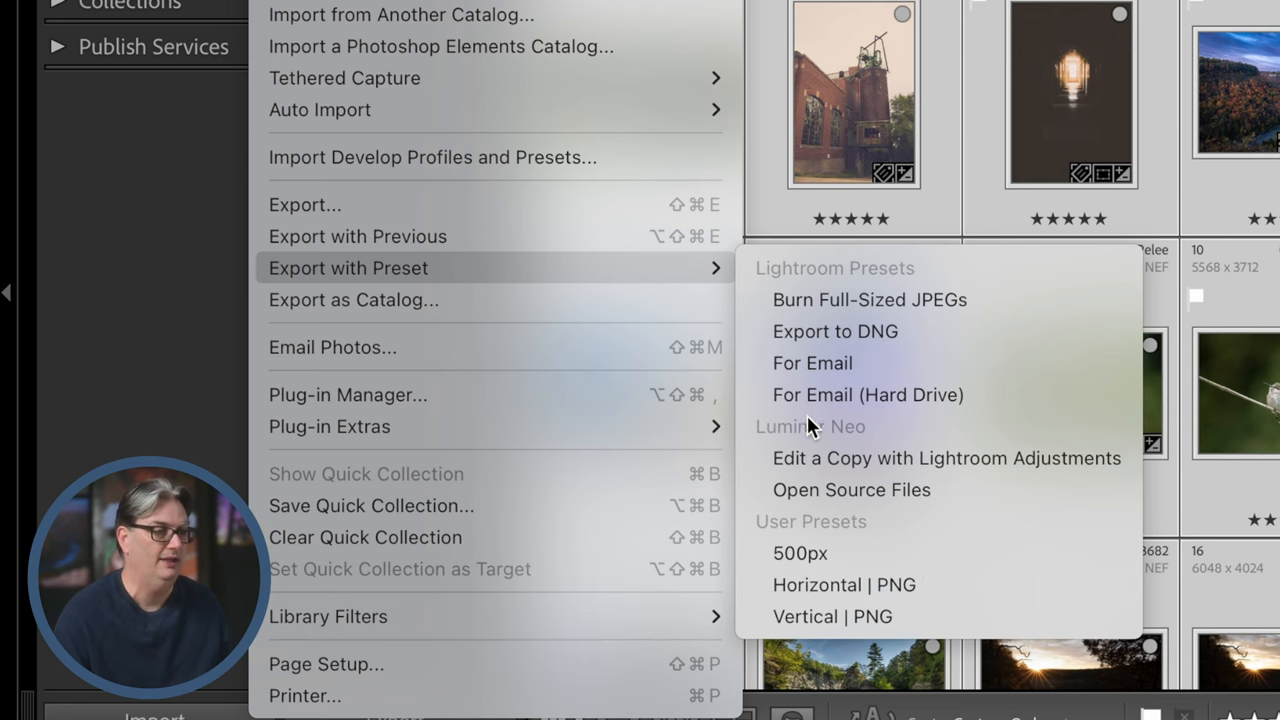
mouse_move(516, 288)
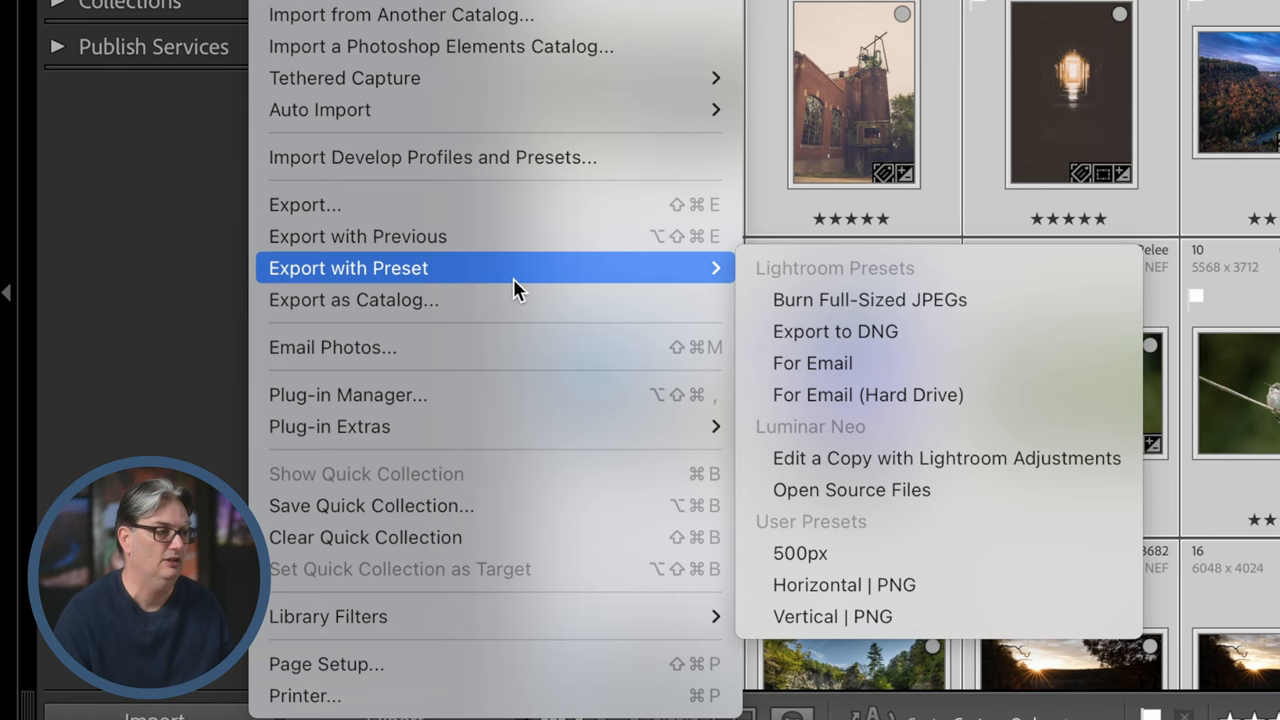
mouse_move(430, 300)
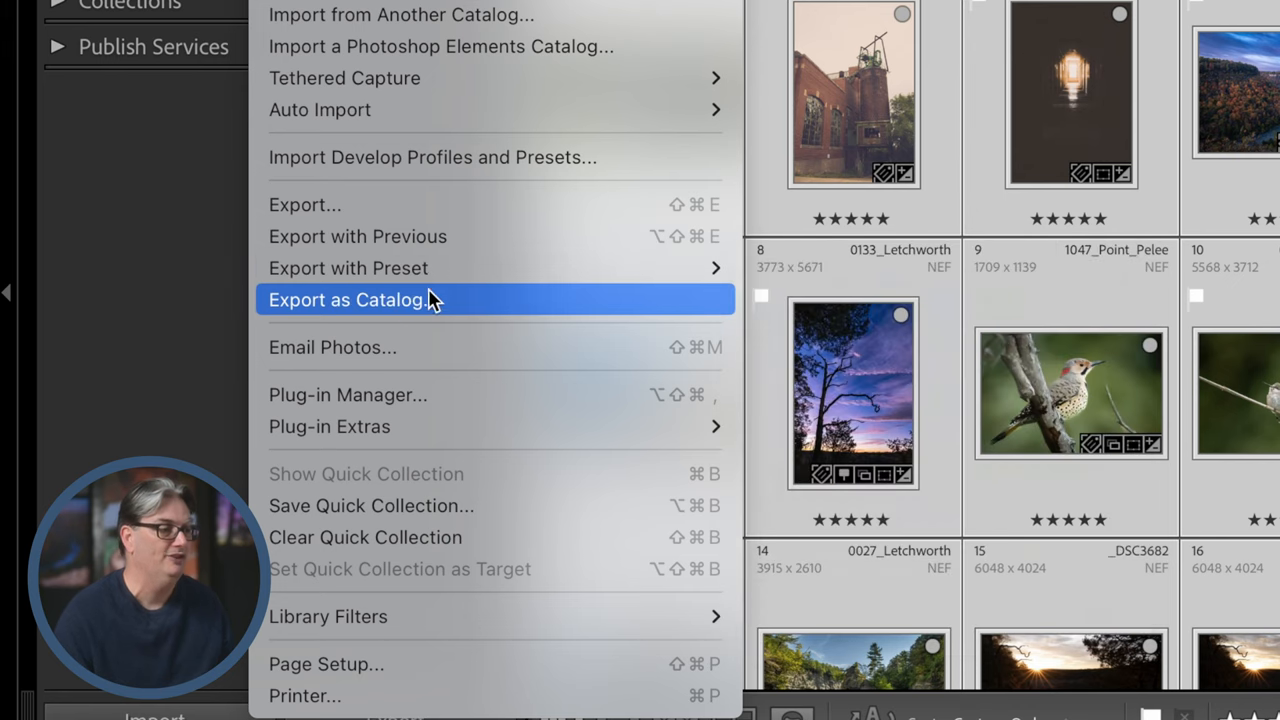
mouse_move(476, 304)
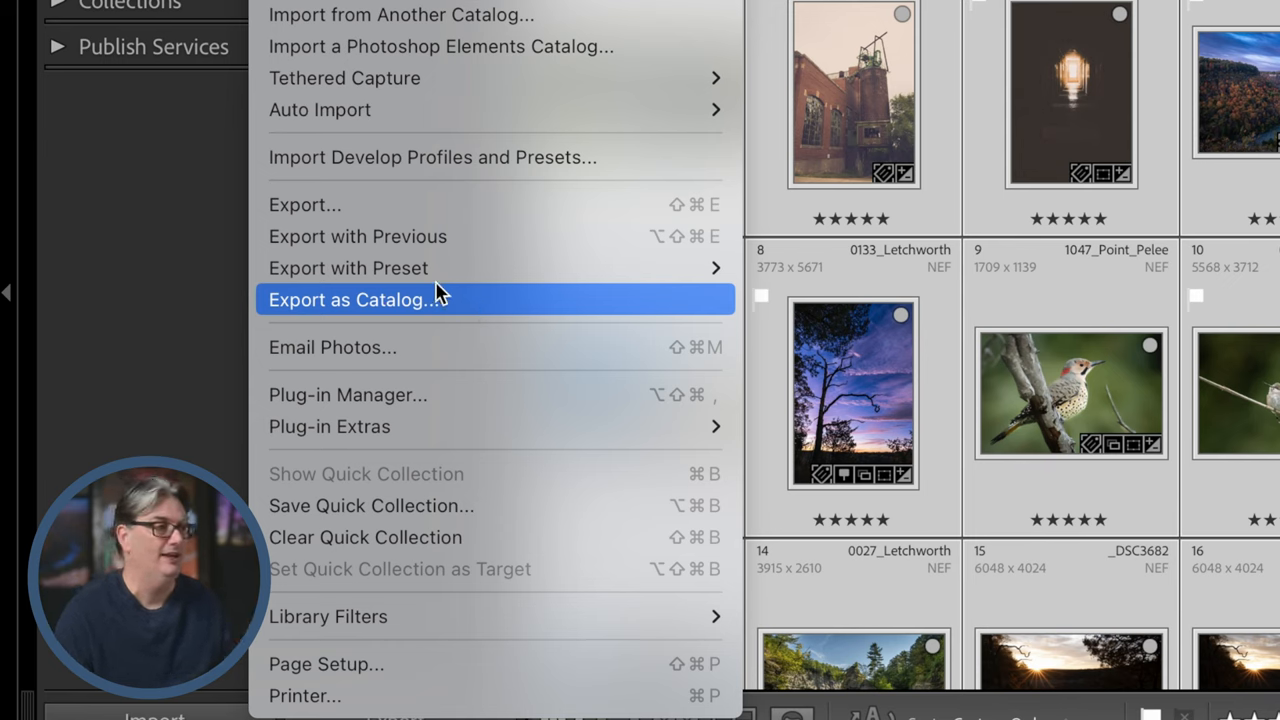
mouse_move(400, 14)
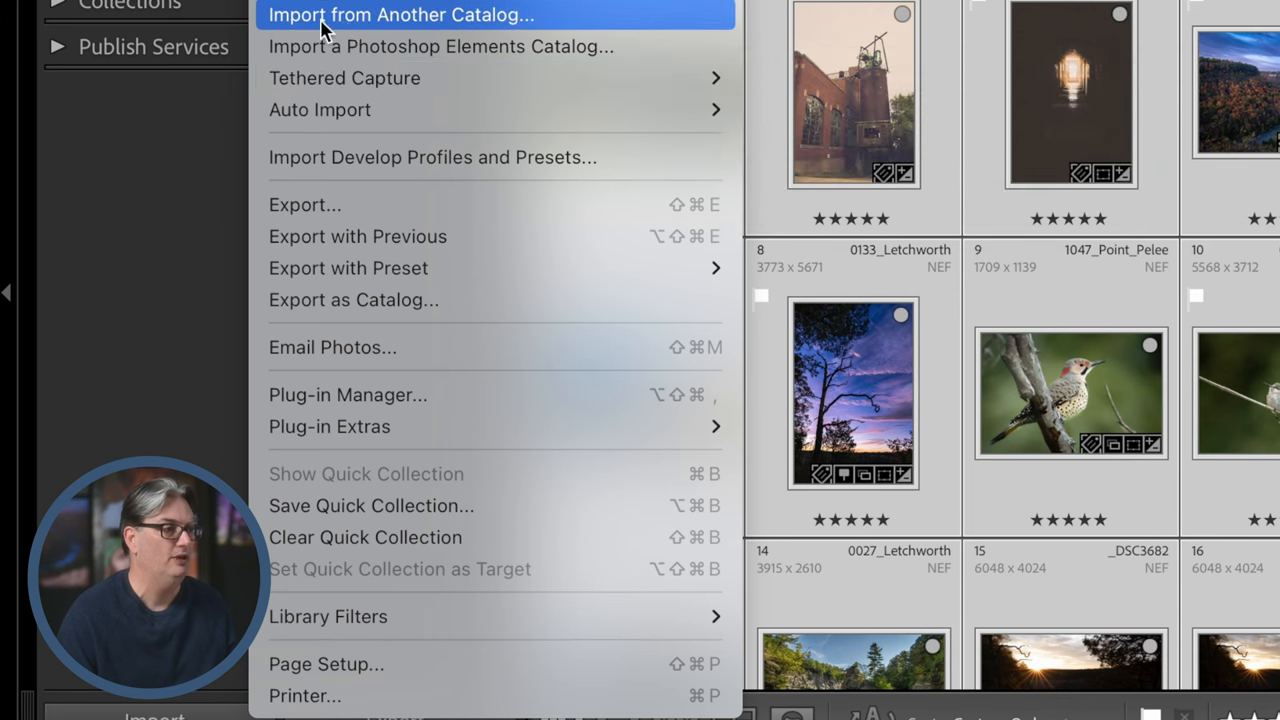
mouse_move(540, 30)
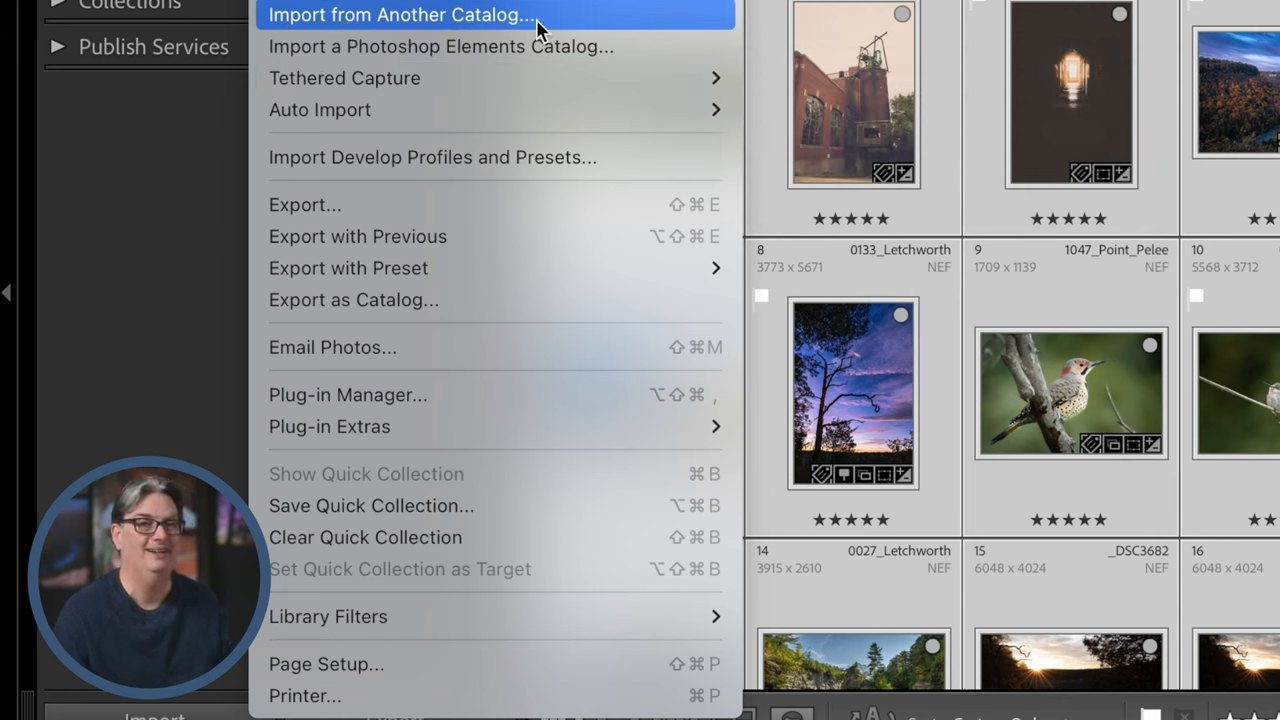
mouse_move(558, 28)
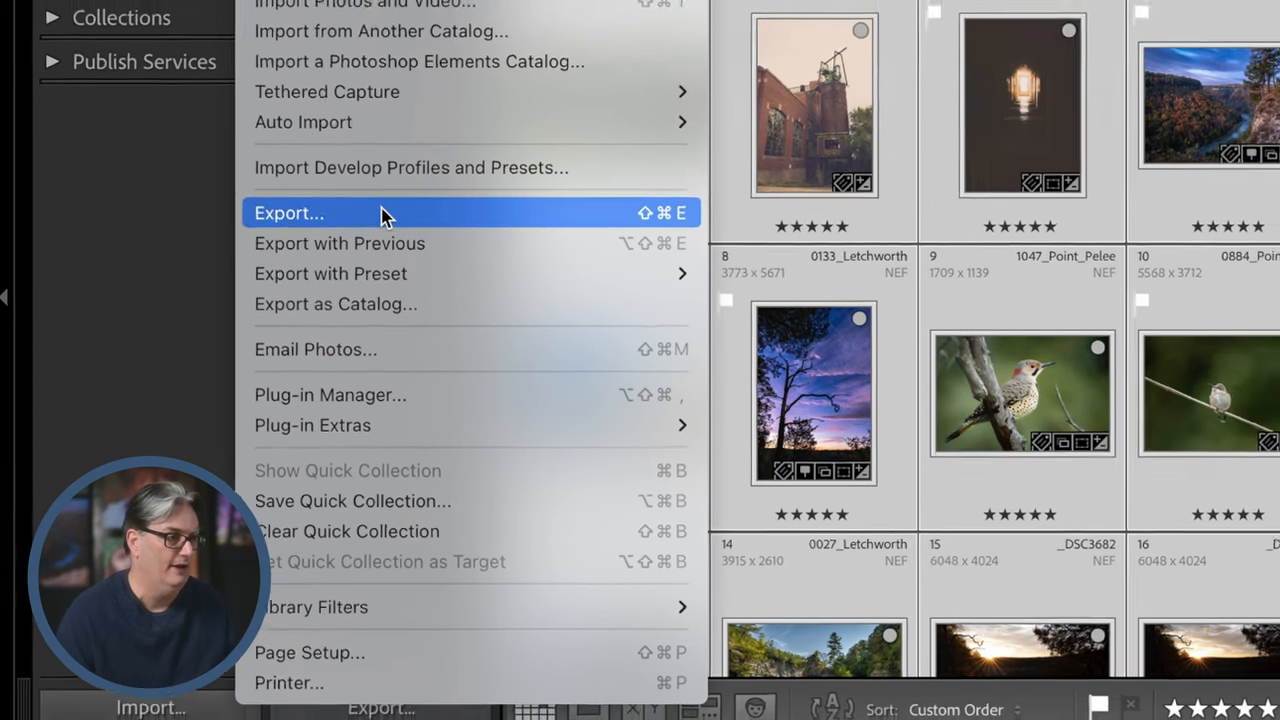
- Start Export for the 21 photos and collapse Export Location to show all section summaries
left_click(288, 212)
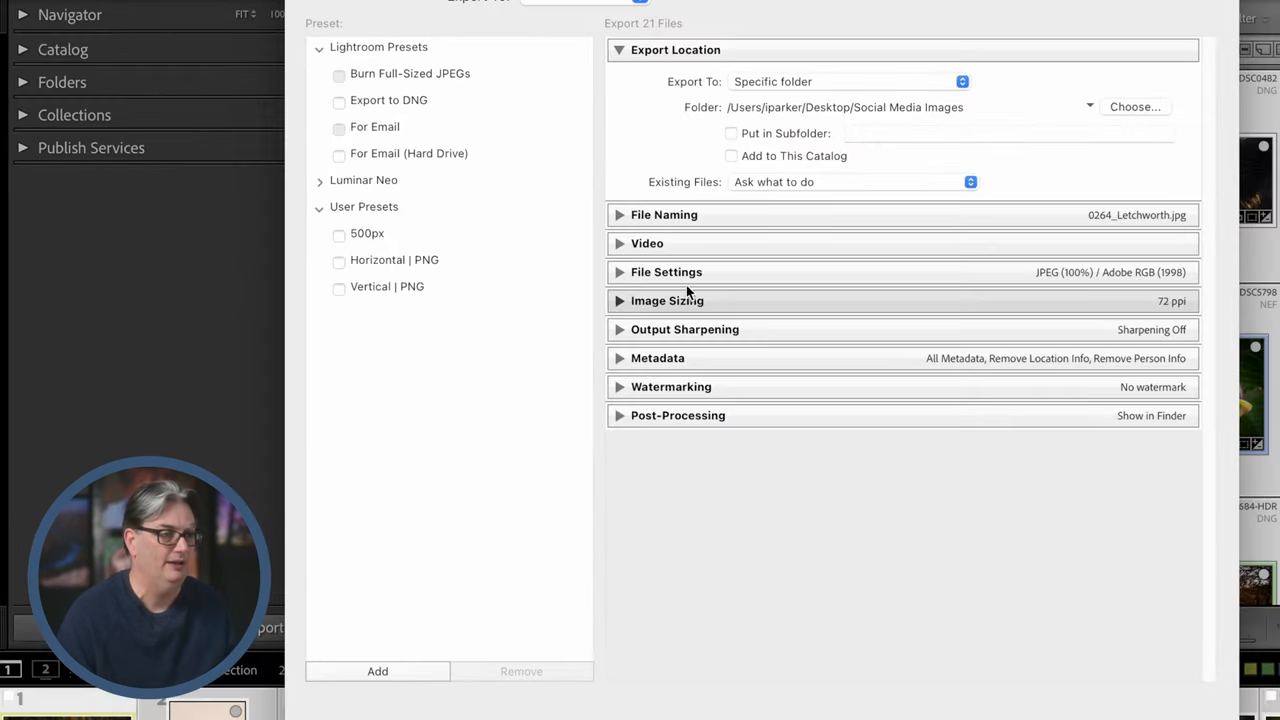
left_click(676, 48)
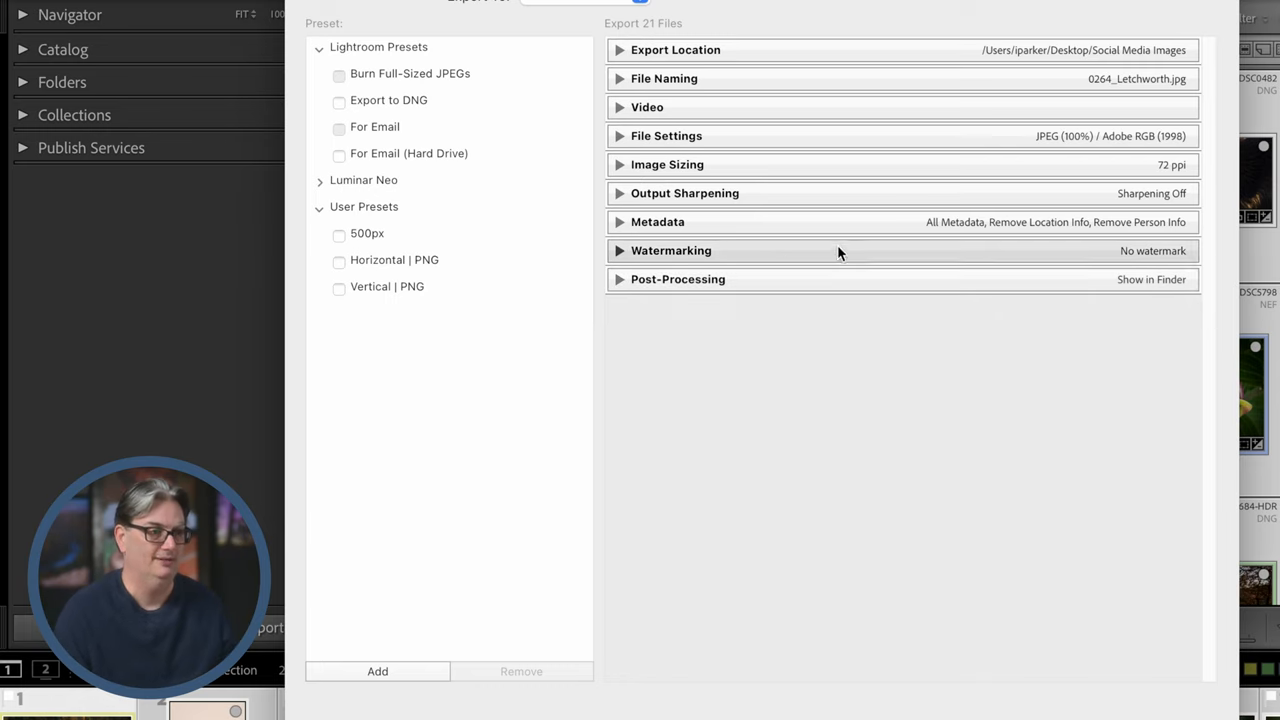
mouse_move(418, 90)
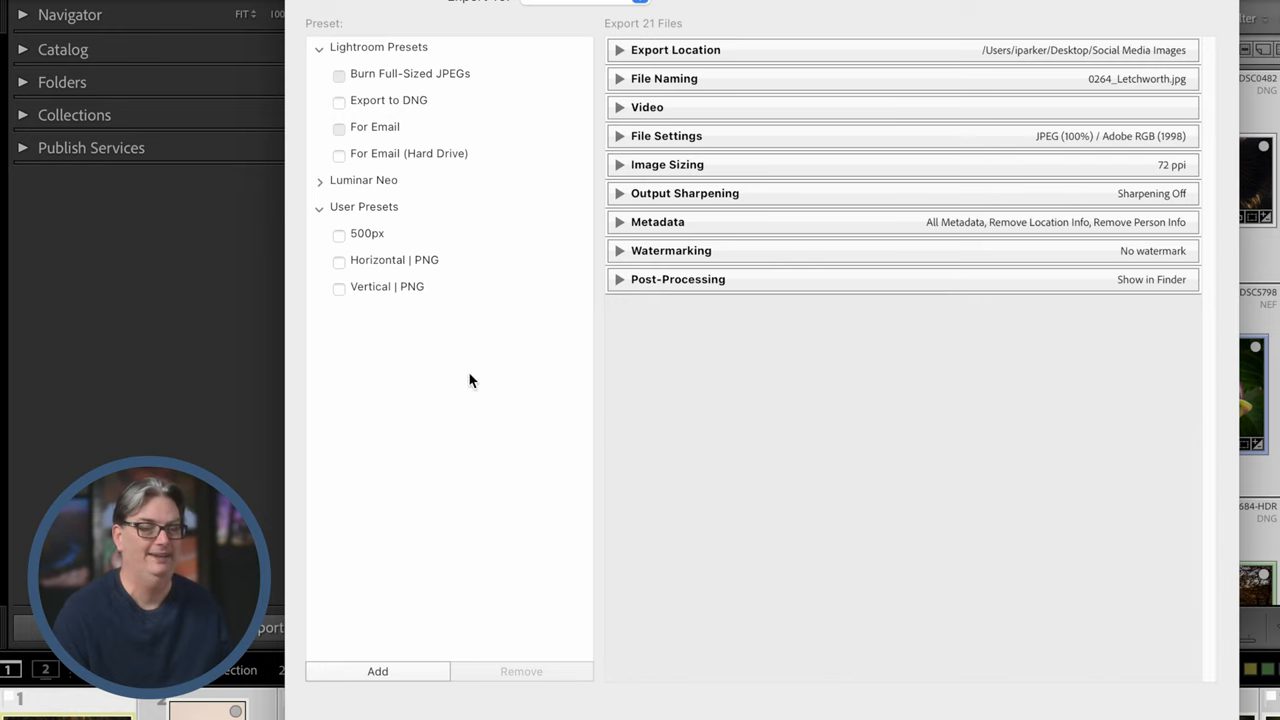
mouse_move(576, 298)
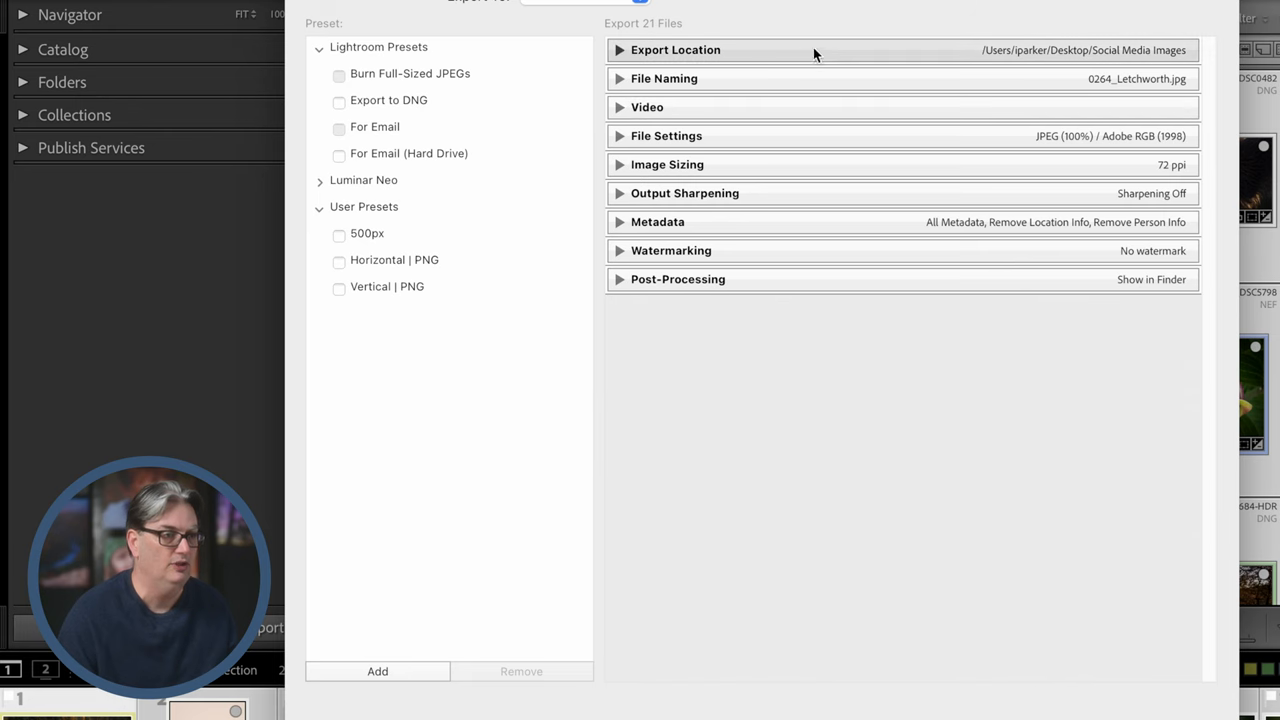
- Expand Export Location, keep Specific Folder as destination and leave the subfolder option off
left_click(676, 50)
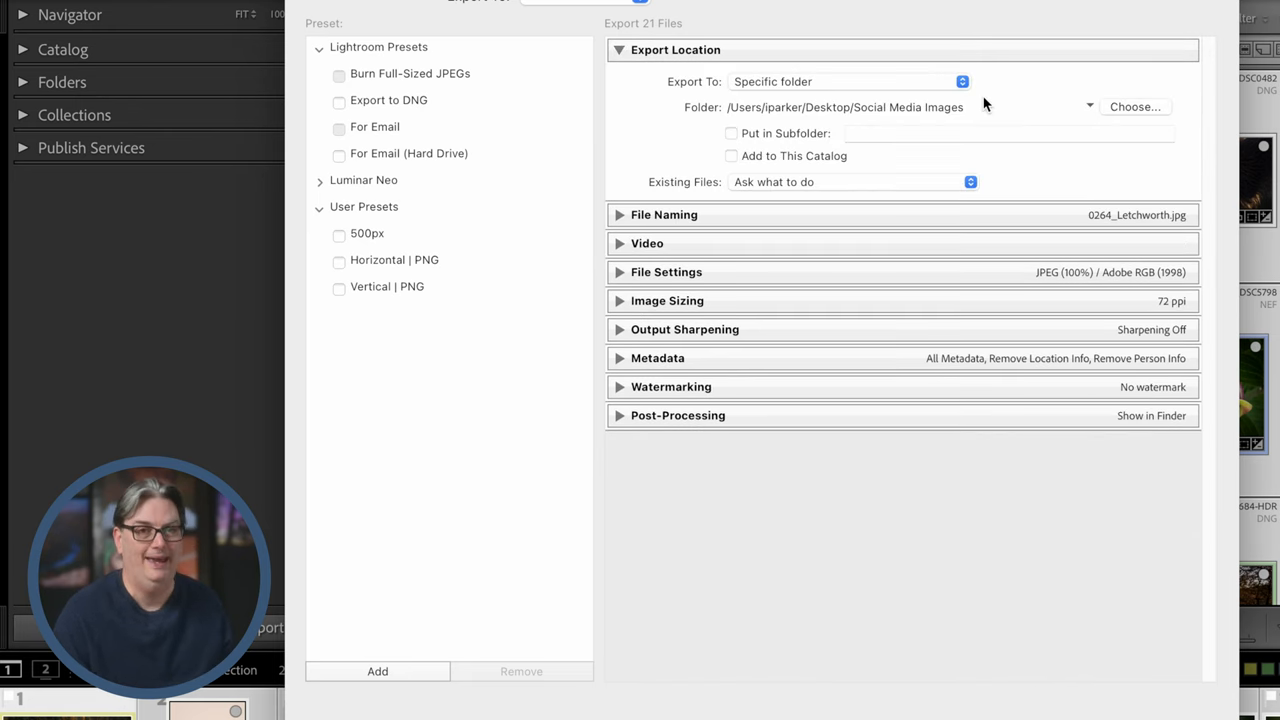
mouse_move(840, 82)
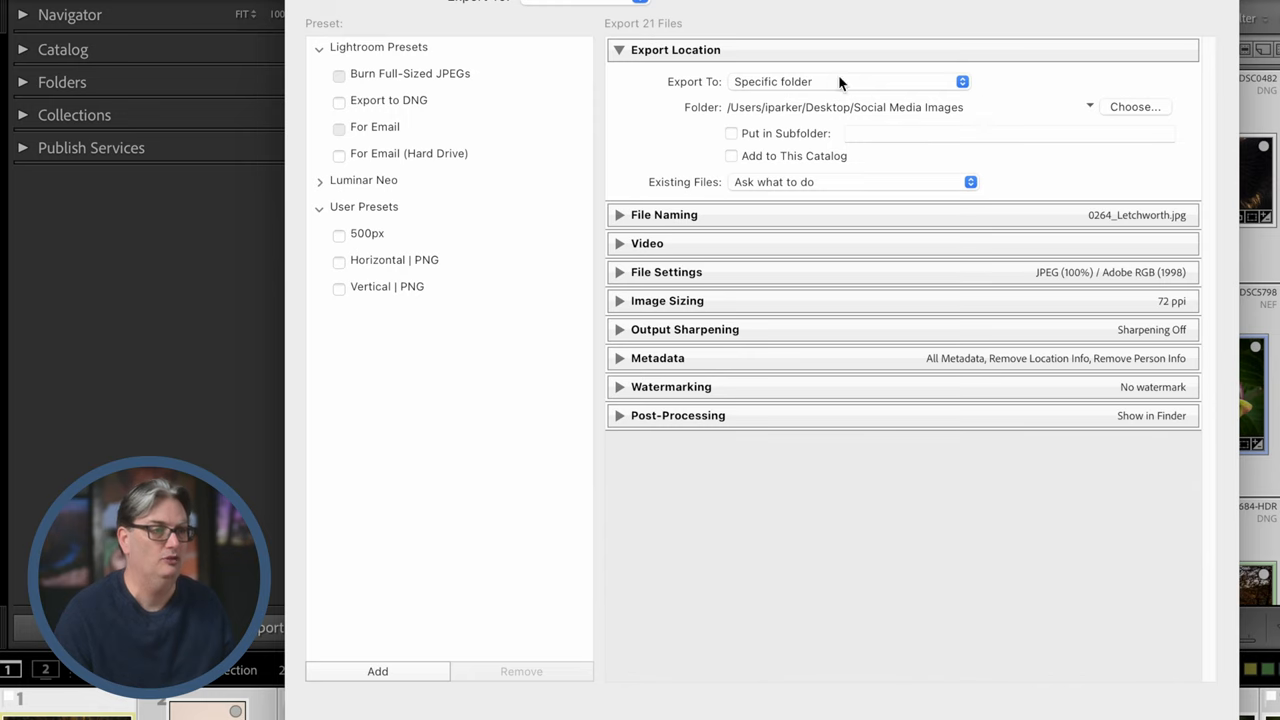
left_click(844, 80)
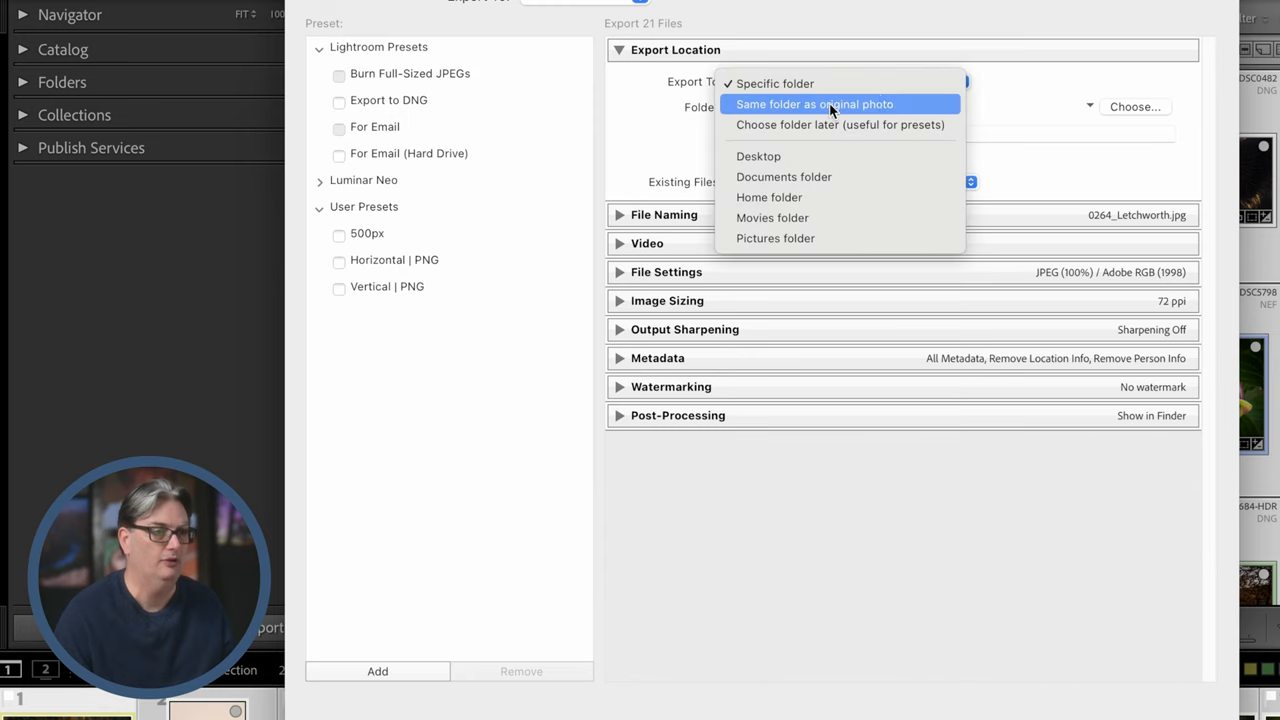
left_click(774, 84)
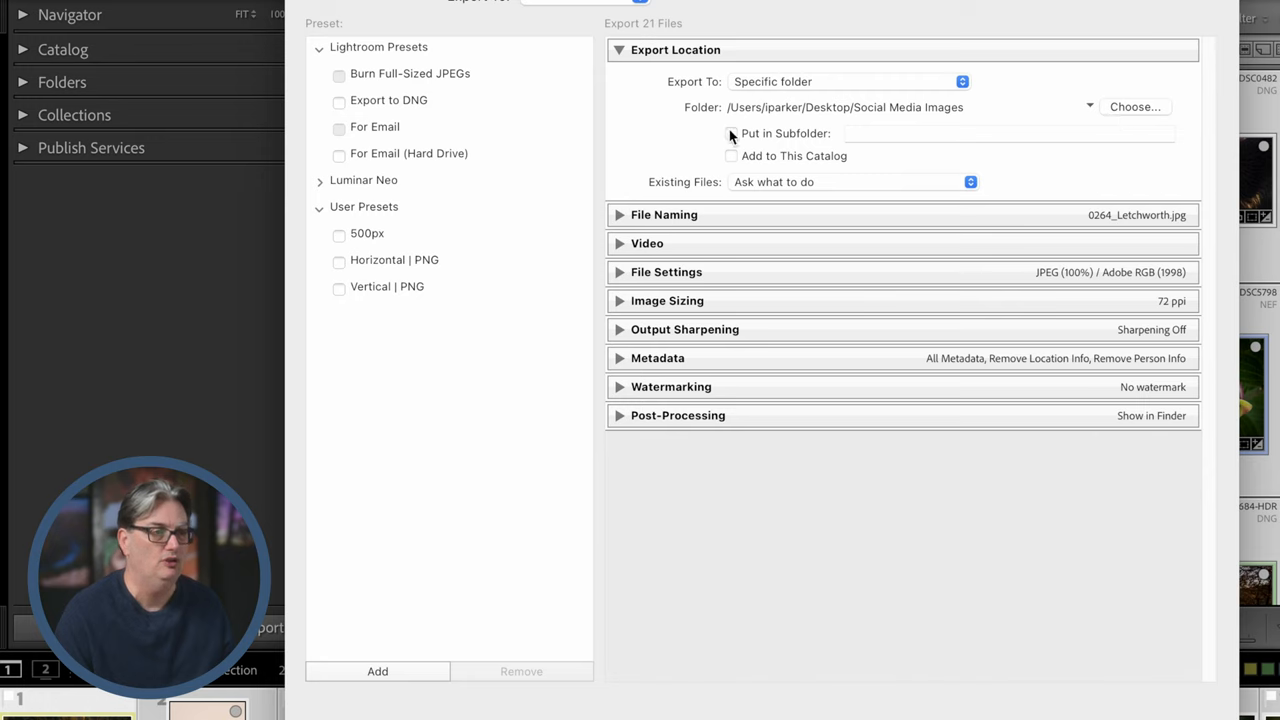
left_click(732, 132)
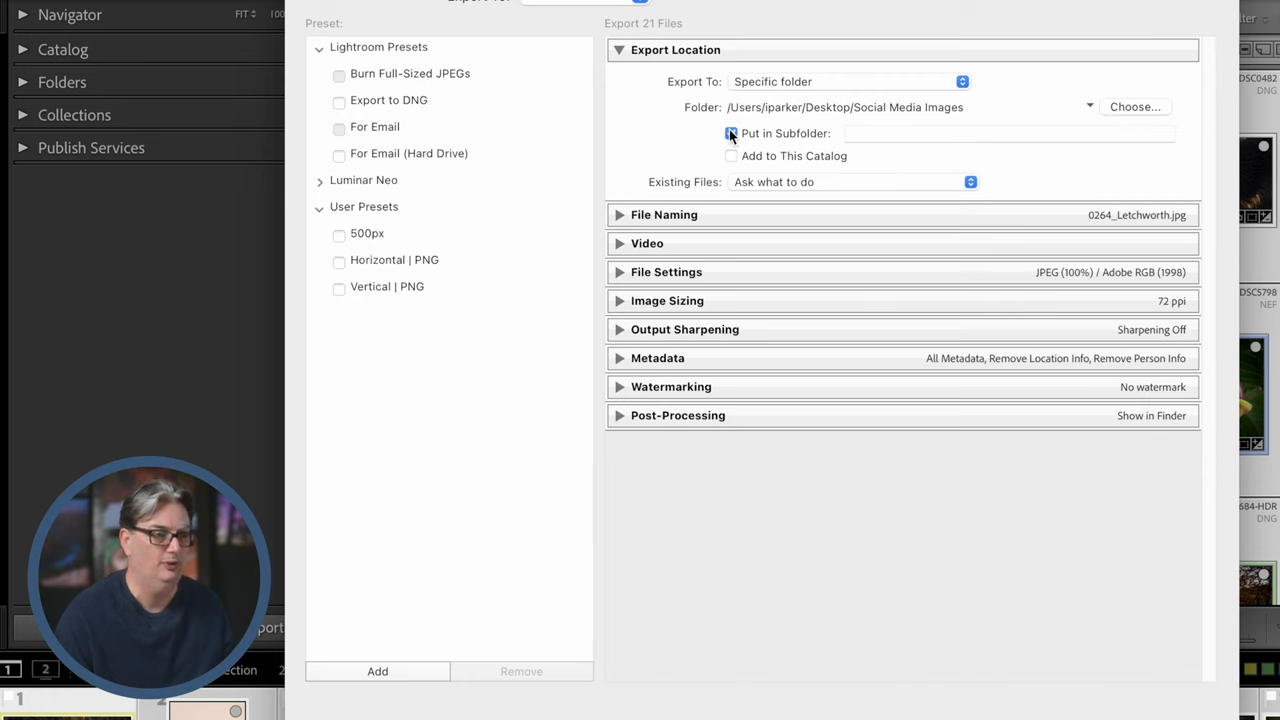
left_click(732, 132)
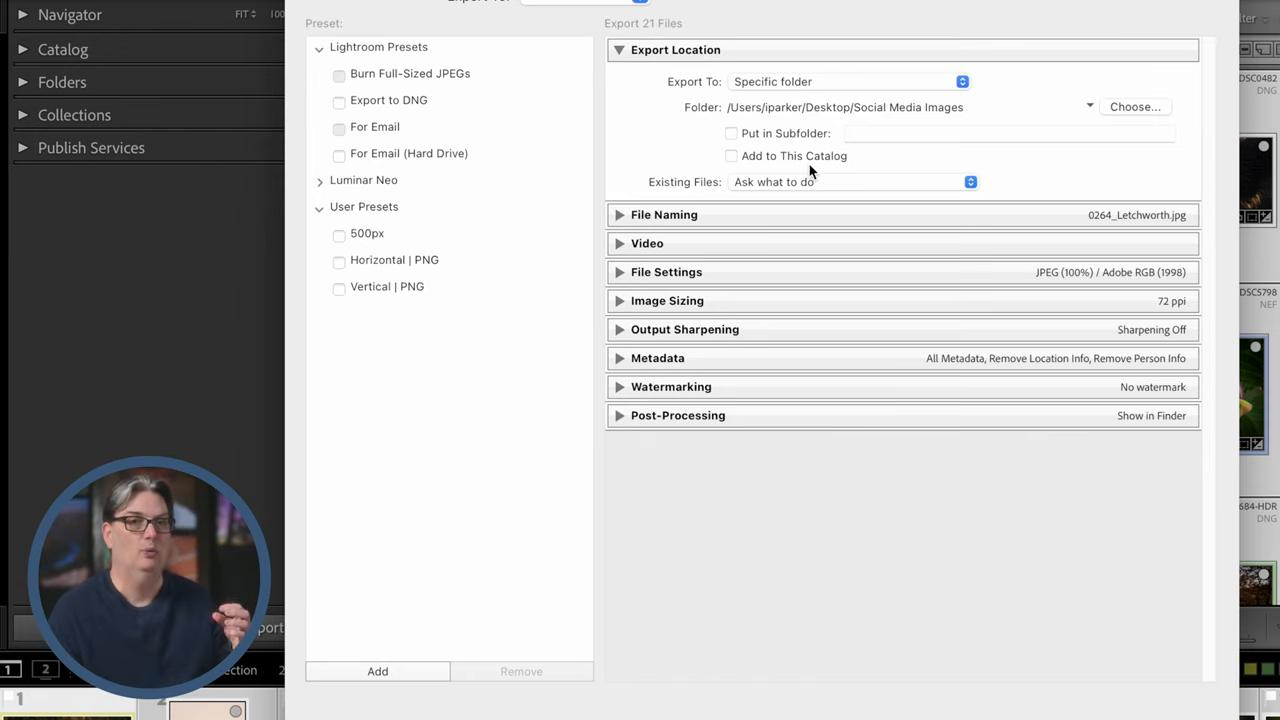
mouse_move(744, 160)
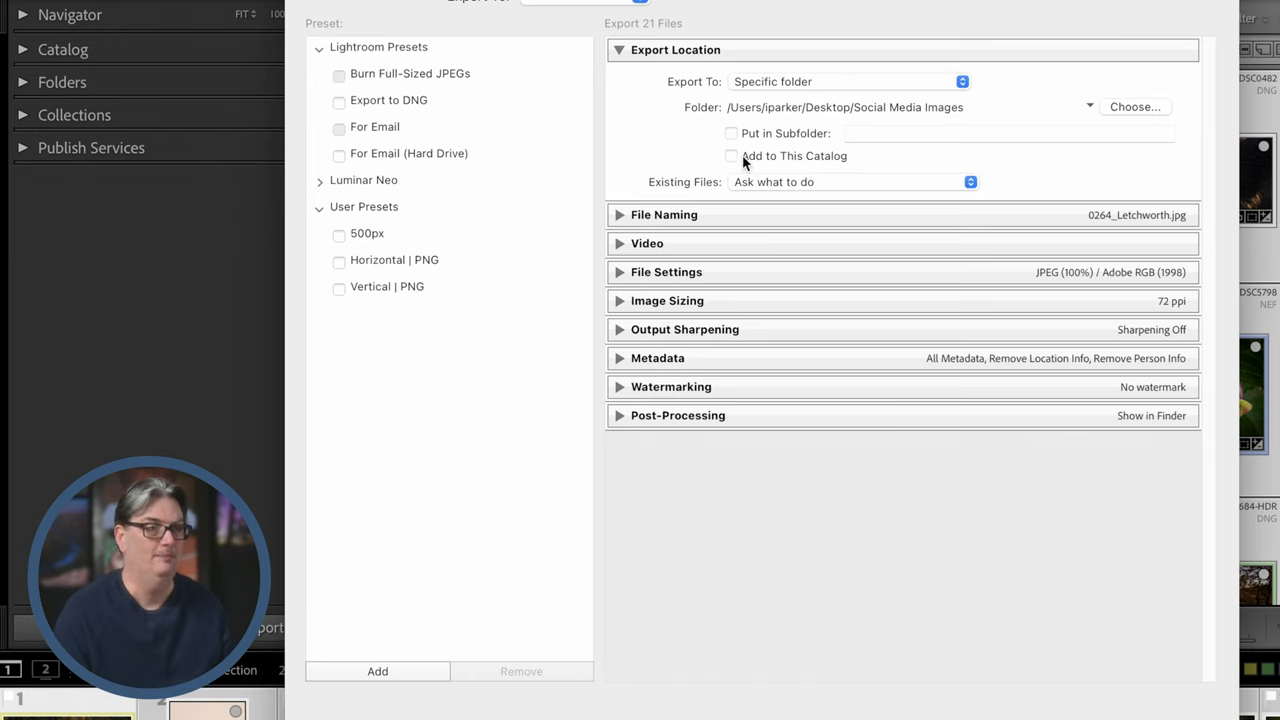
- Enable Add to This Catalog and list the Existing Files handling choices
left_click(732, 156)
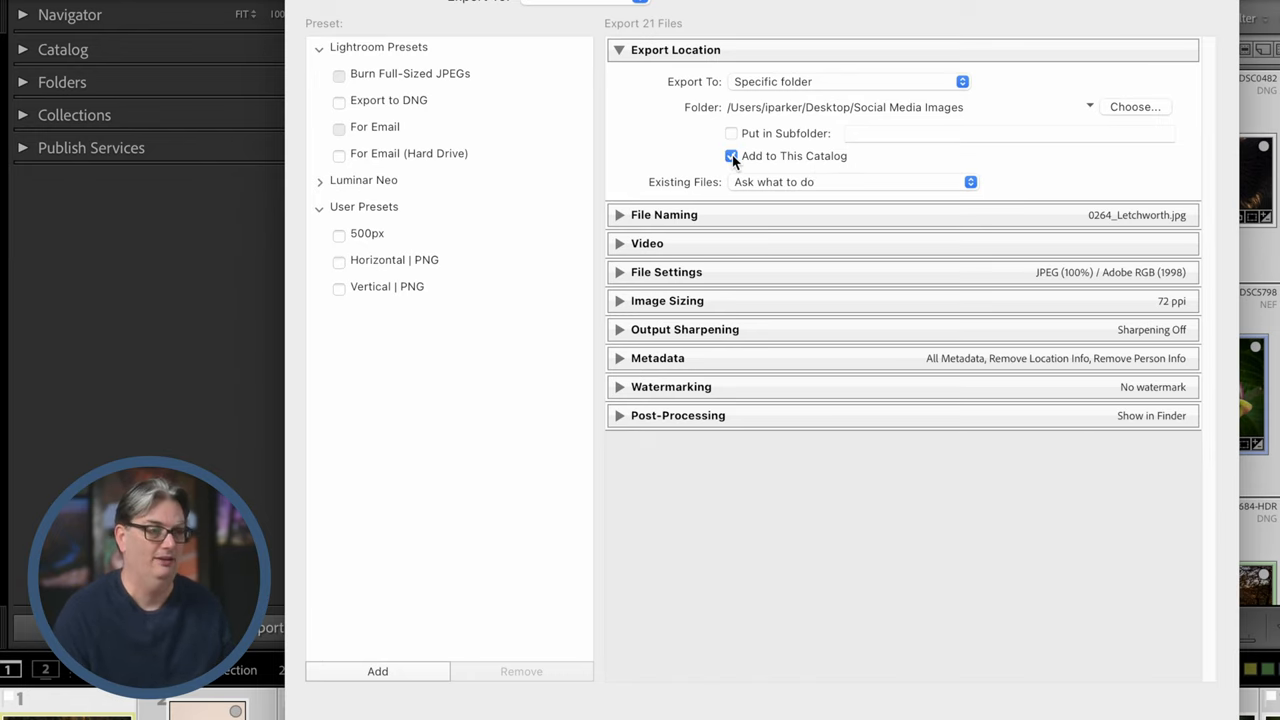
left_click(850, 180)
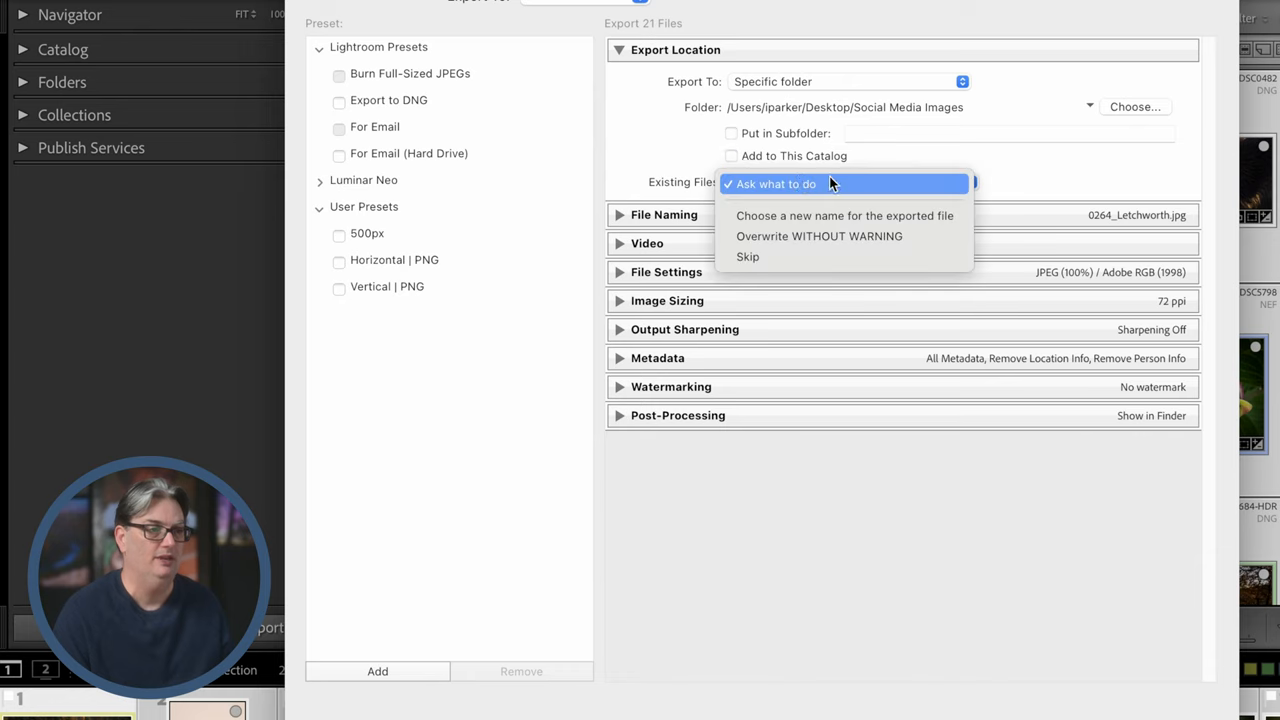
mouse_move(818, 220)
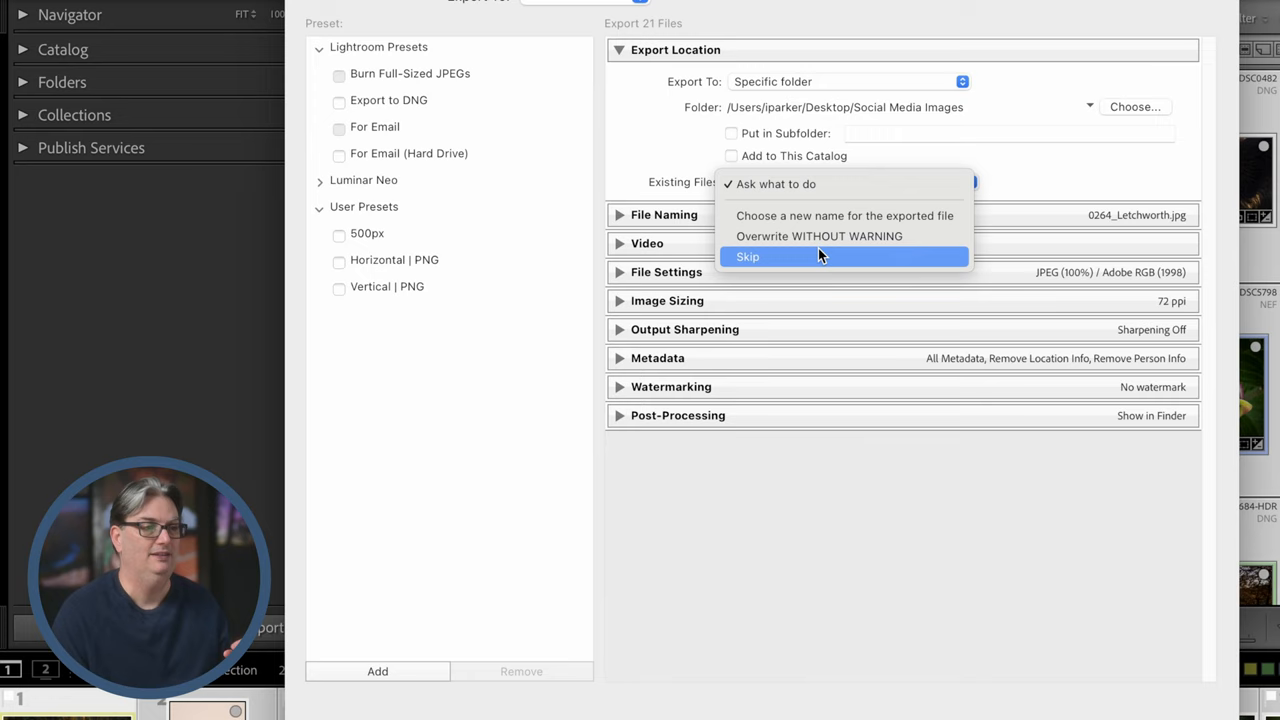
mouse_move(820, 236)
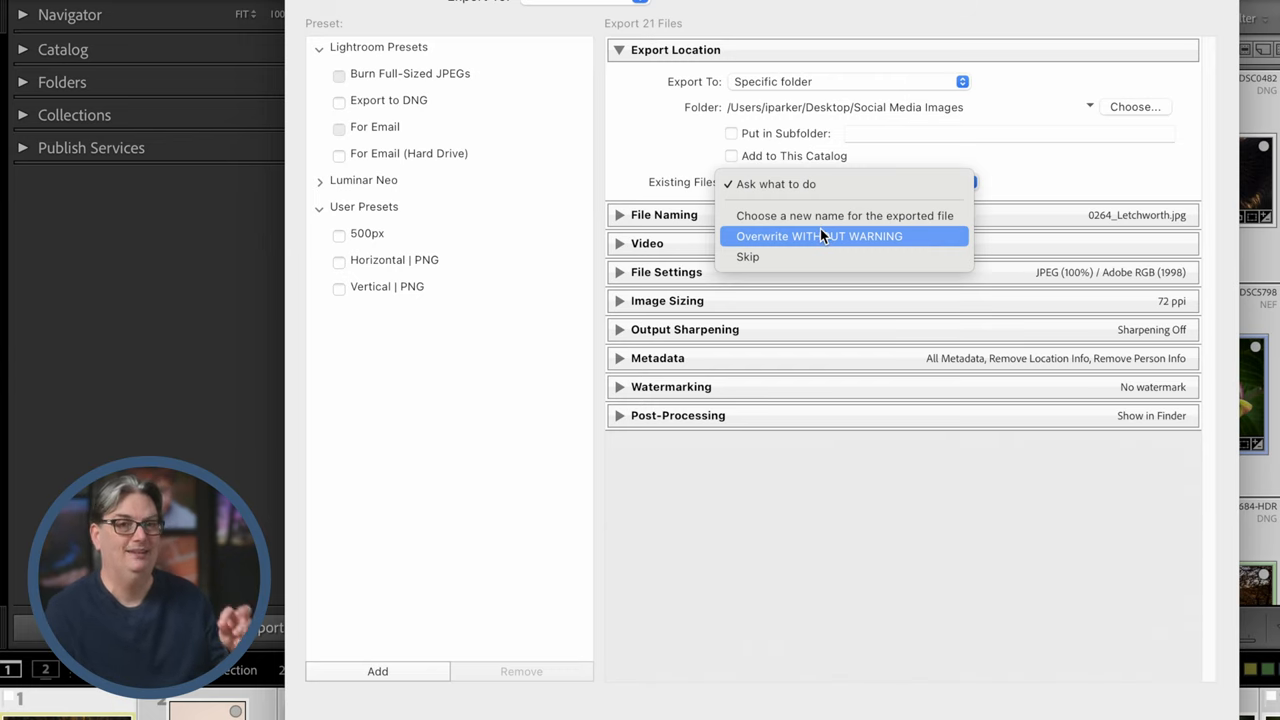
- Enable Rename To in File Naming using the plain Filename template
left_click(664, 214)
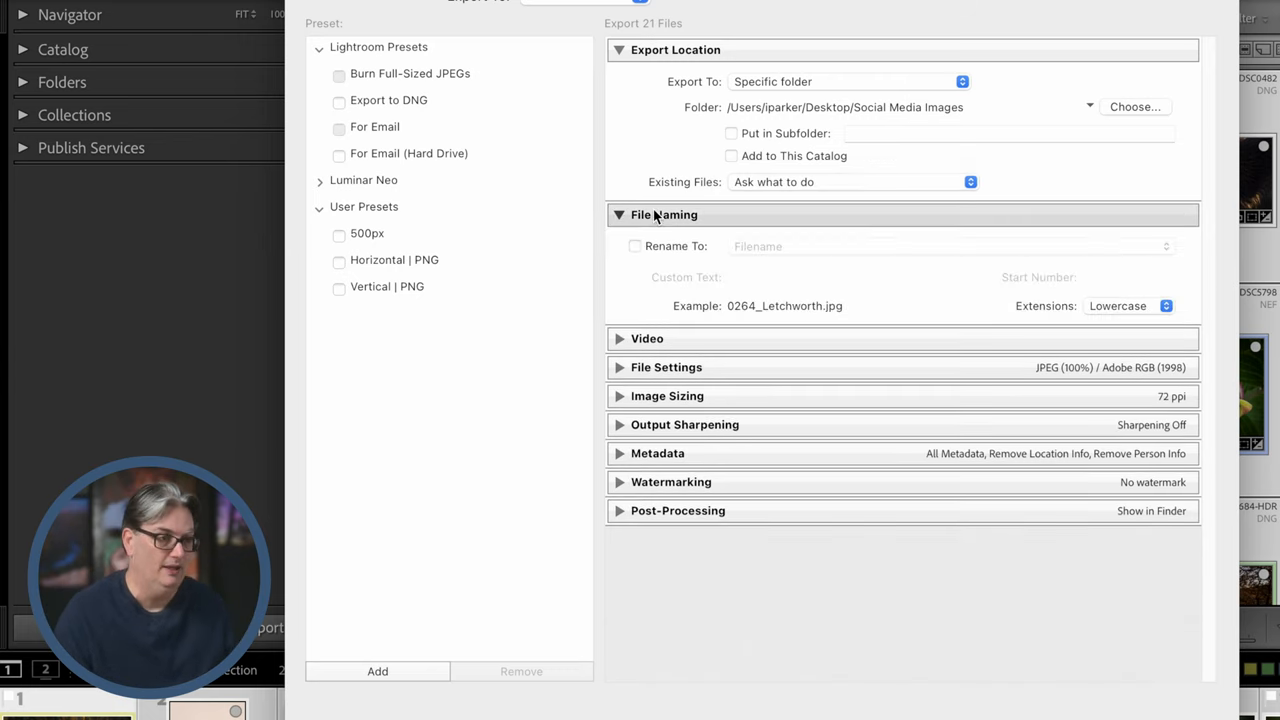
left_click(950, 246)
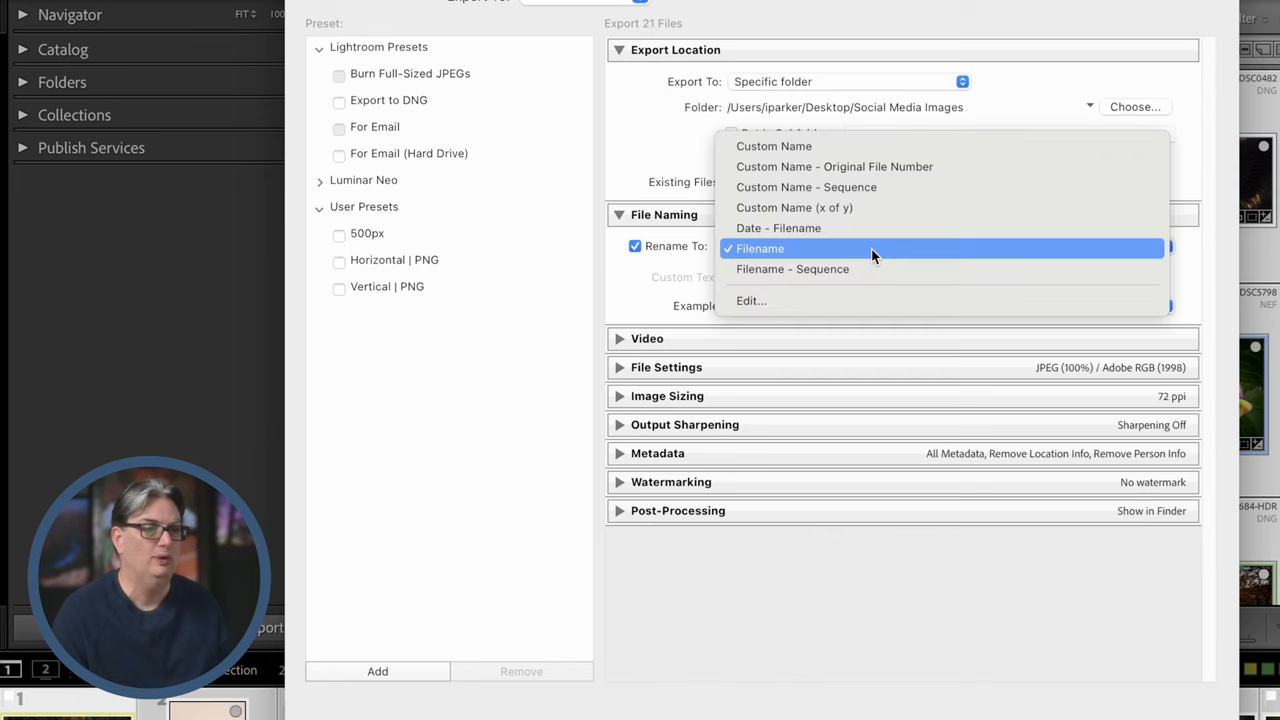
left_click(760, 248)
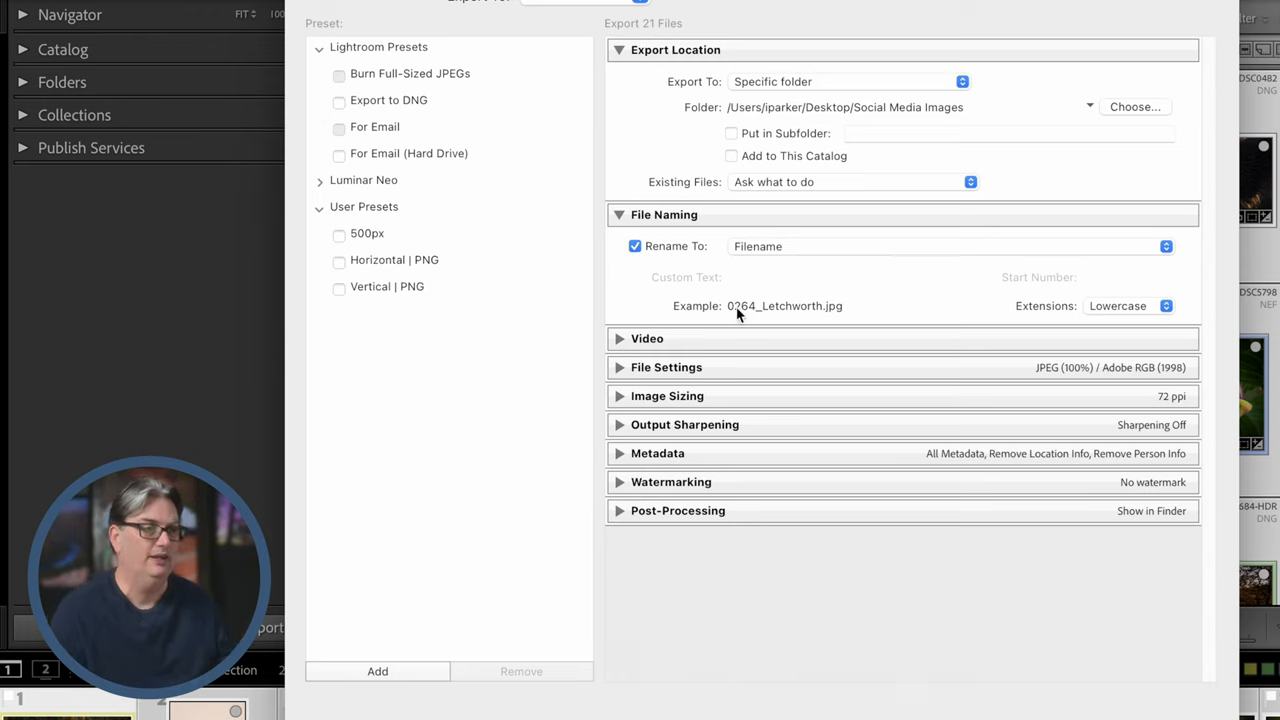
mouse_move(744, 310)
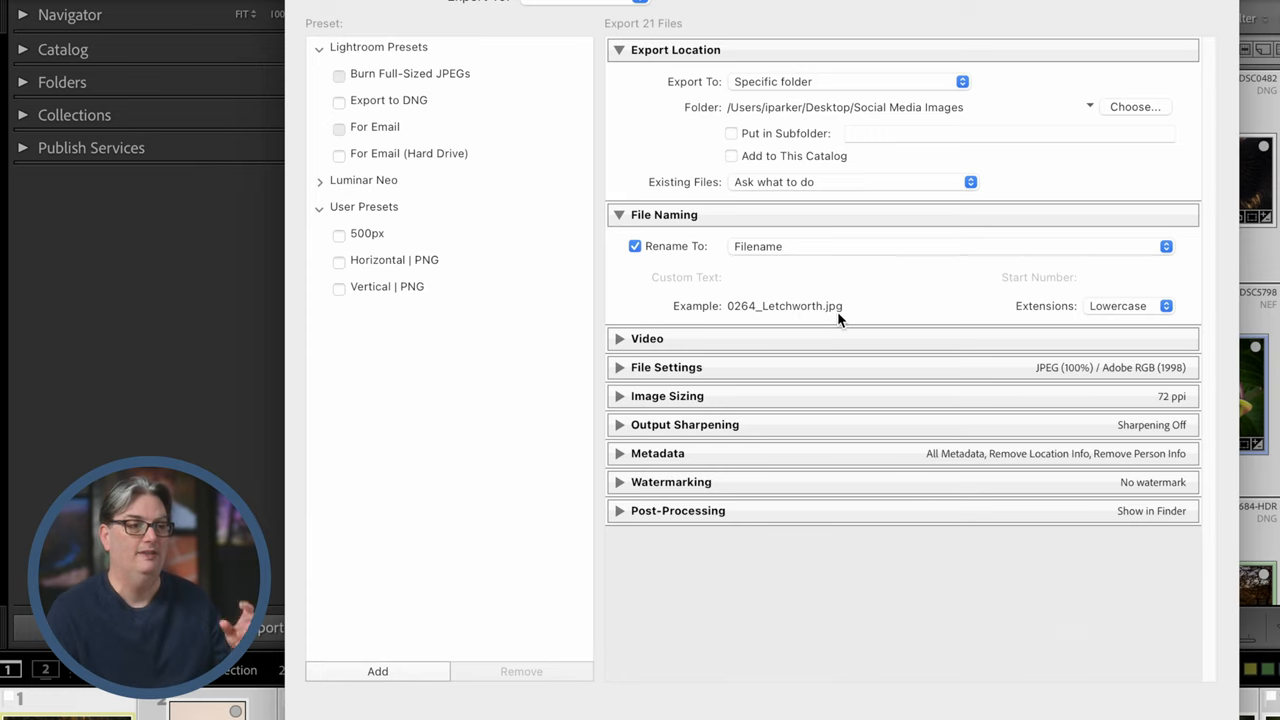
mouse_move(796, 422)
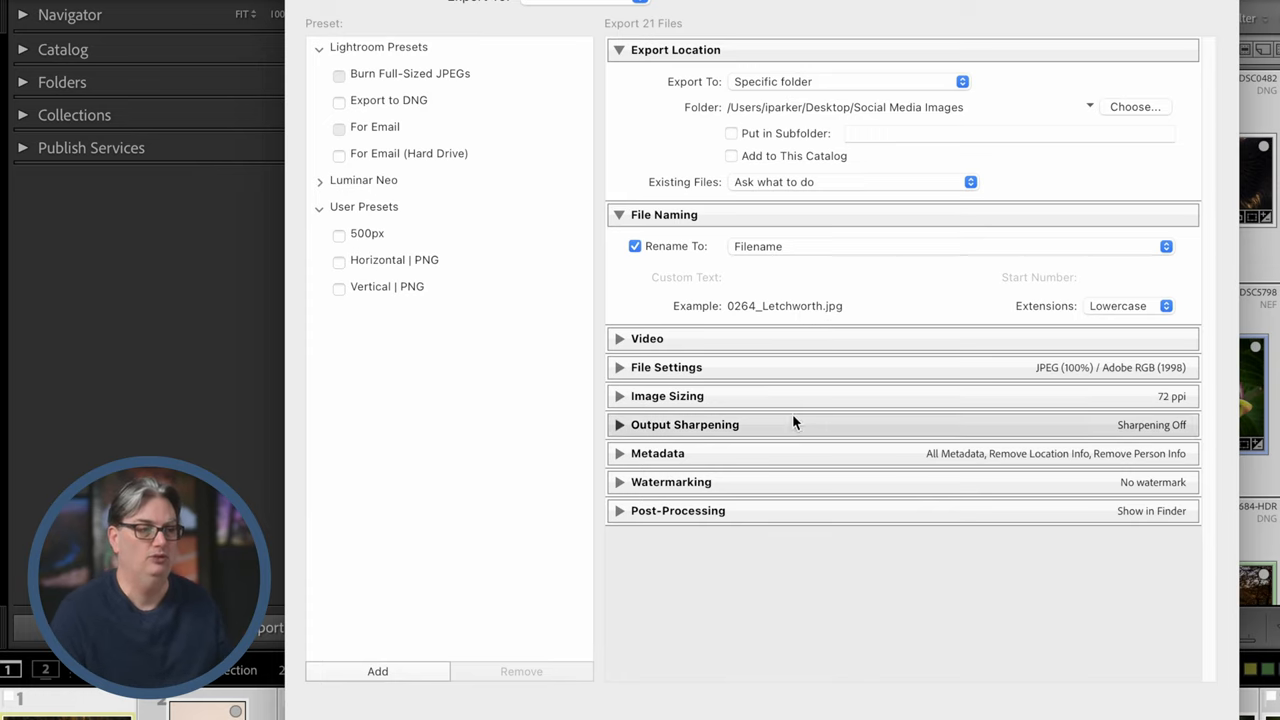
mouse_move(790, 220)
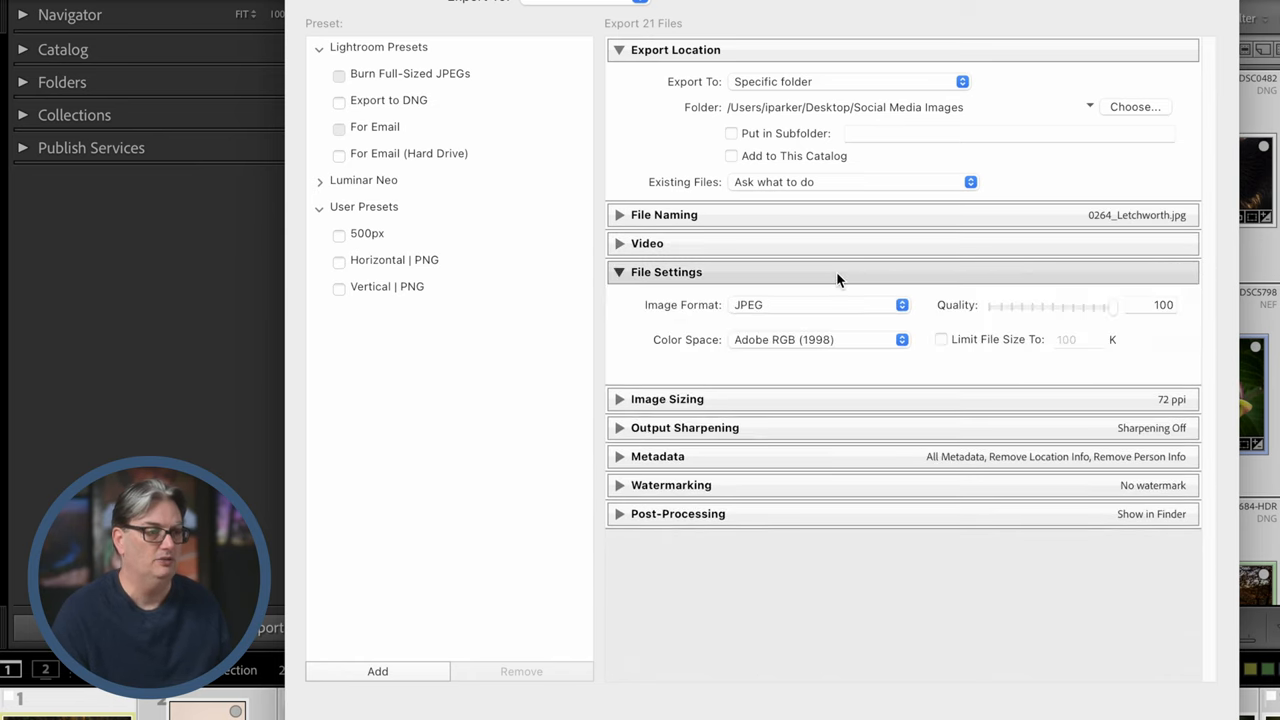
mouse_move(660, 312)
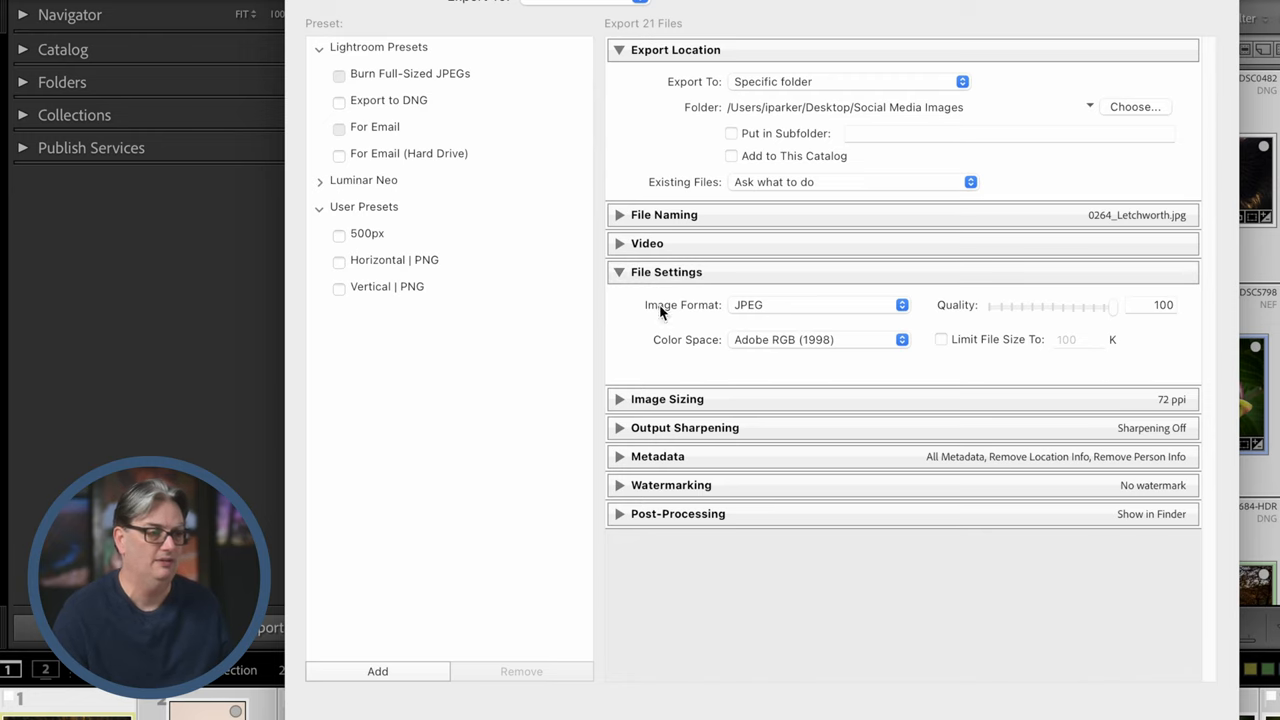
- List the available image formats while keeping JPEG selected
left_click(818, 304)
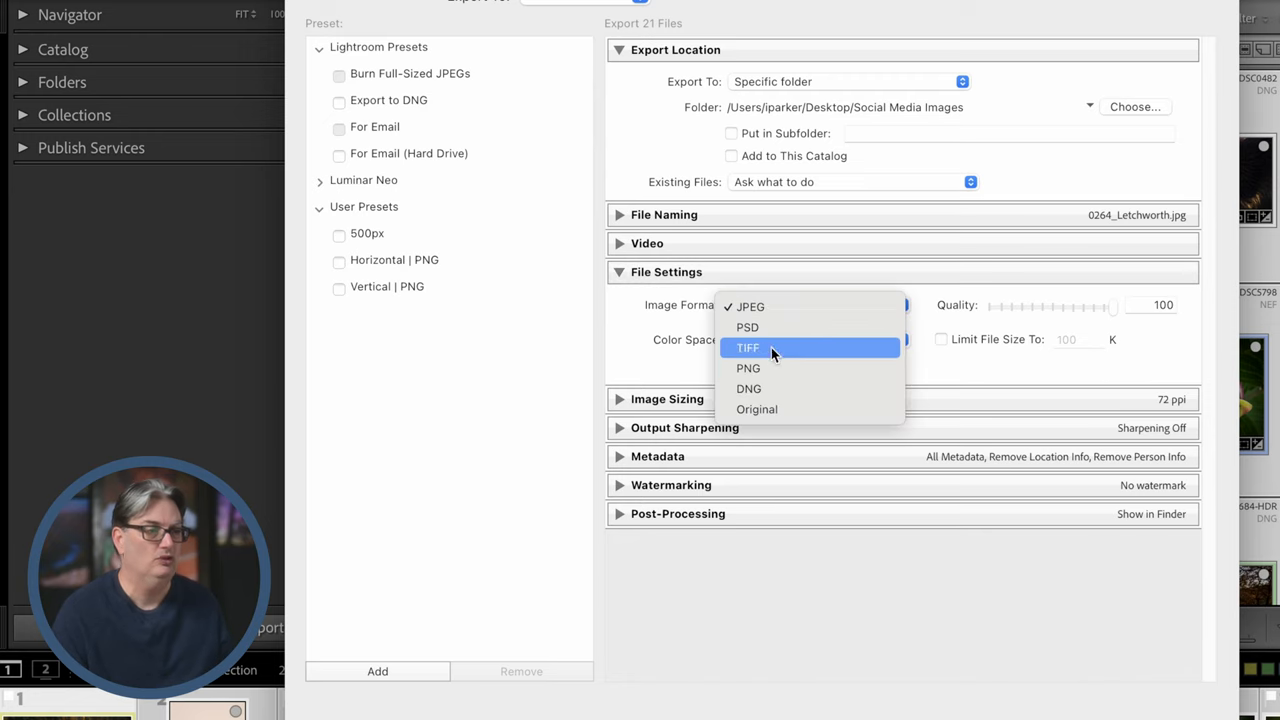
mouse_move(778, 368)
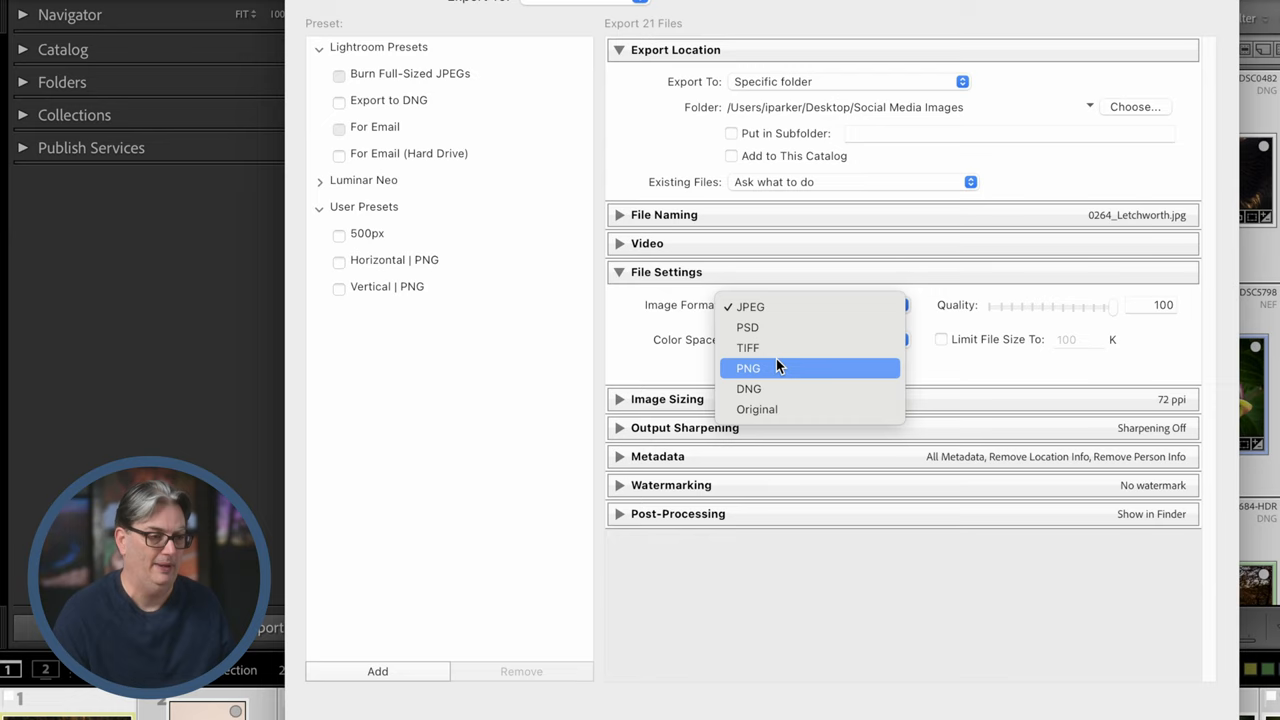
mouse_move(784, 308)
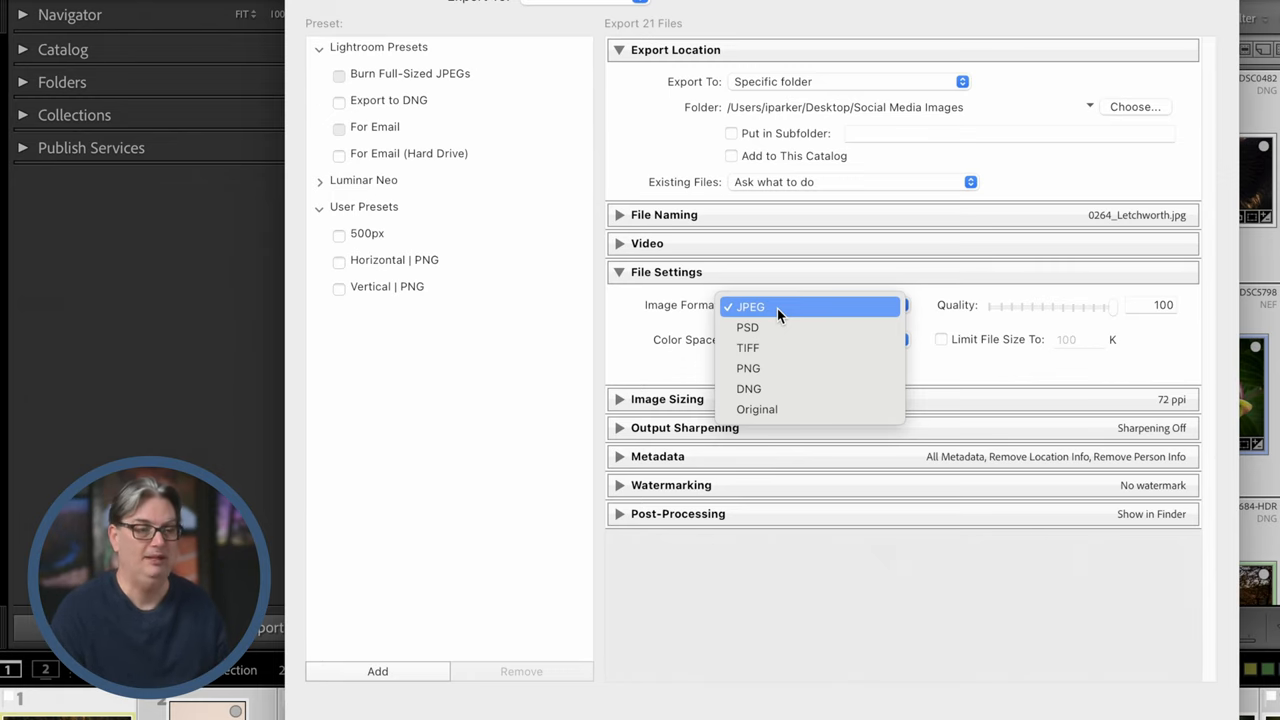
mouse_move(748, 368)
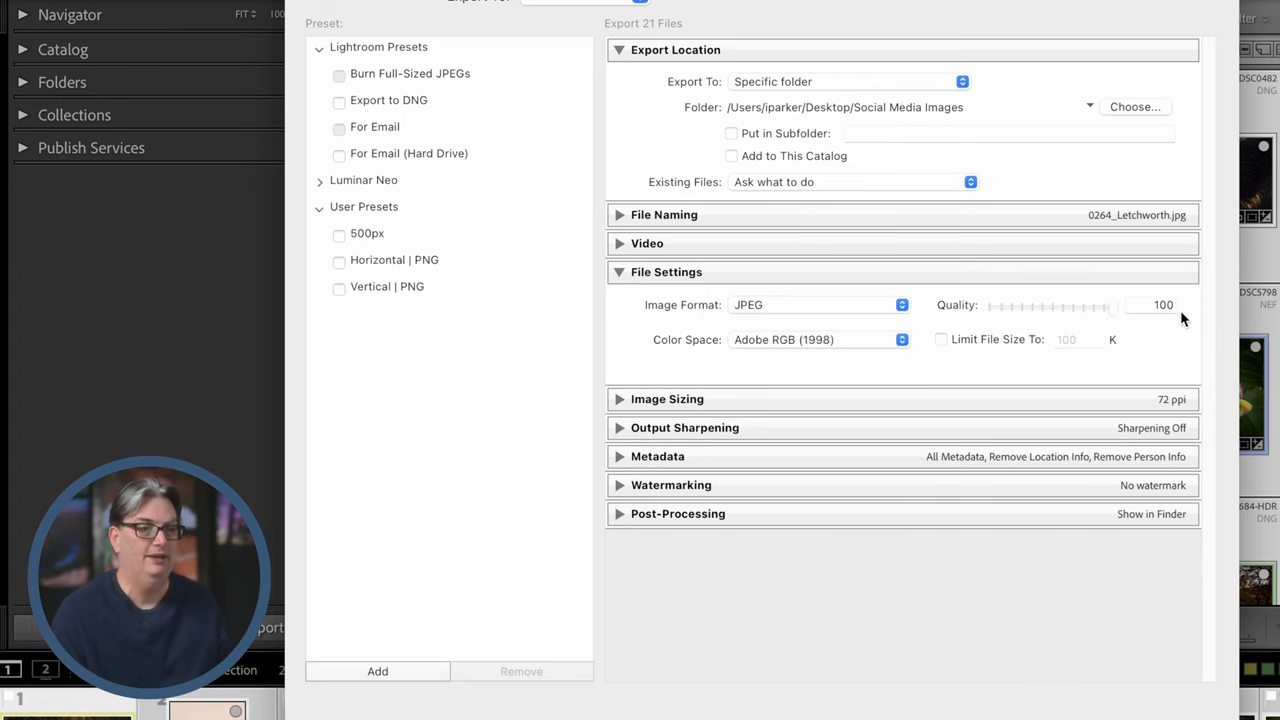
- Set JPEG quality to 80 and enable Limit File Size To at 100 K
left_click(1162, 304)
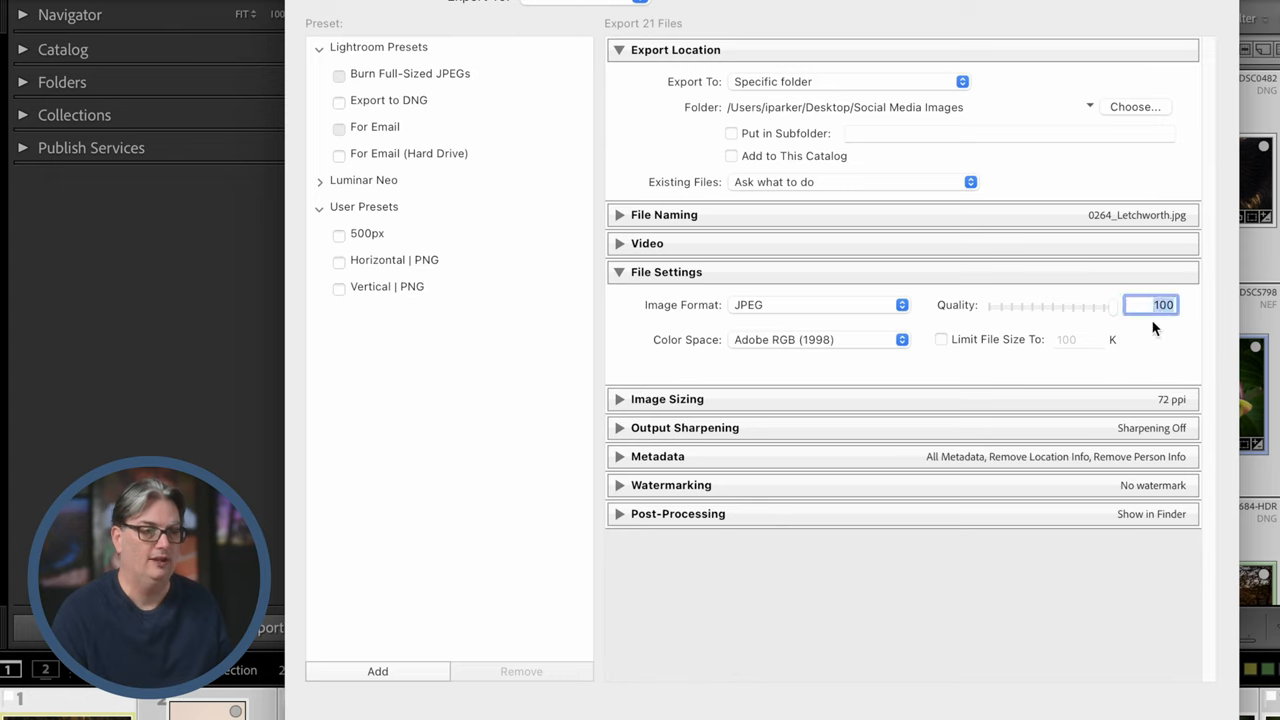
type("80")
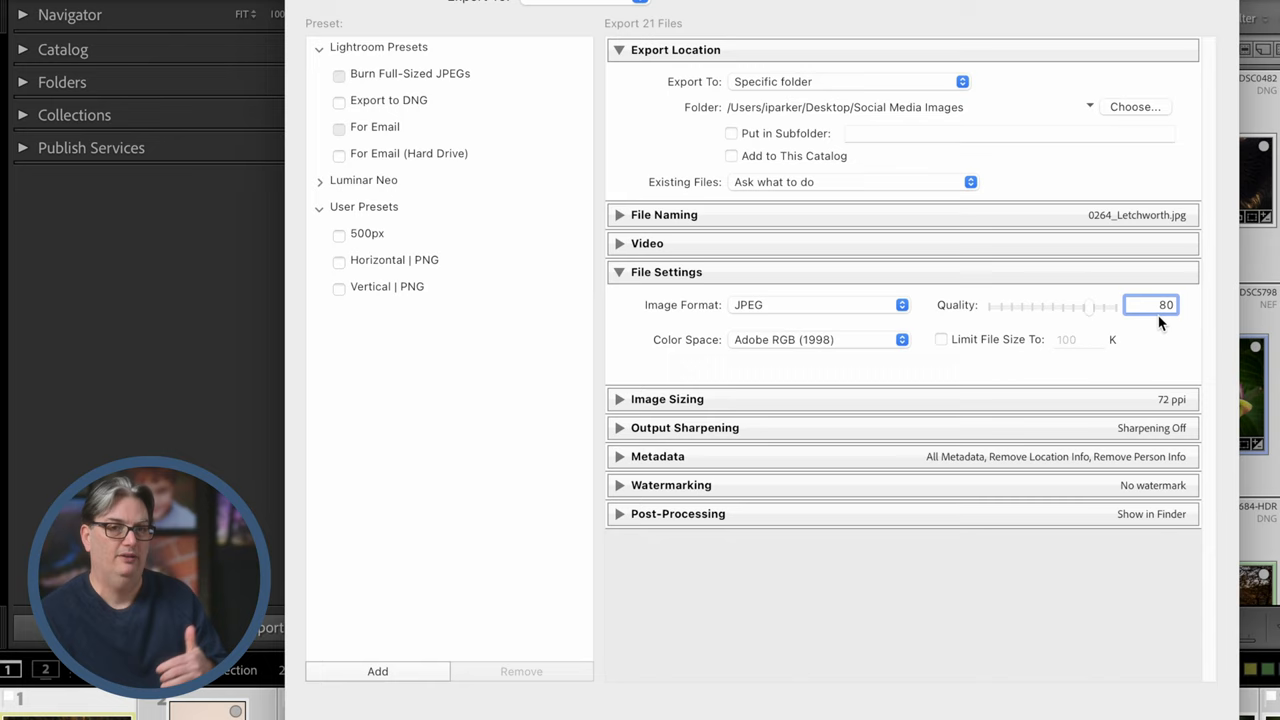
left_click(1164, 304)
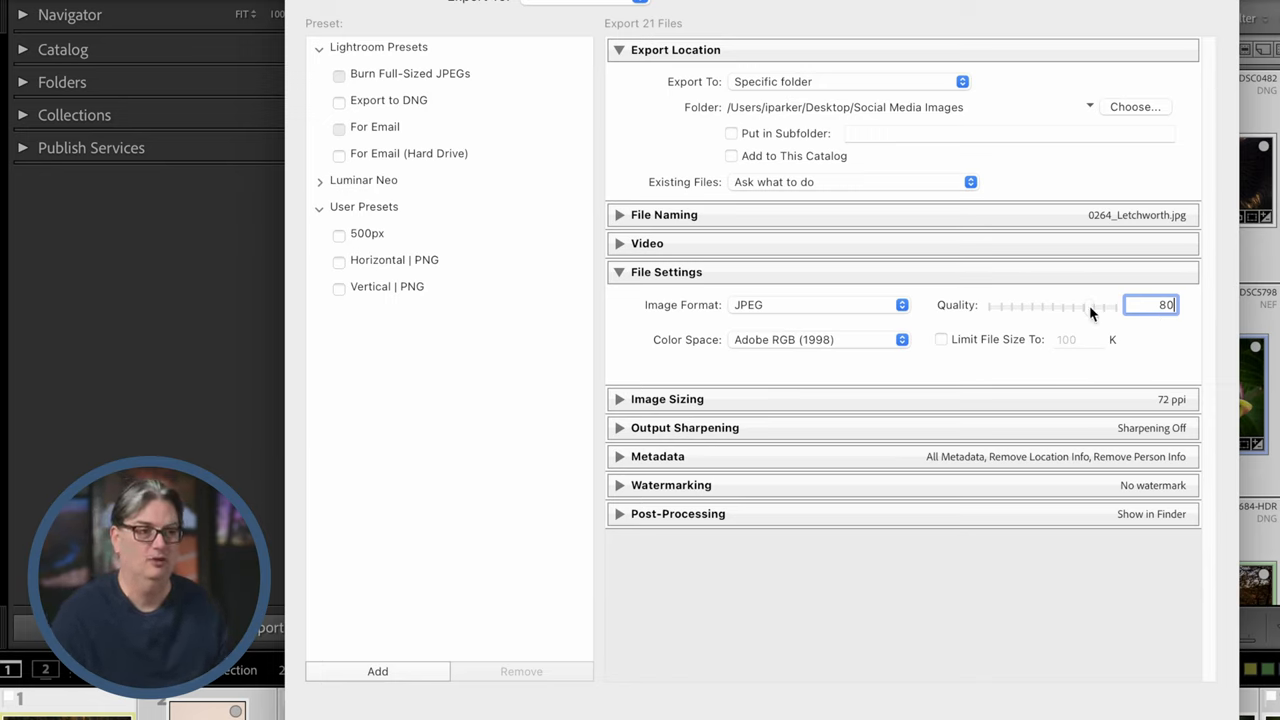
left_click(940, 340)
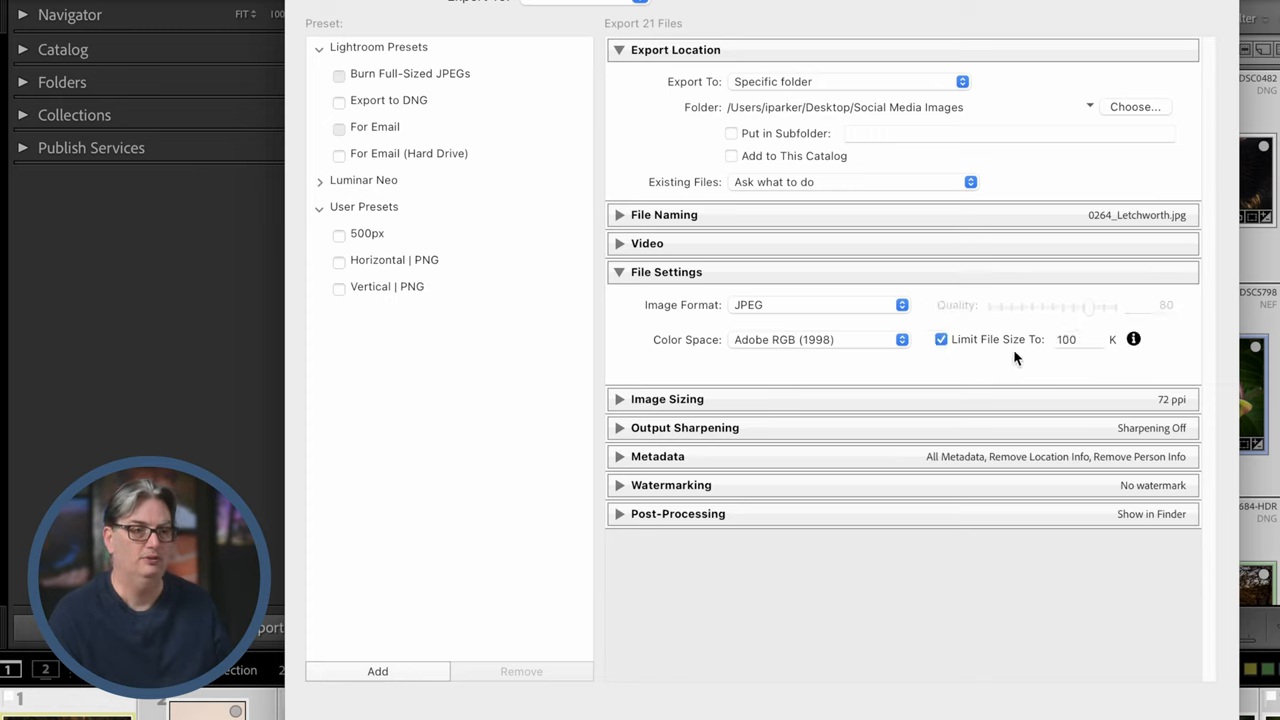
left_click(1078, 340)
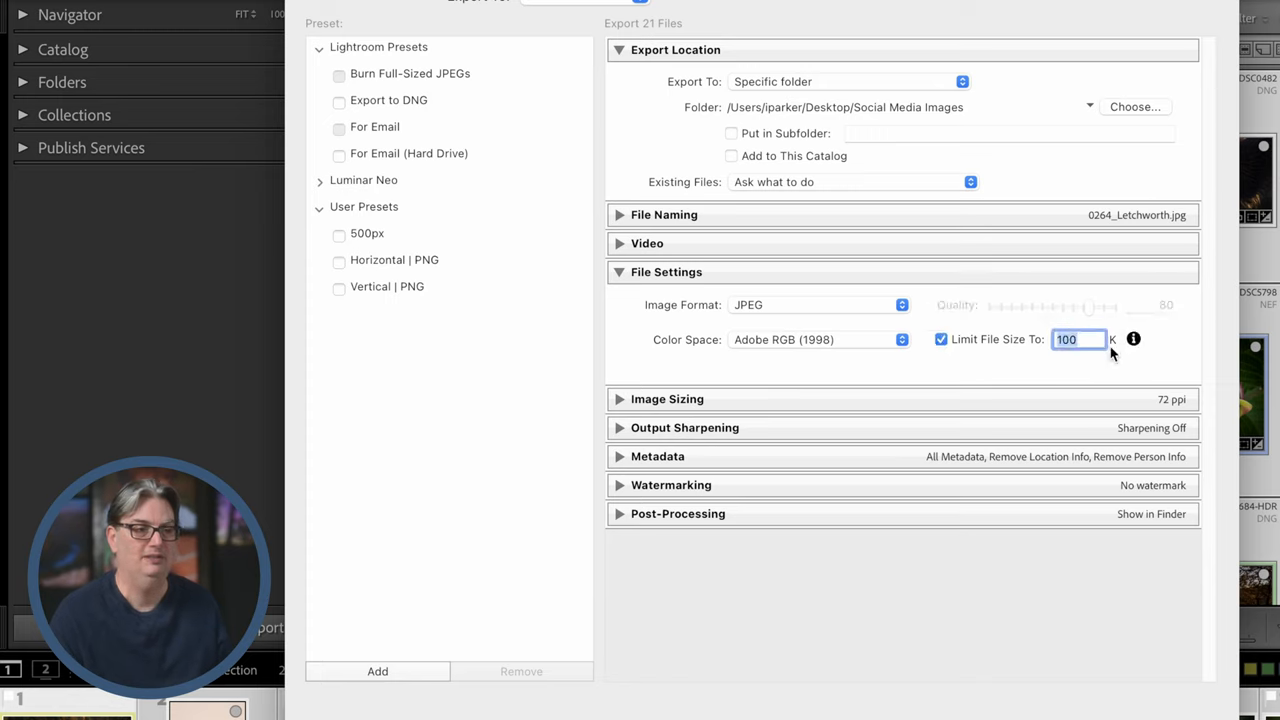
left_click(818, 304)
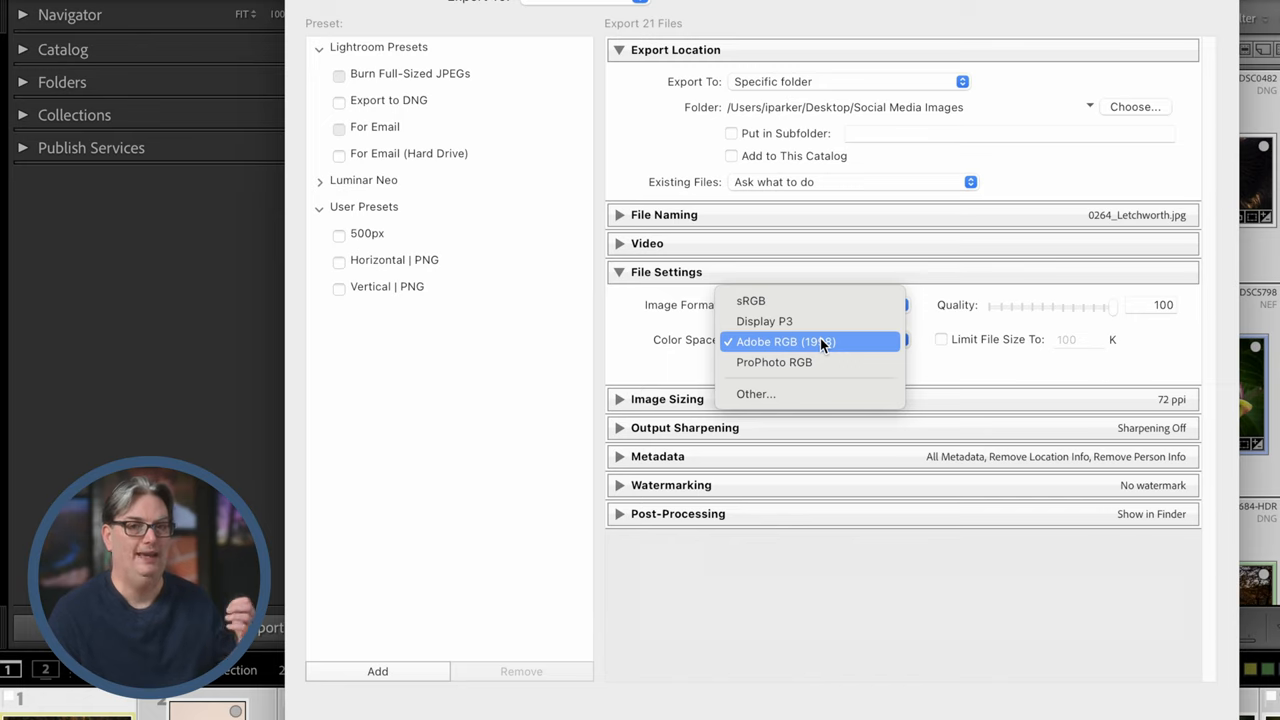
mouse_move(852, 348)
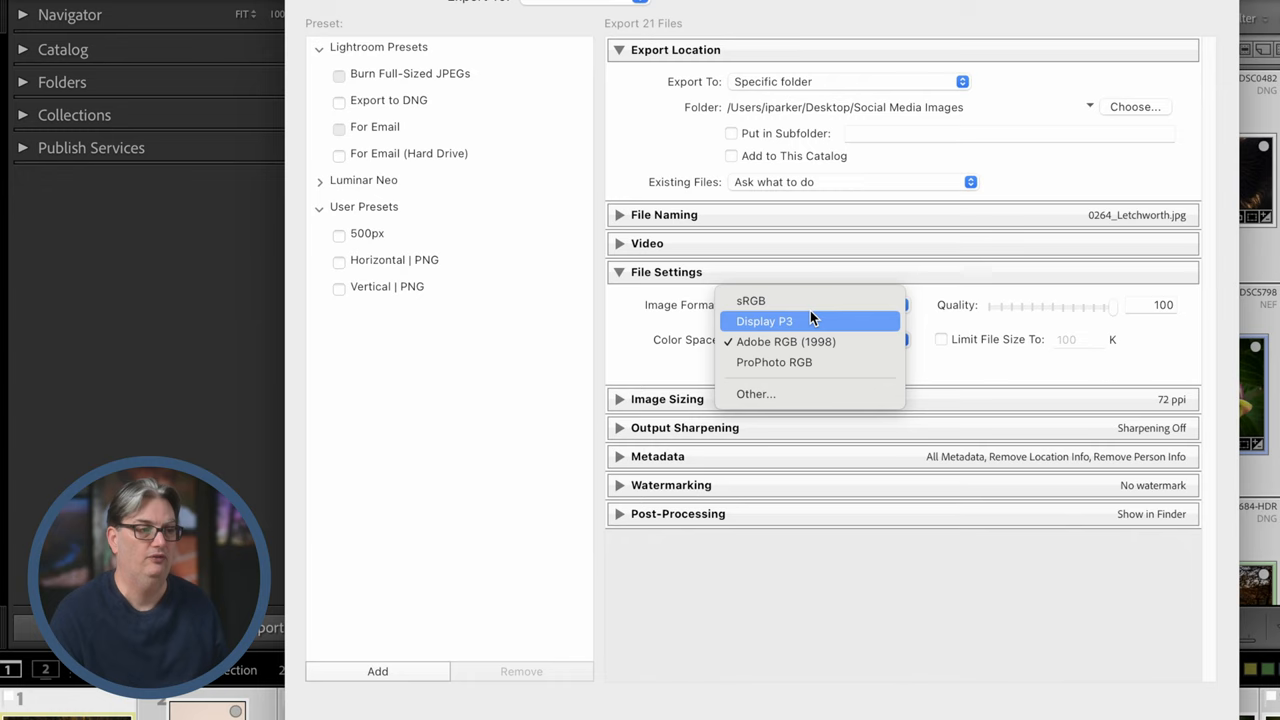
- Choose sRGB as the export color space
left_click(750, 300)
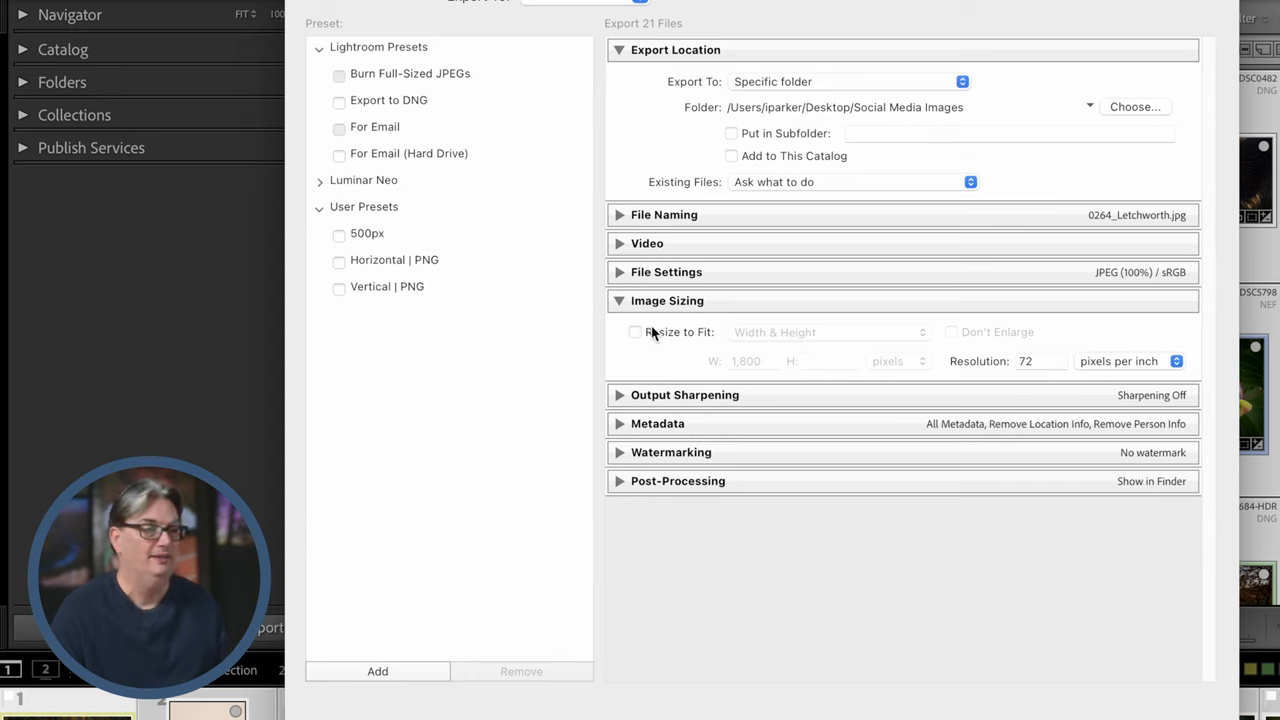
mouse_move(672, 336)
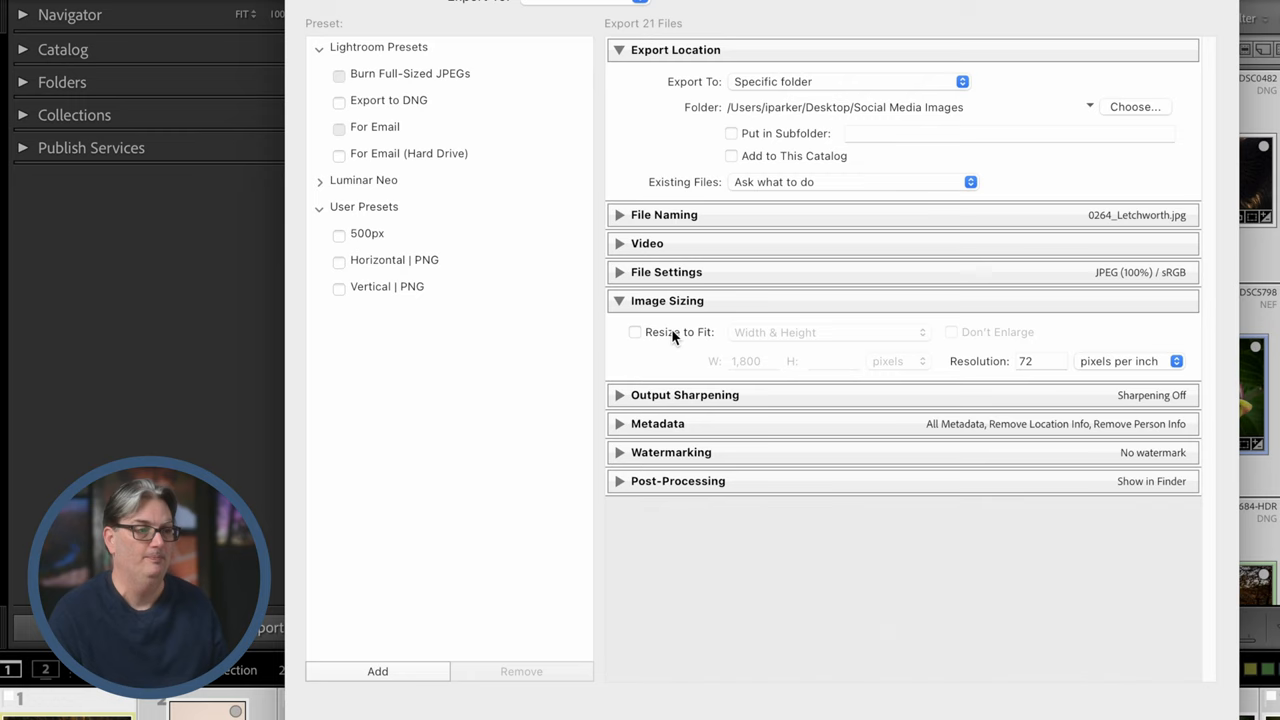
- Enable Resize to Fit by Width & Height with a 1800-pixel width and no height limit
left_click(828, 332)
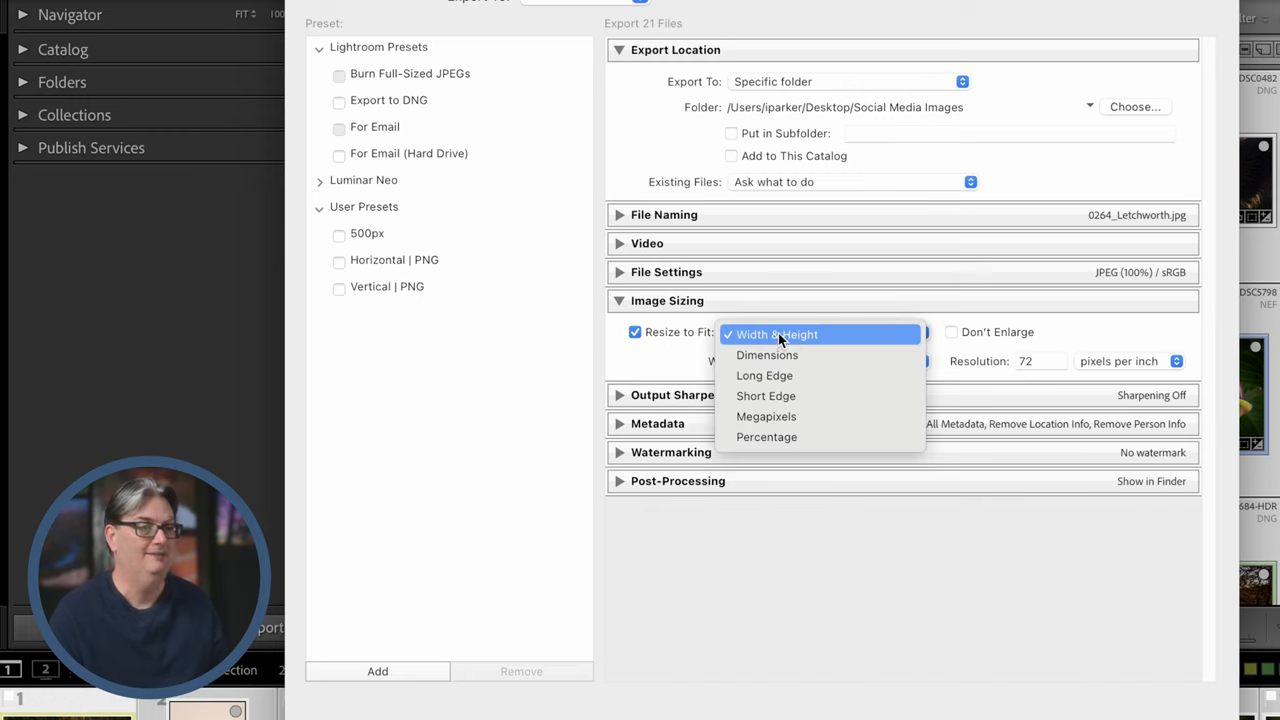
left_click(776, 334)
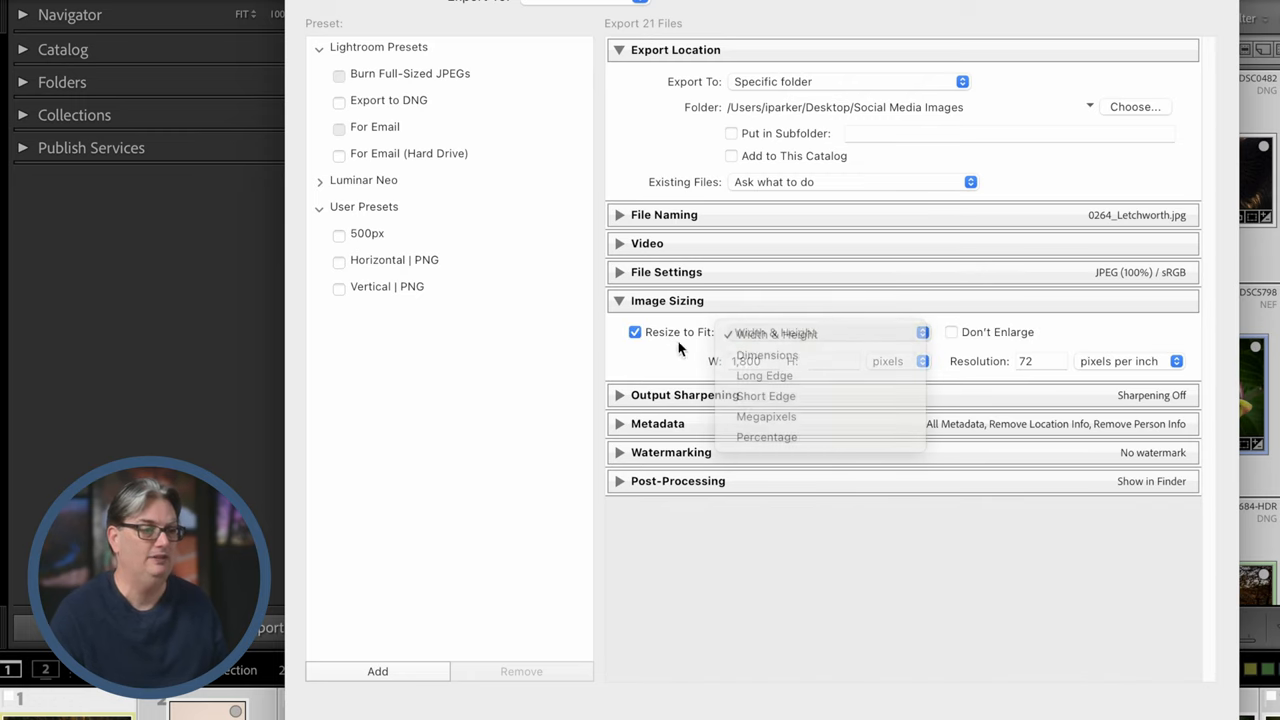
left_click(776, 332)
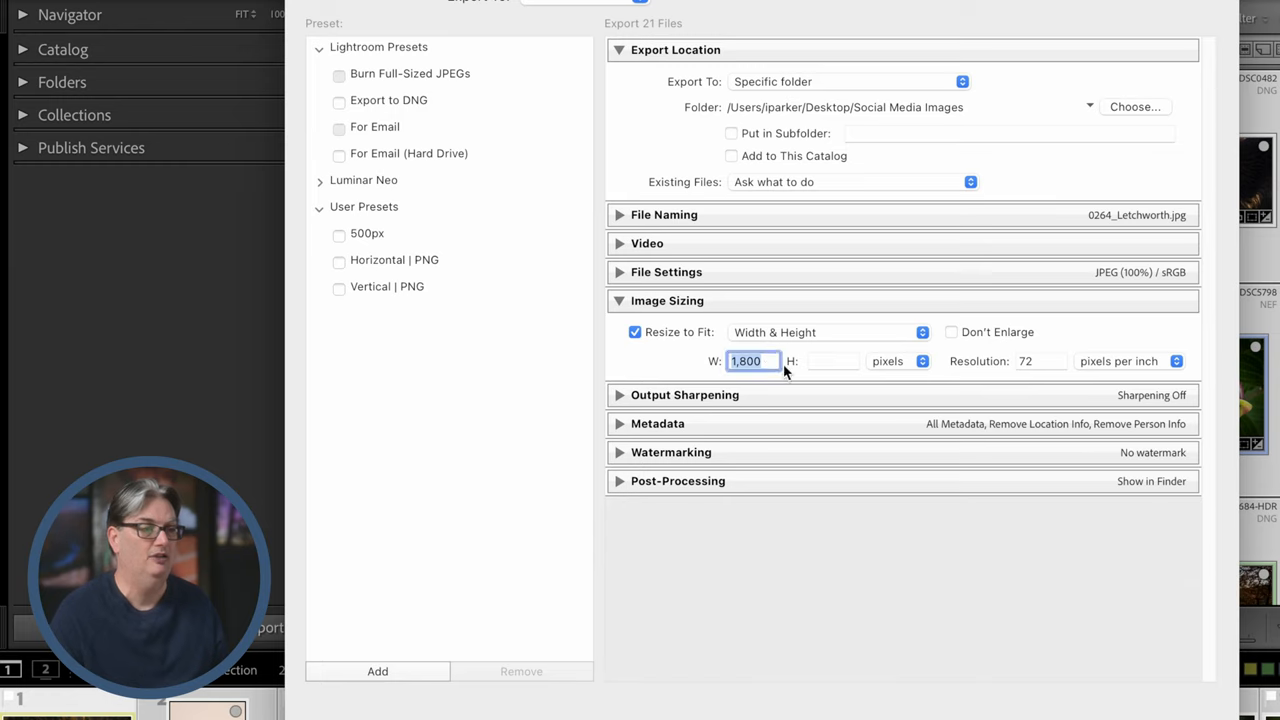
left_click(832, 360)
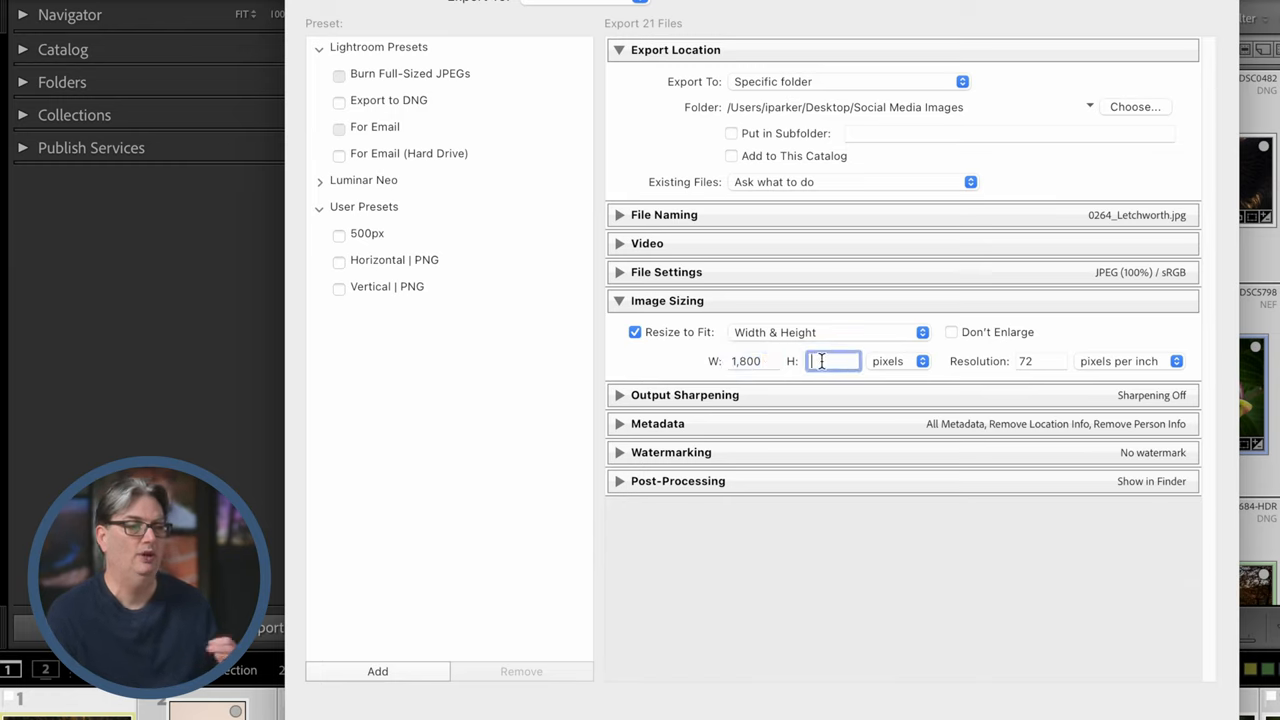
left_click(830, 332)
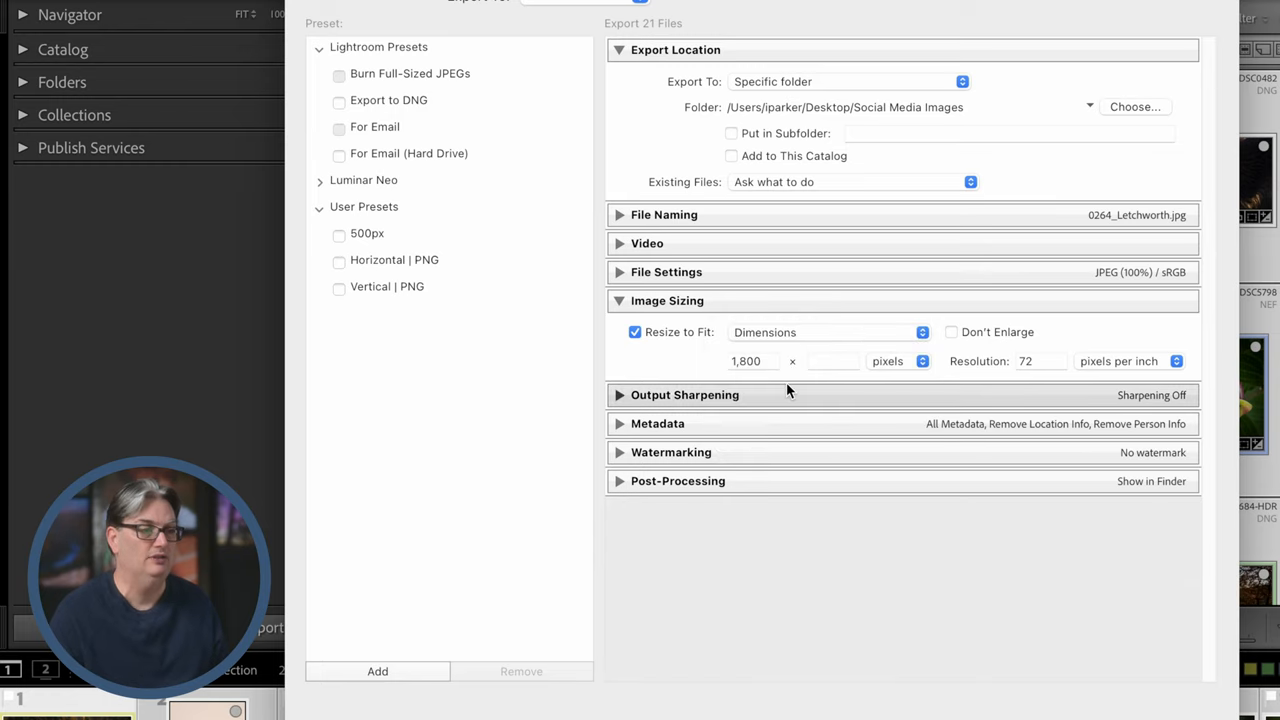
left_click(824, 332)
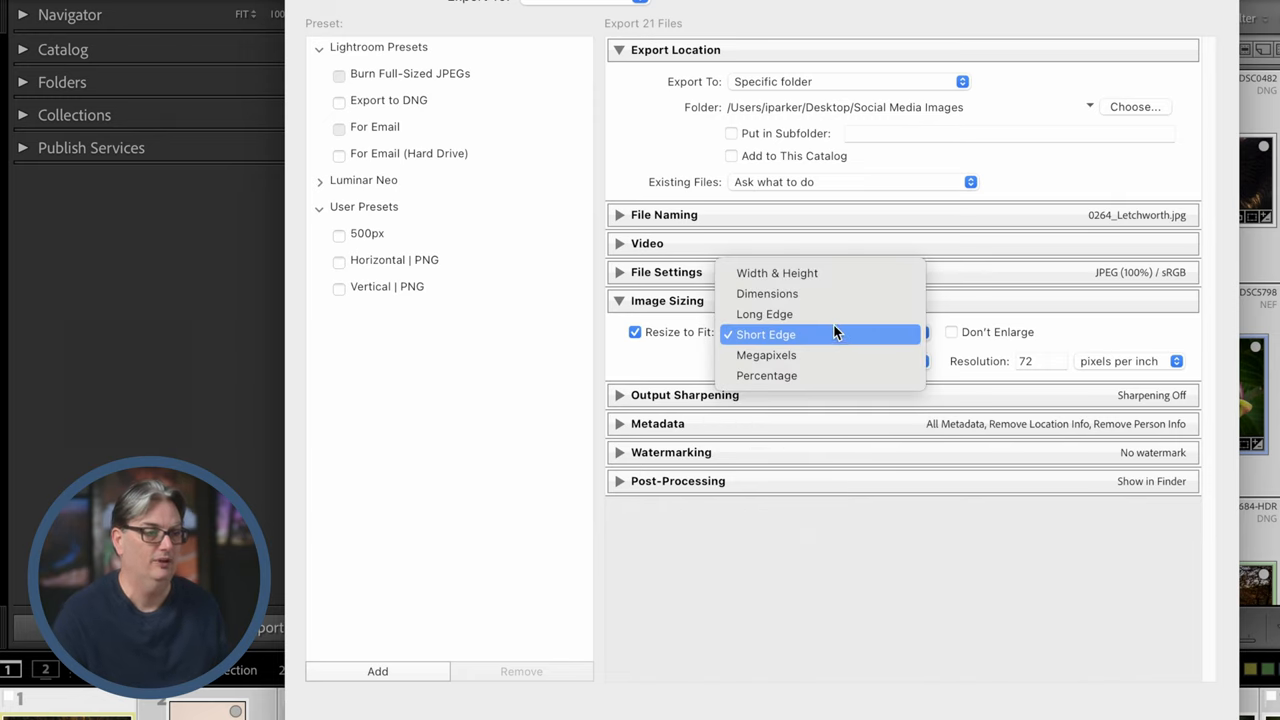
left_click(776, 272)
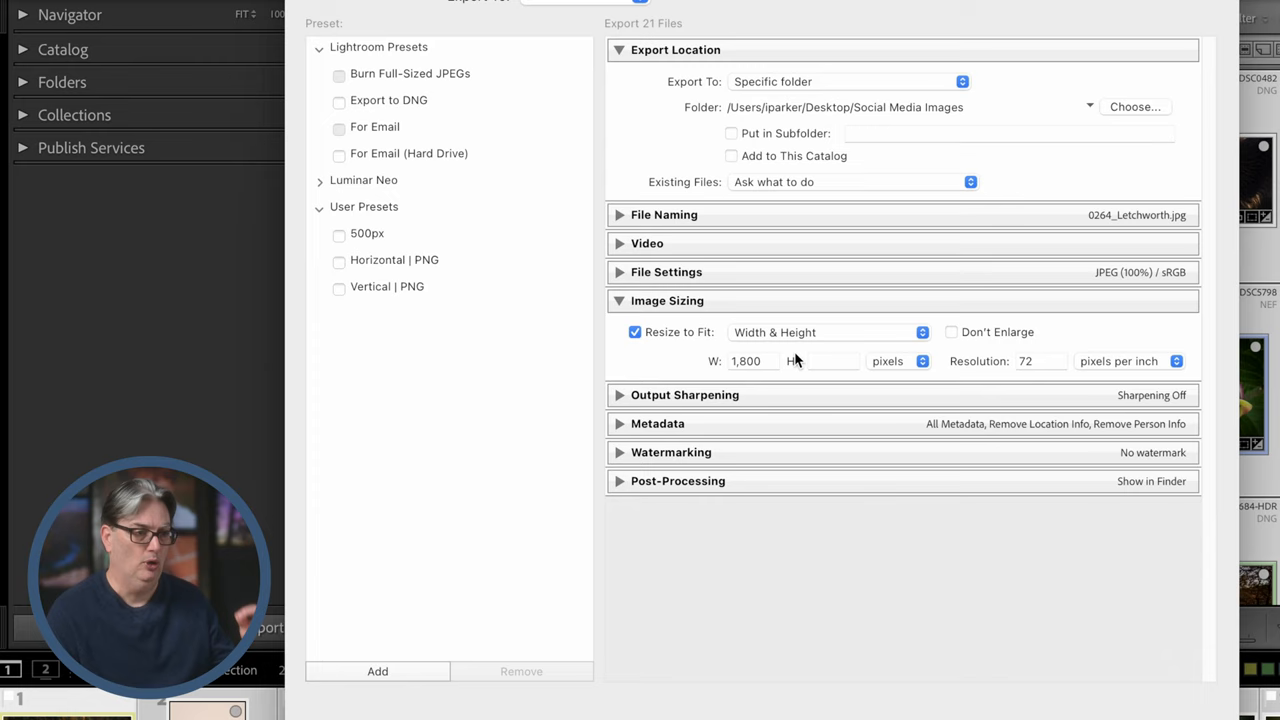
mouse_move(728, 376)
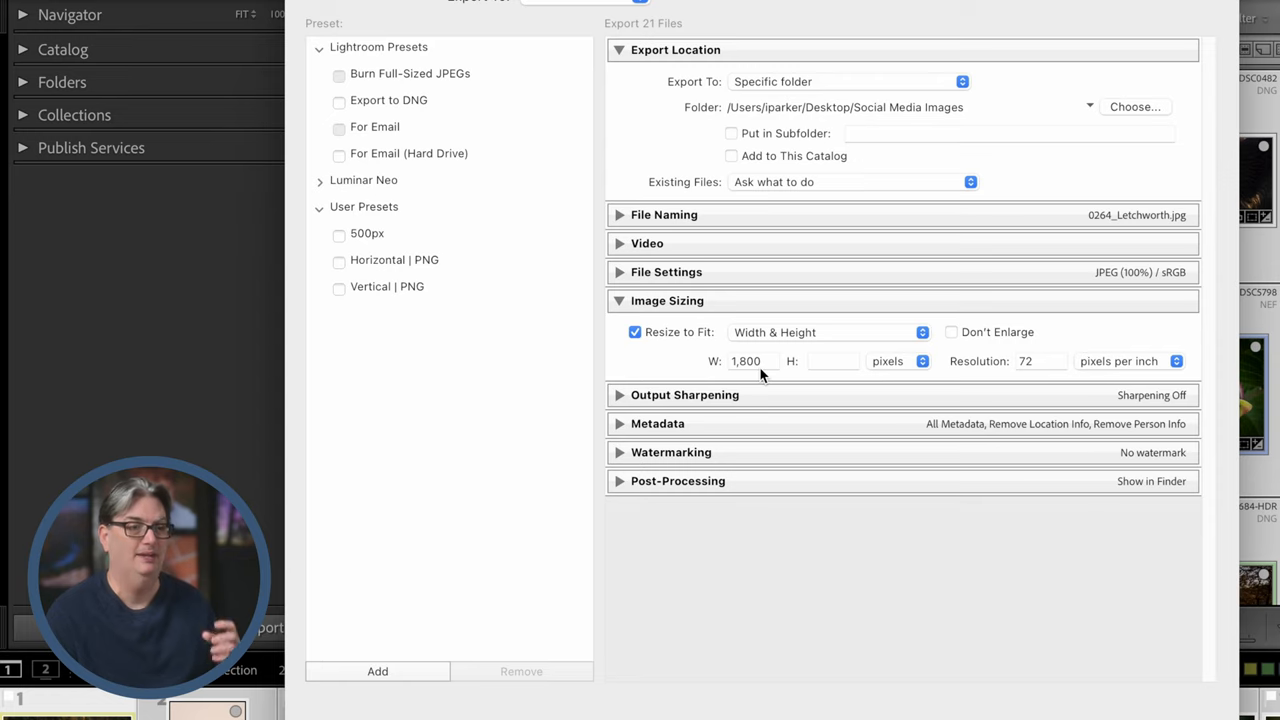
left_click(1040, 360)
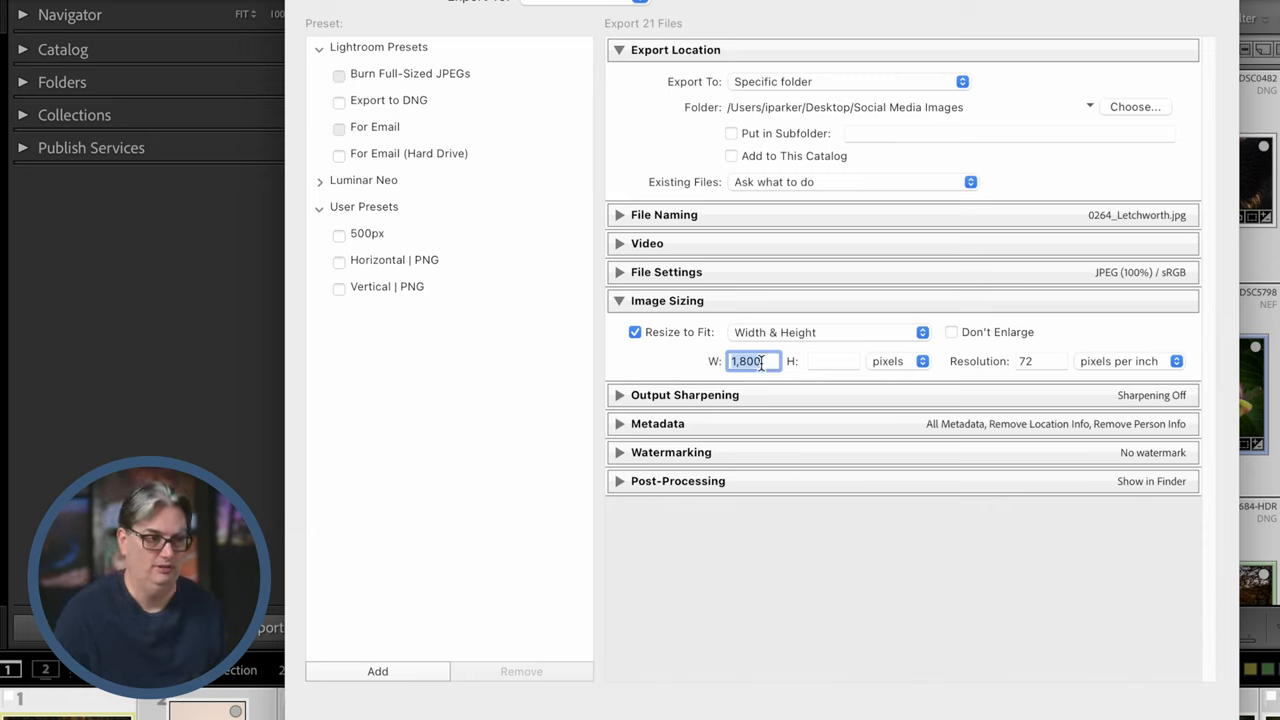
- Load the Horizontal | PNG user preset
left_click(394, 260)
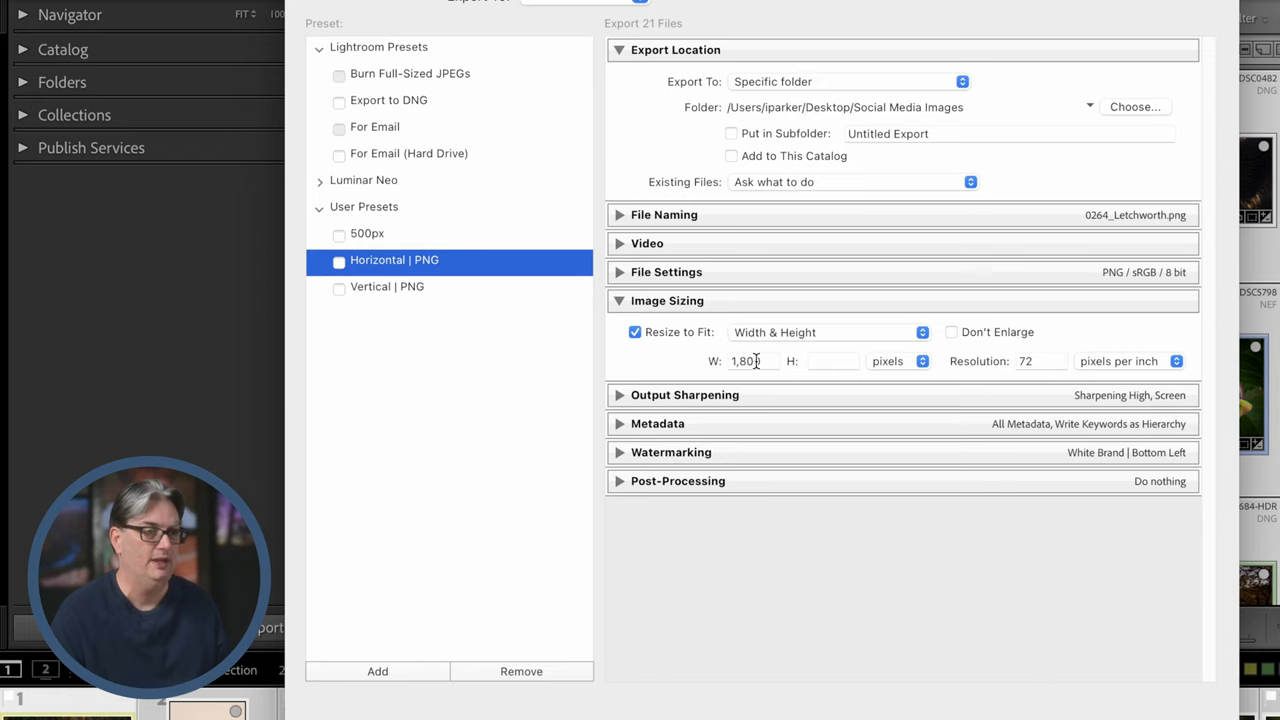
- Load the Vertical | PNG preset with its 1,000-pixel height for comparison
left_click(388, 286)
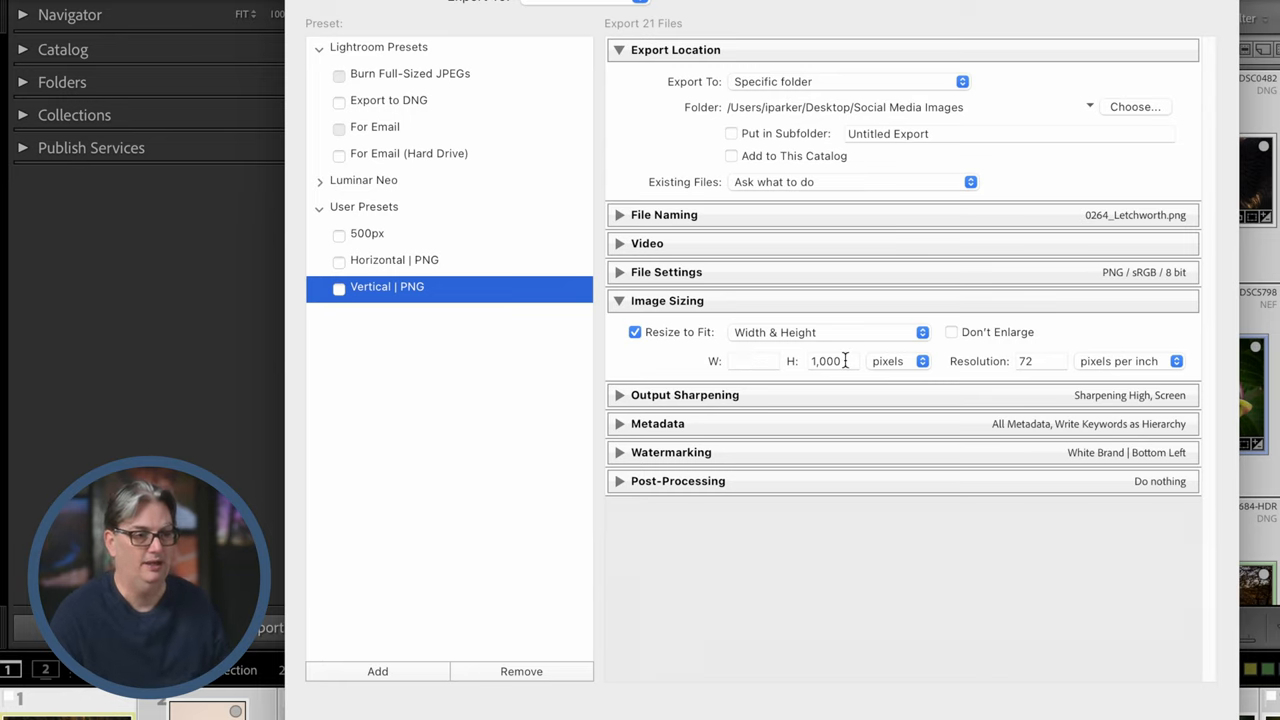
left_click(1040, 360)
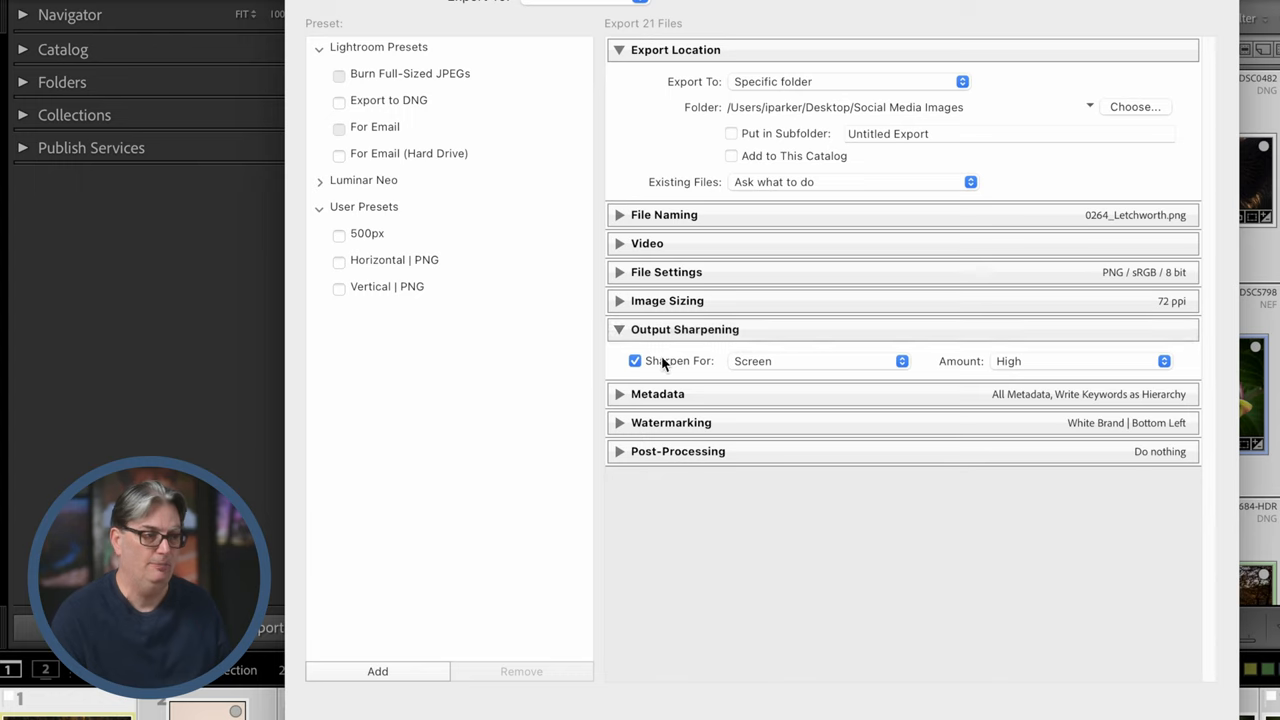
- Review Sharpen For Screen at High, then turn output sharpening off
left_click(816, 360)
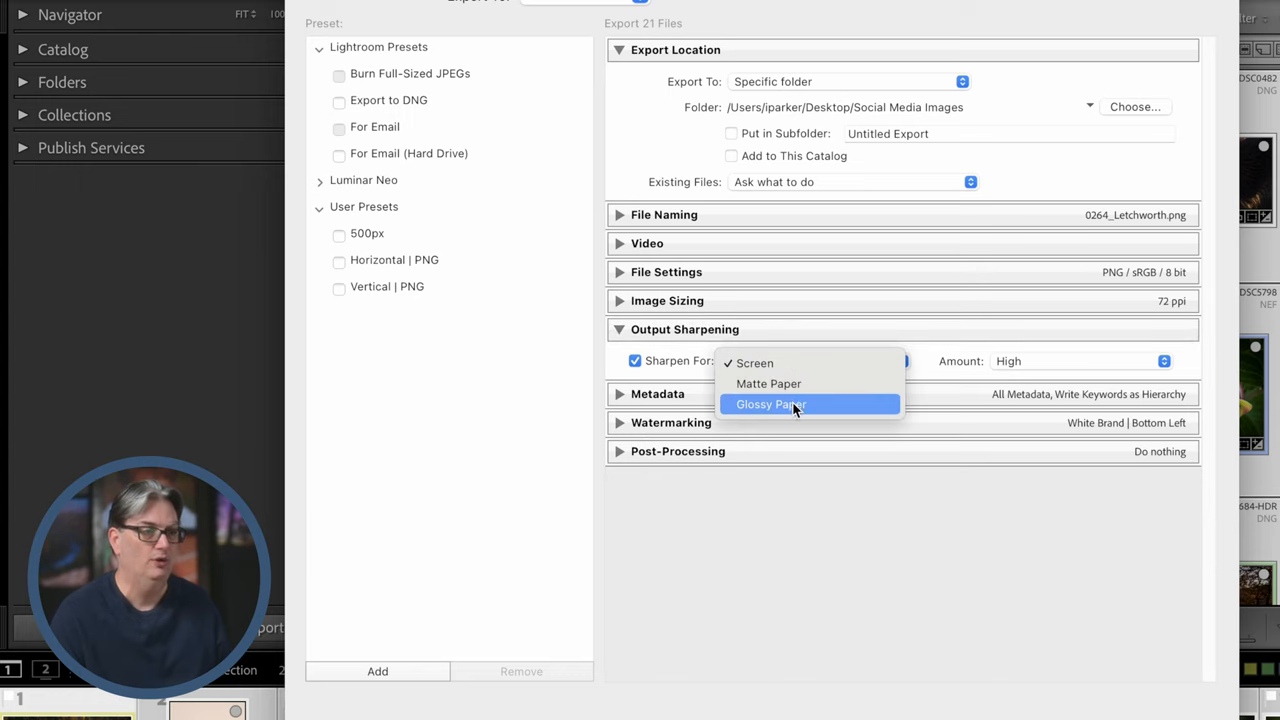
mouse_move(908, 384)
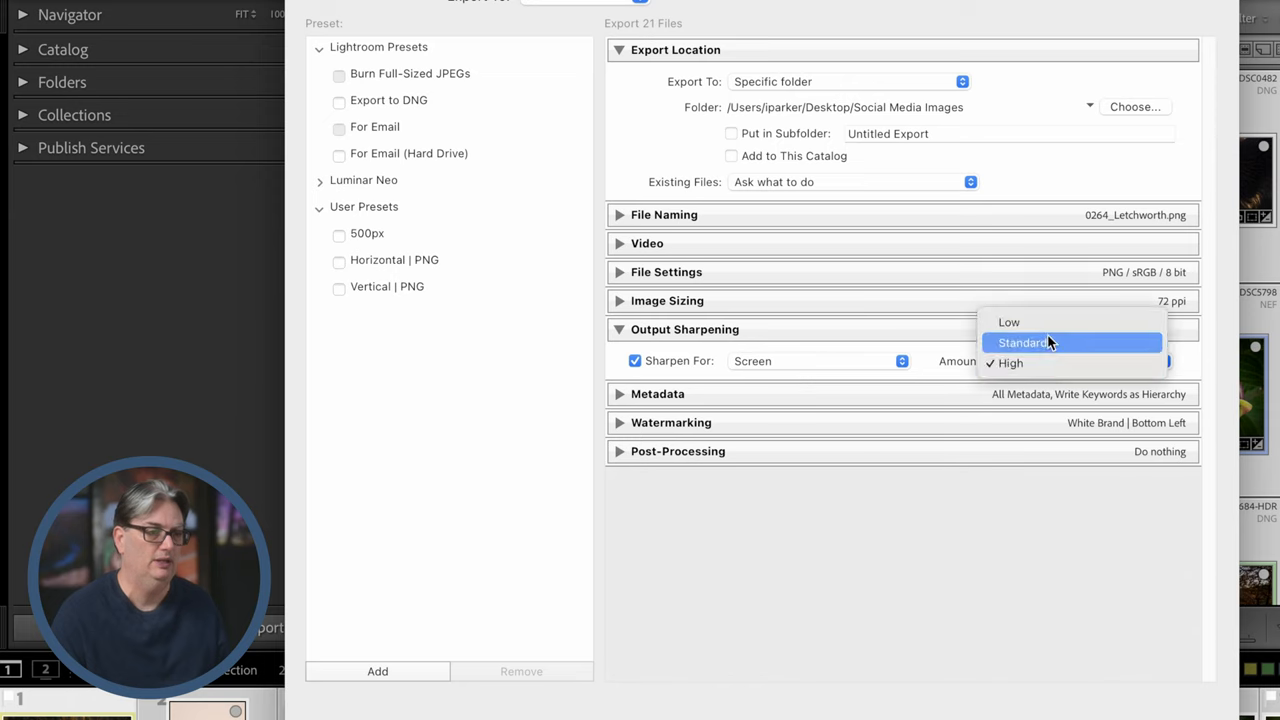
left_click(1010, 364)
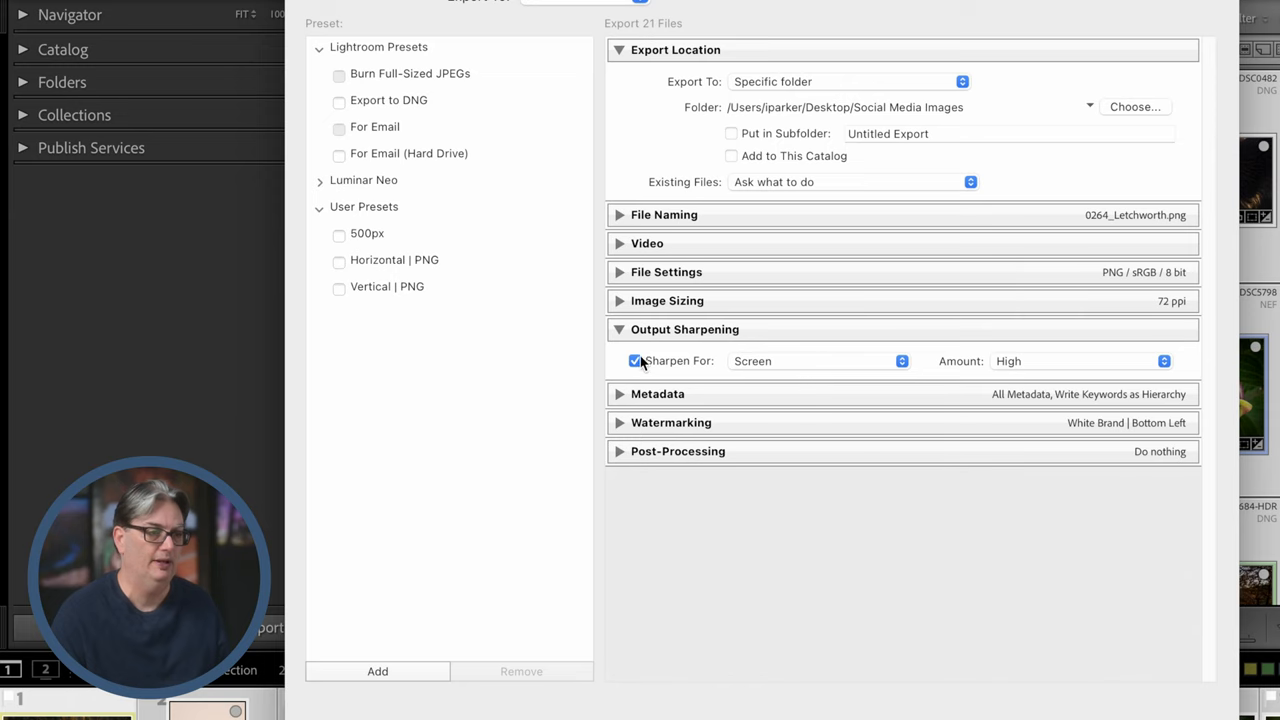
left_click(636, 360)
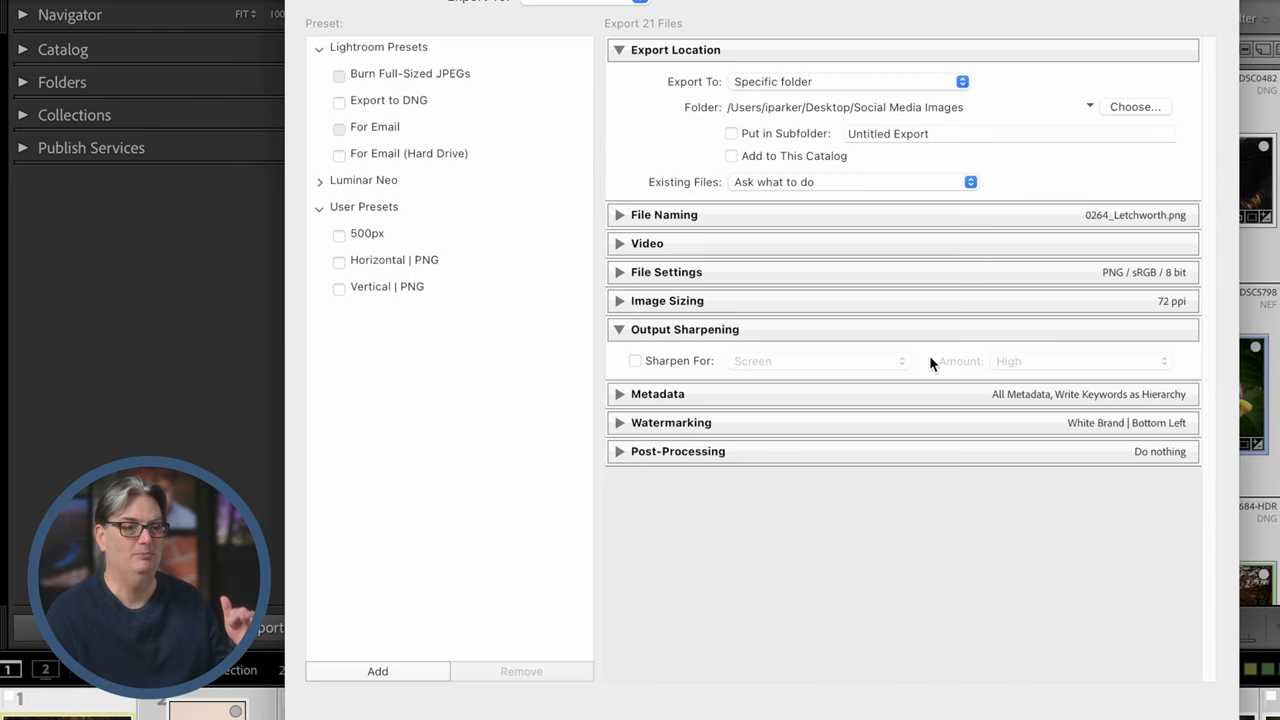
mouse_move(920, 332)
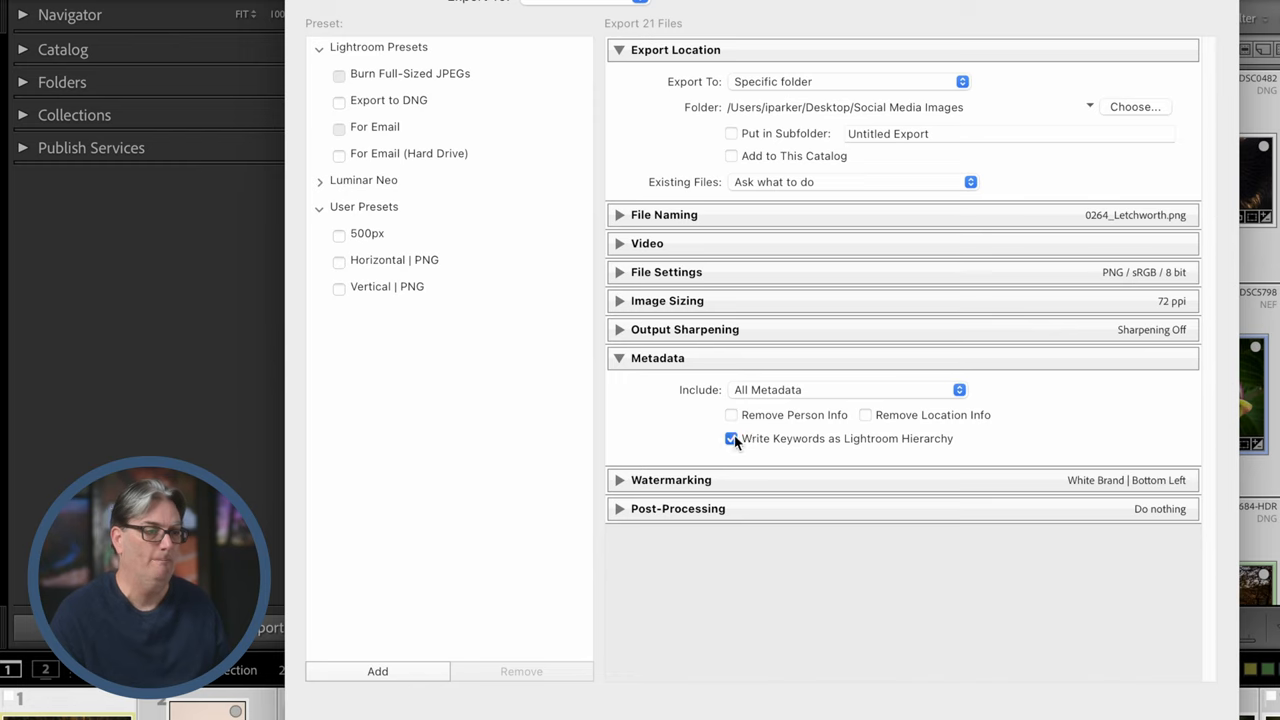
- Uncheck Write Keywords as Lightroom Hierarchy and enable Remove Person Info and Remove Location Info
left_click(844, 390)
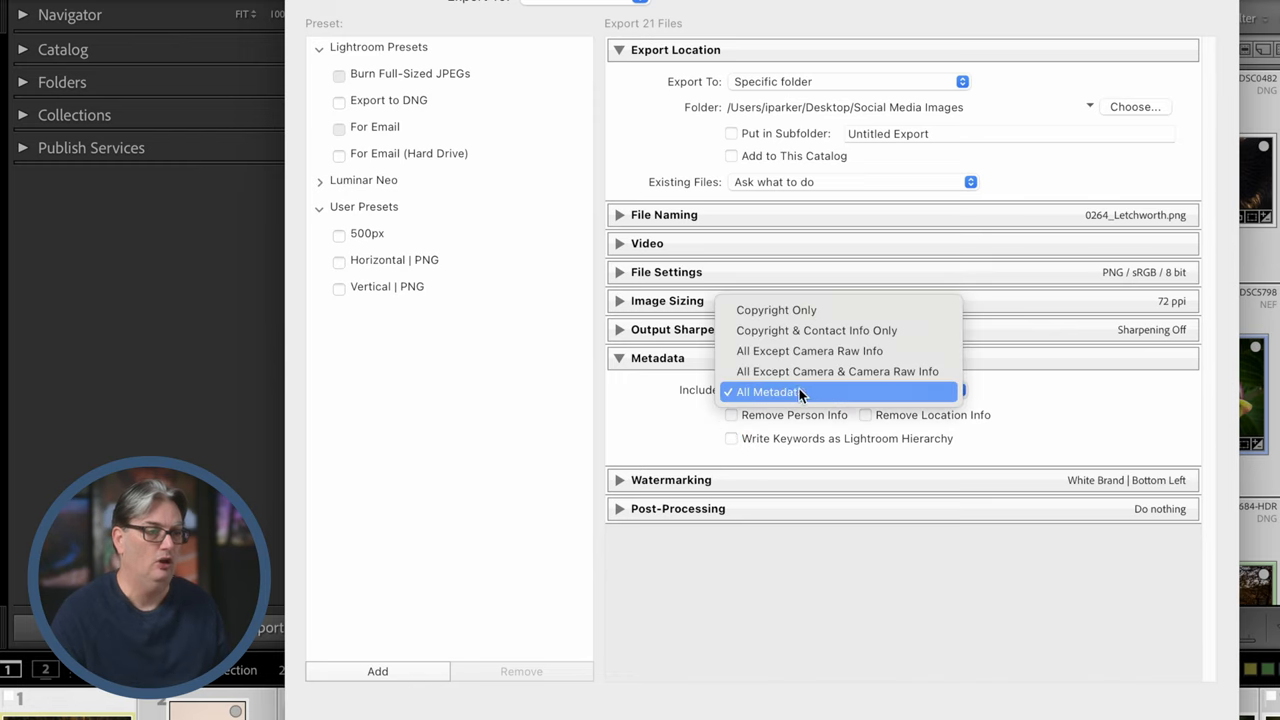
mouse_move(808, 330)
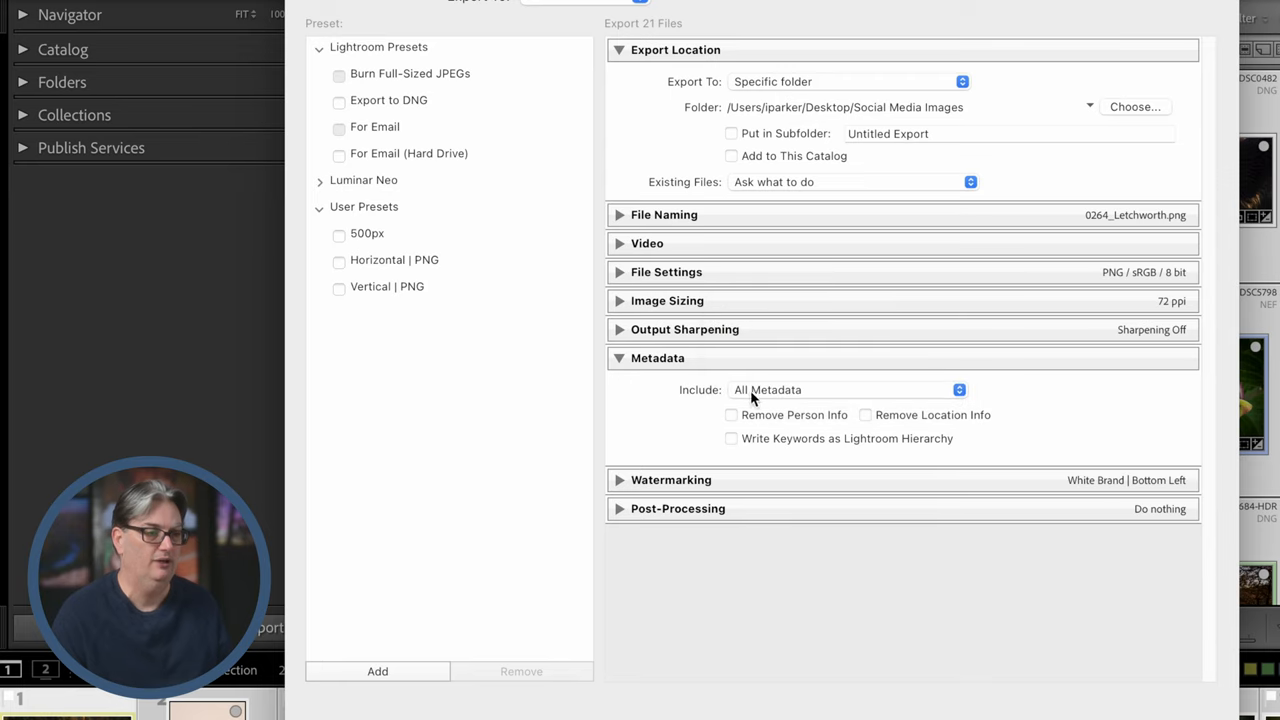
mouse_move(788, 400)
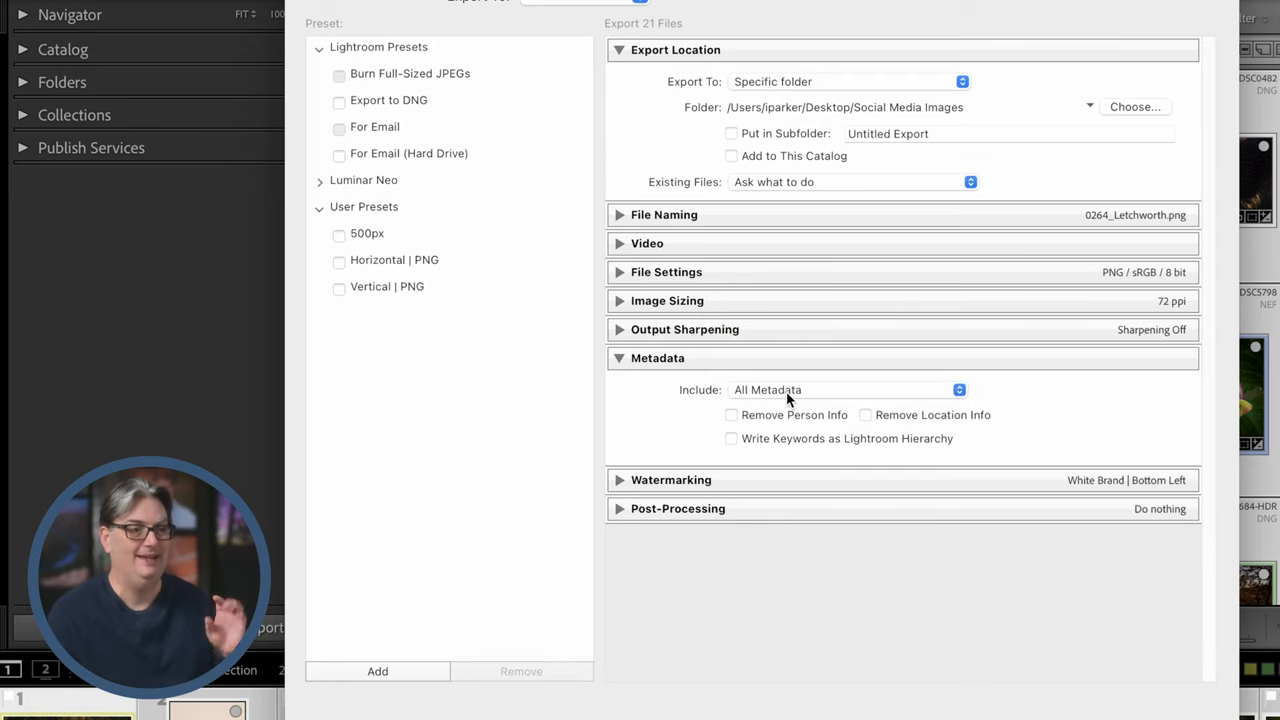
left_click(732, 414)
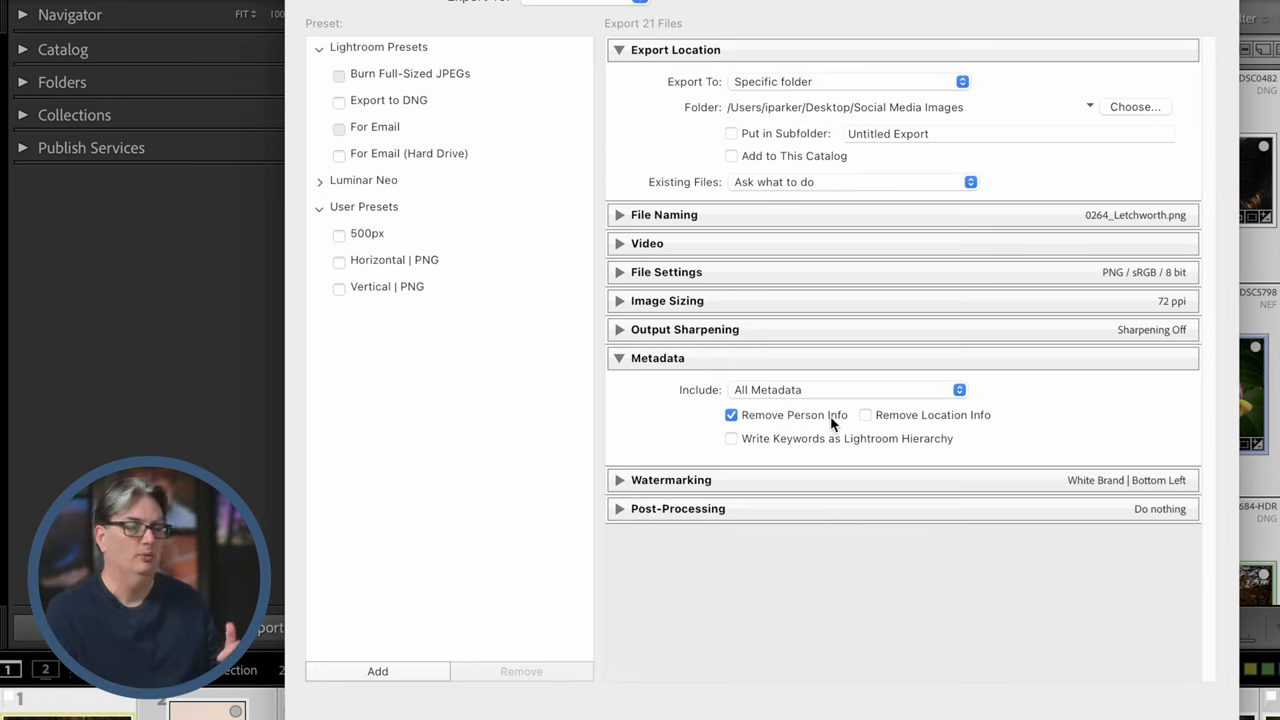
mouse_move(910, 420)
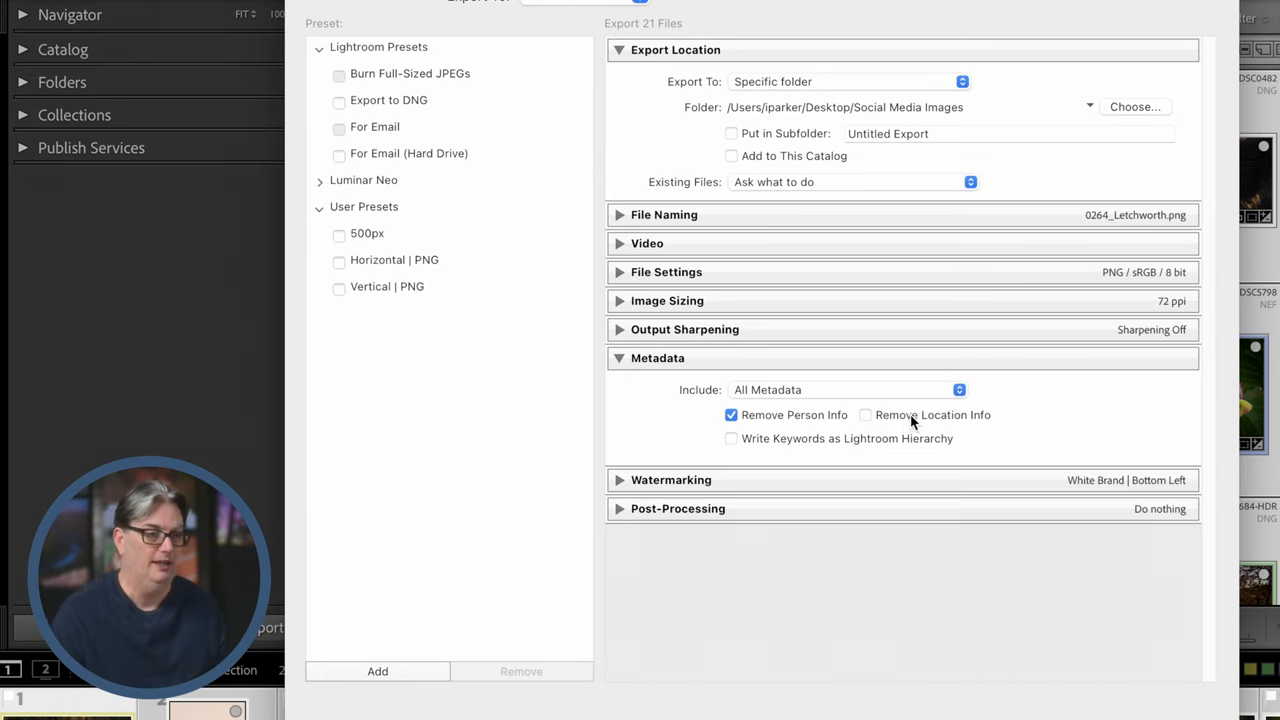
left_click(864, 414)
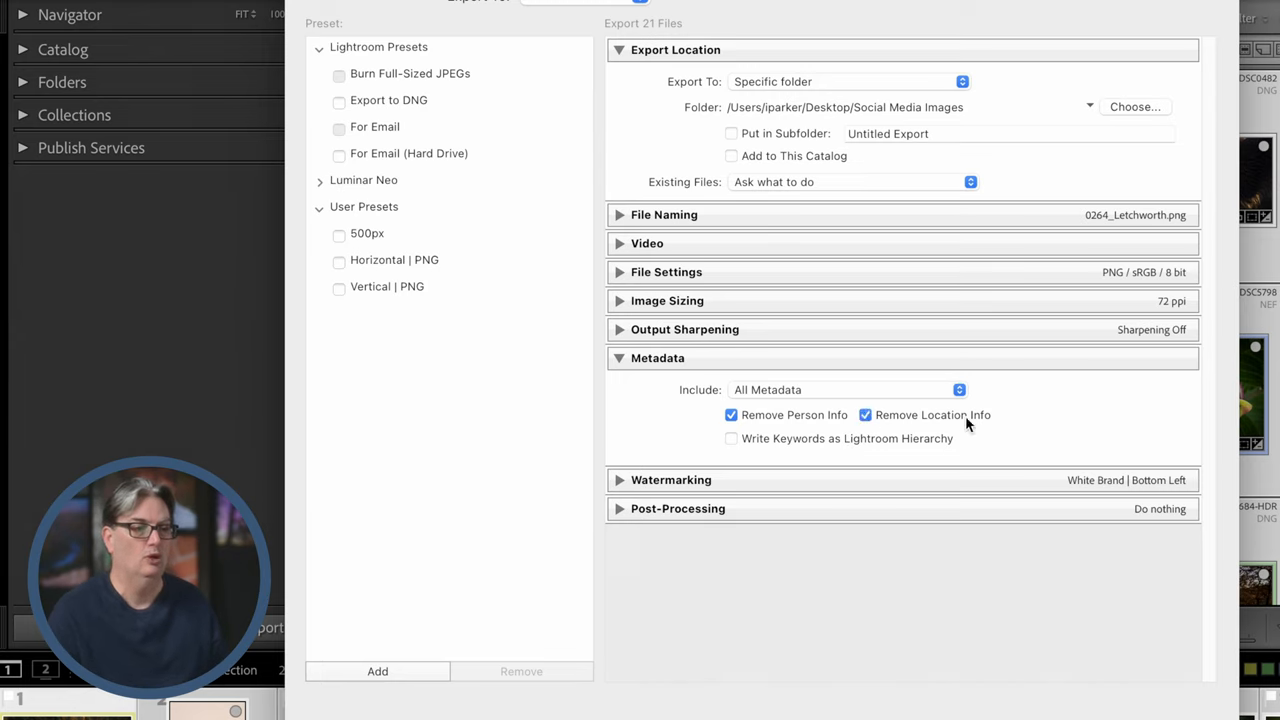
mouse_move(938, 440)
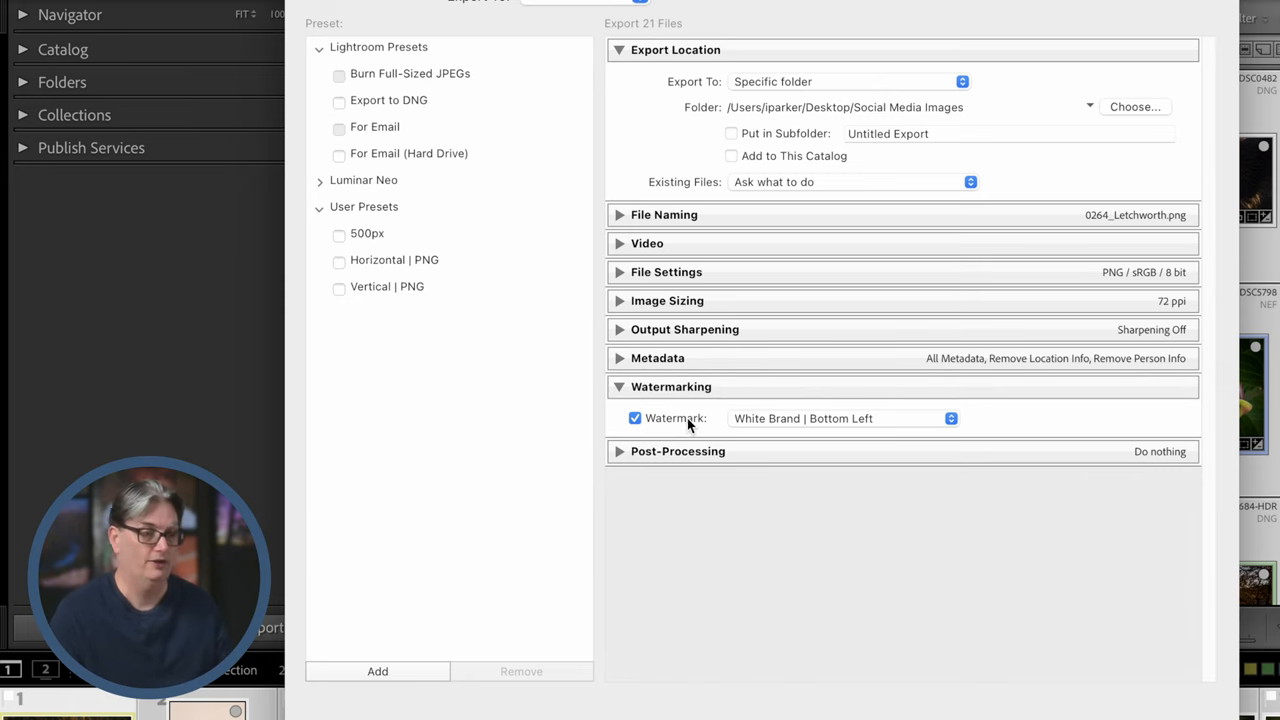
- Choose Edit Watermarks… from the Watermark dropdown to launch the Watermark Editor
left_click(844, 418)
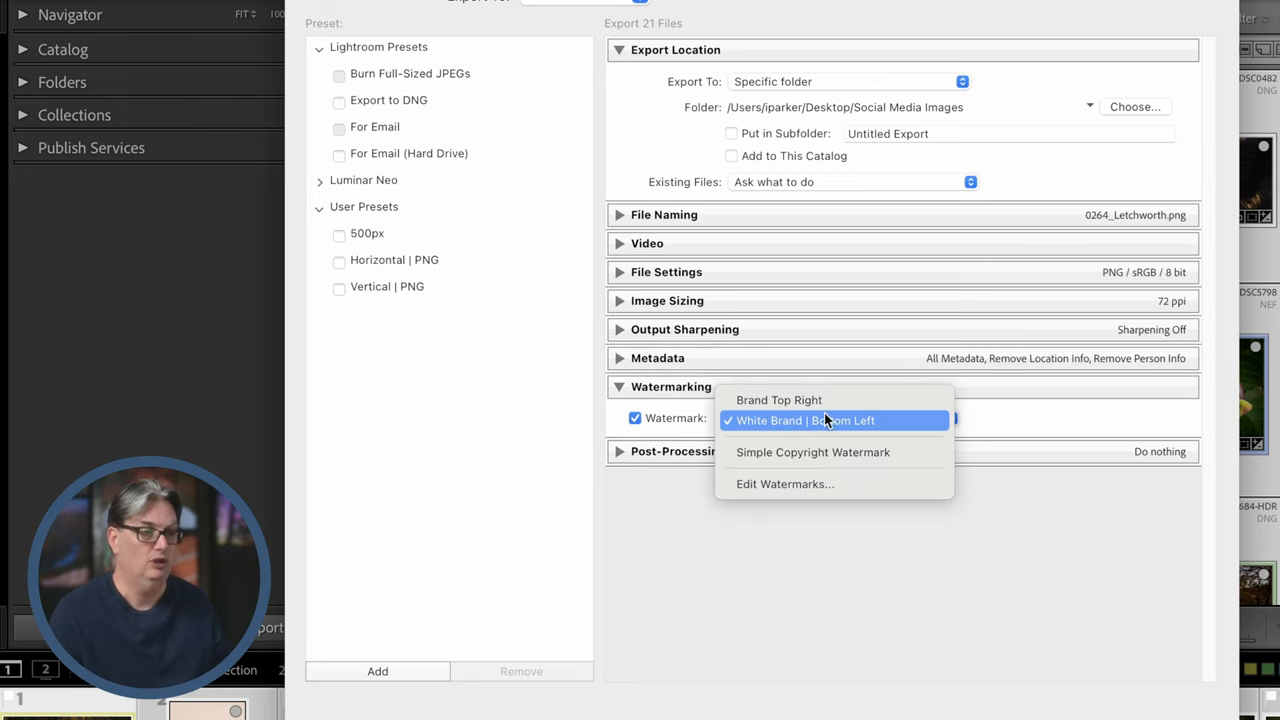
mouse_move(812, 452)
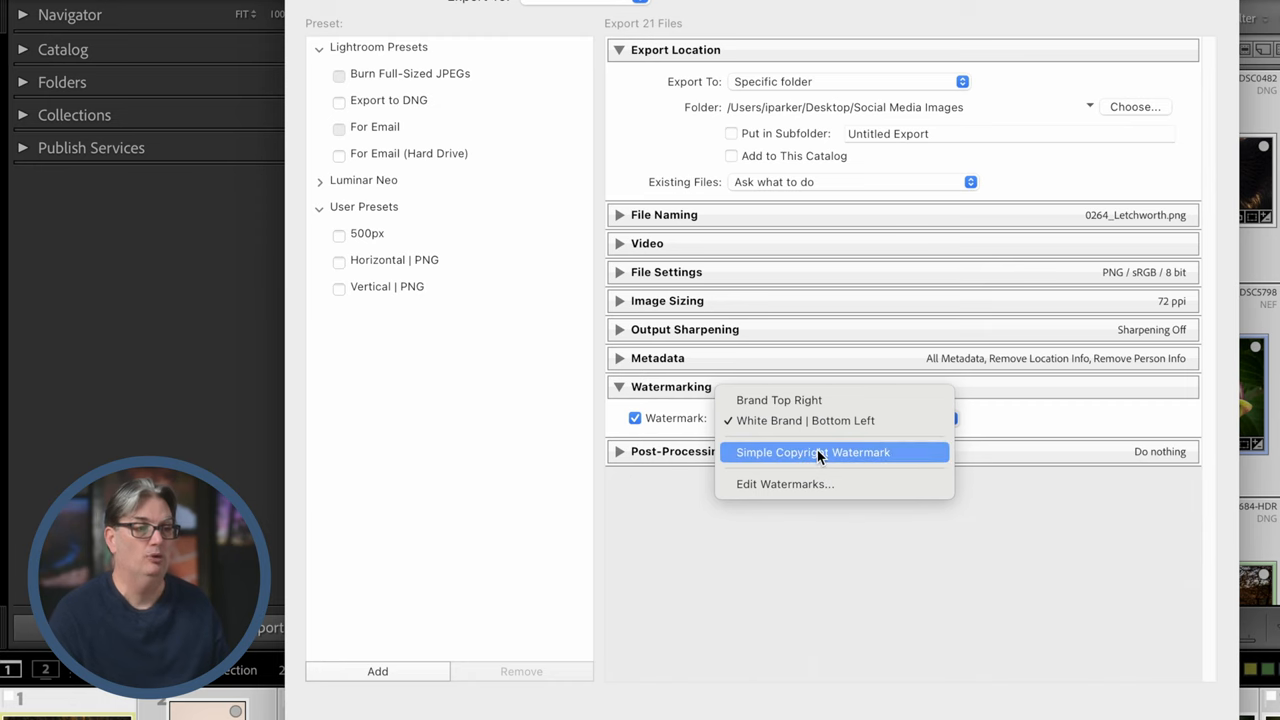
mouse_move(816, 490)
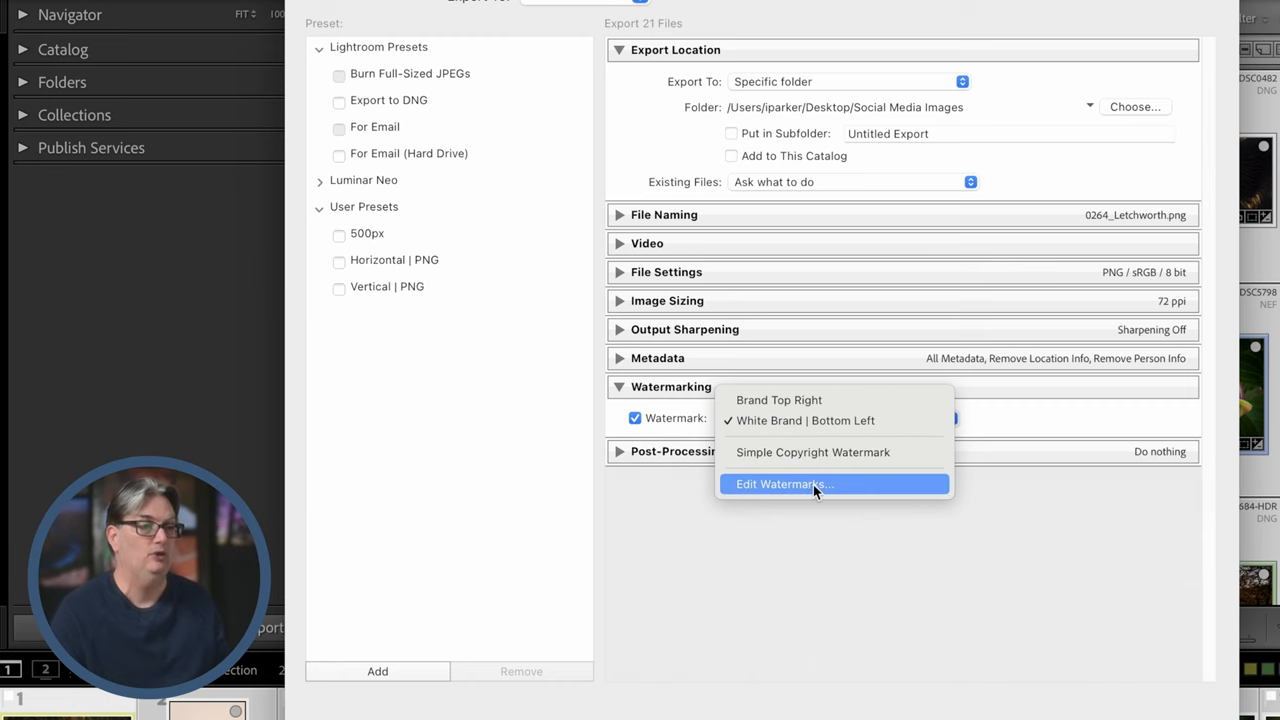
left_click(784, 484)
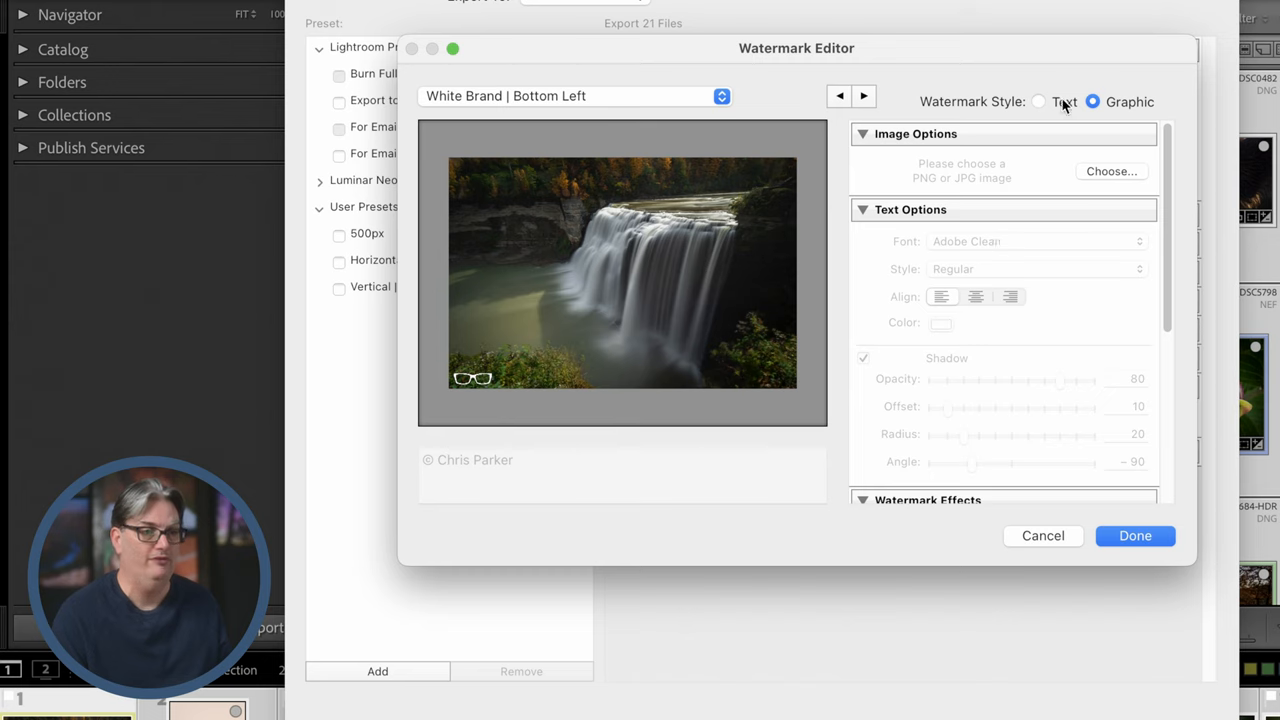
- Switch the watermark to Text style, try a right-middle anchor, then restore the bottom-left anchor
left_click(1038, 100)
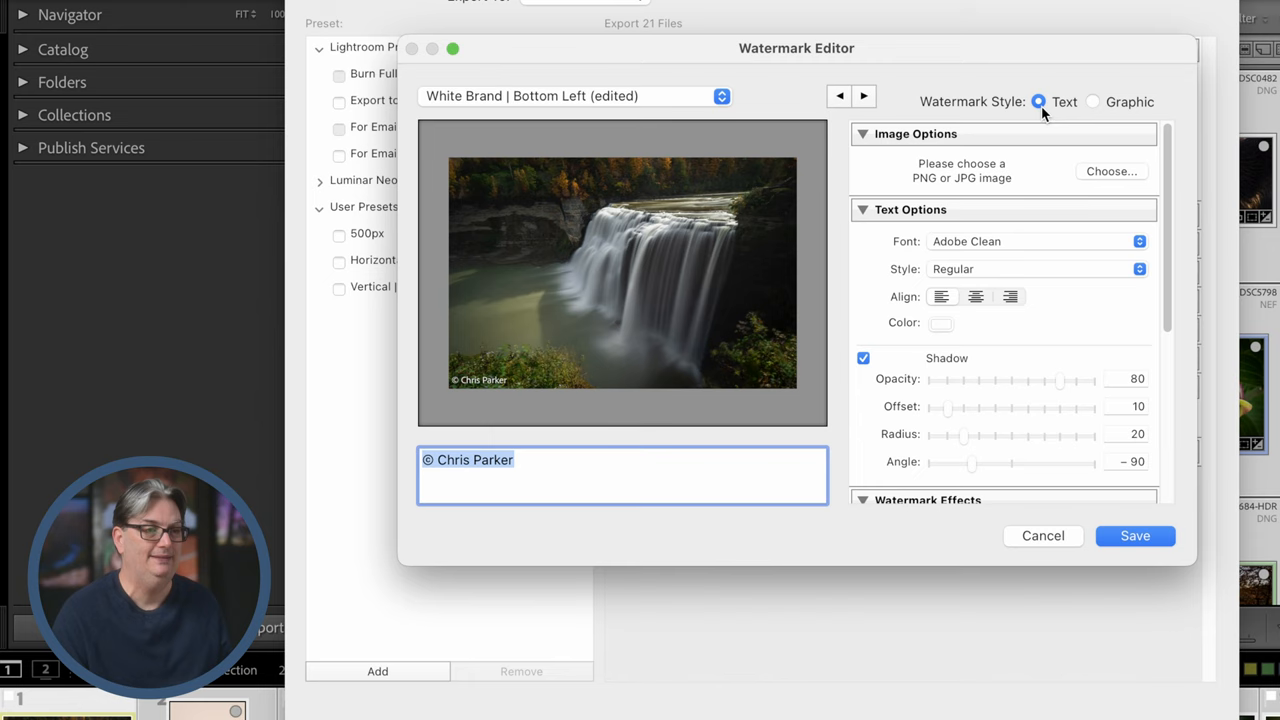
left_click(536, 458)
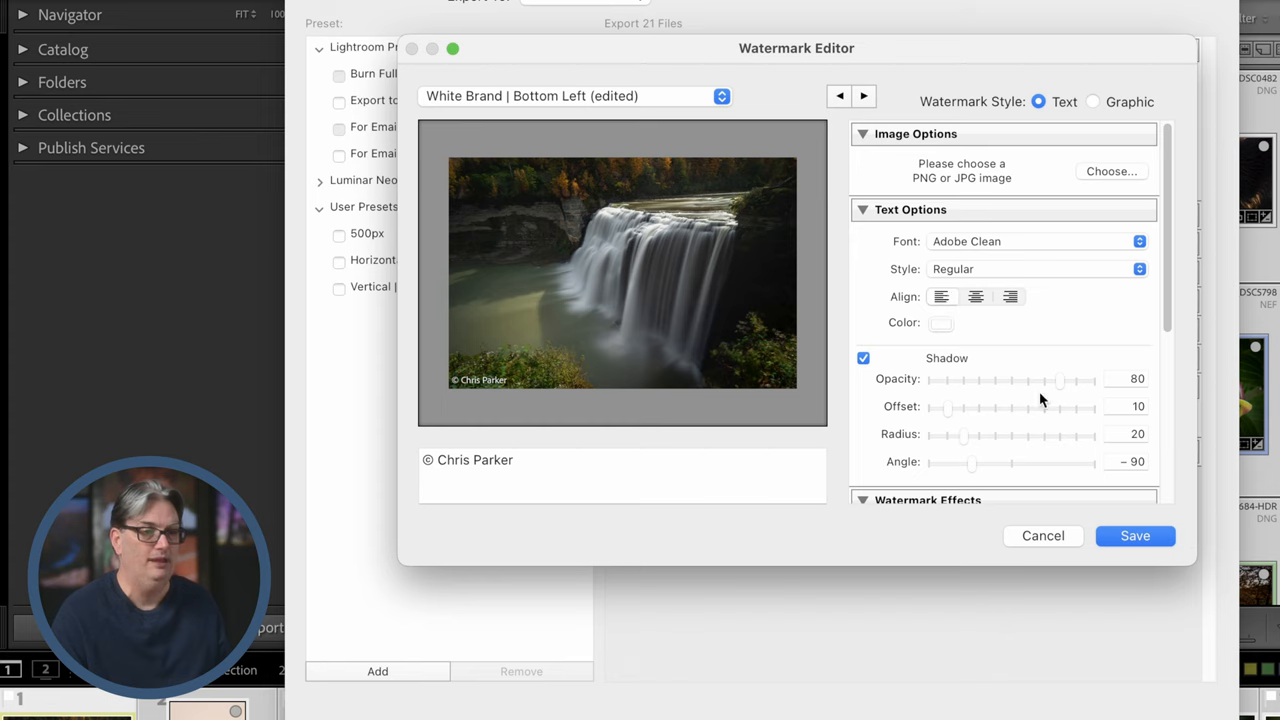
scroll("down", 3)
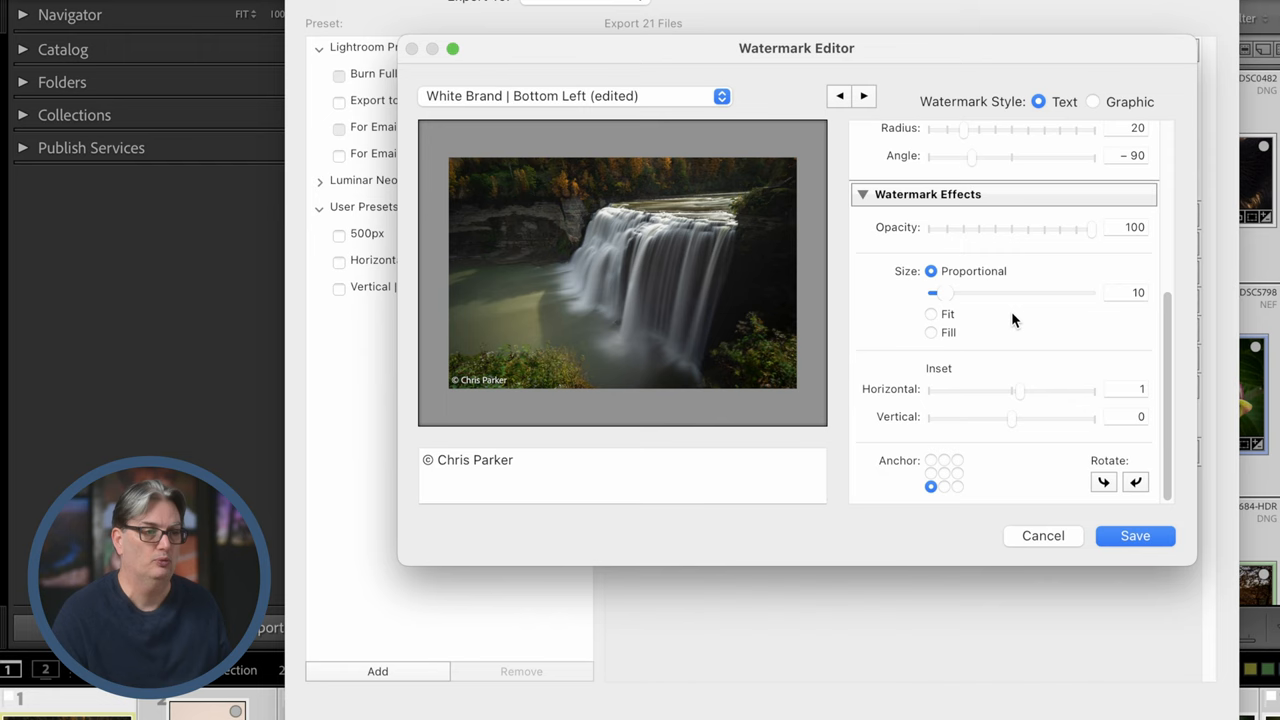
mouse_move(930, 504)
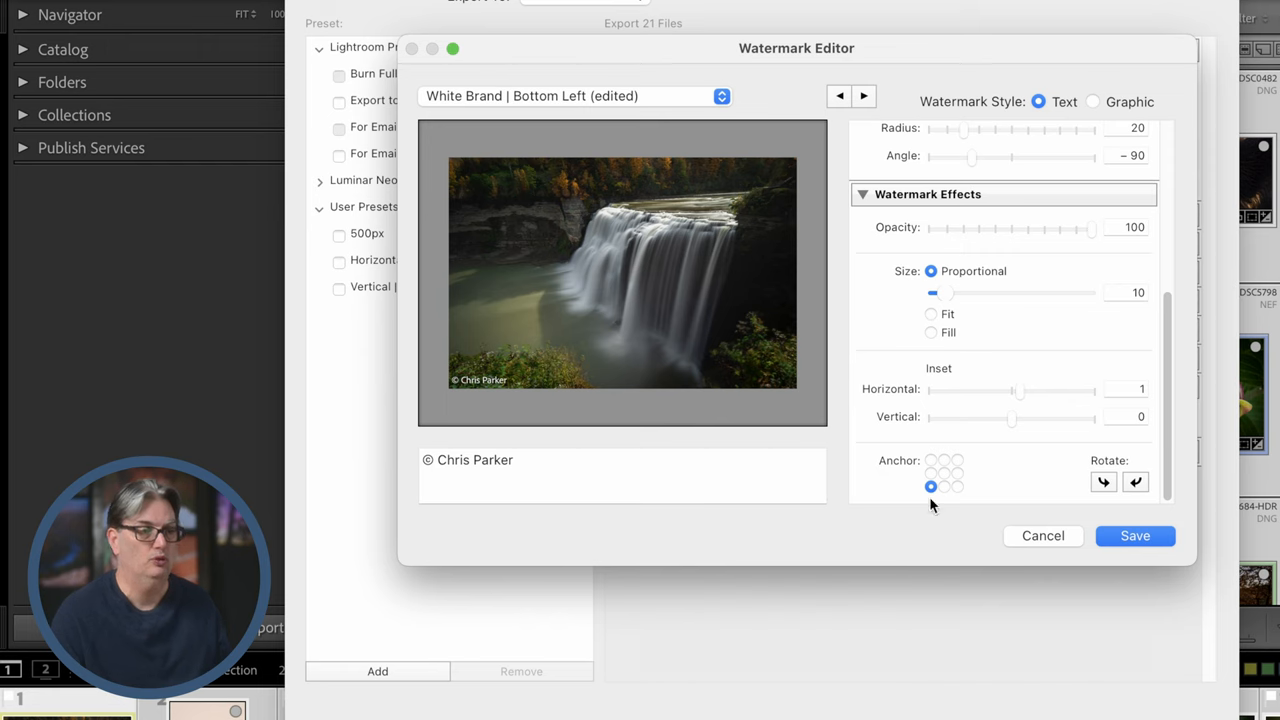
left_click(956, 472)
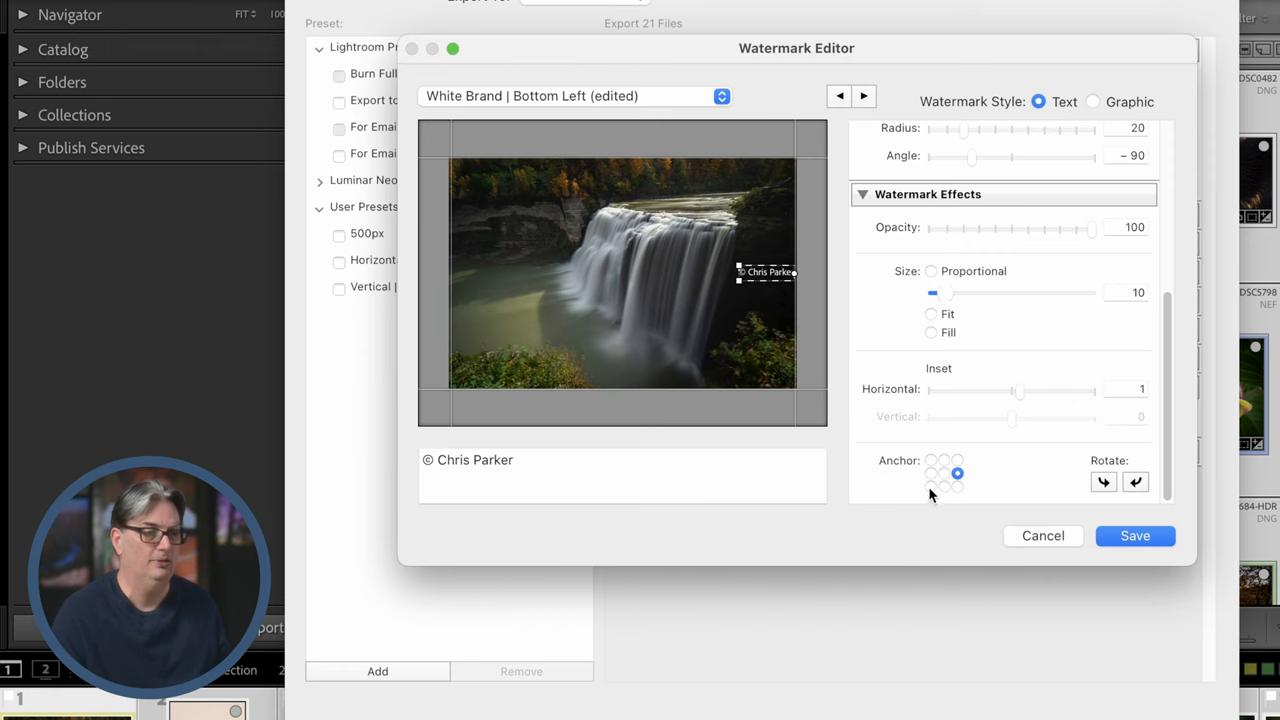
left_click(932, 486)
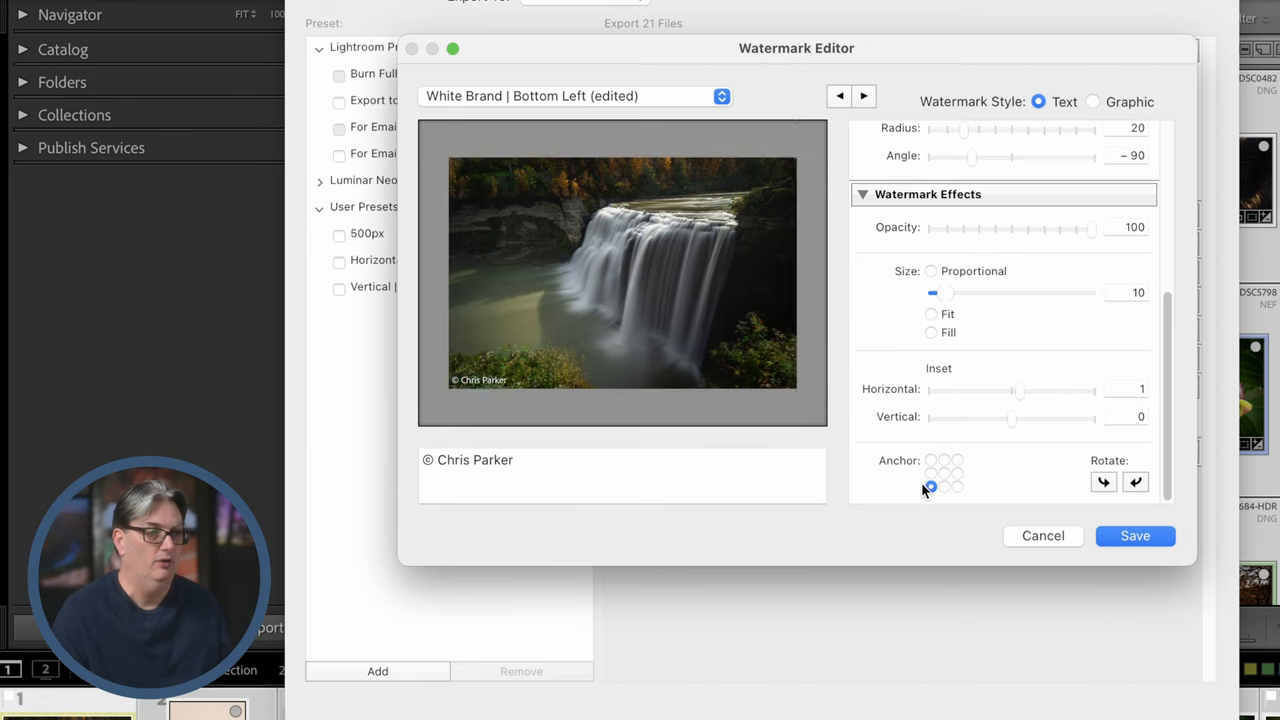
left_click(570, 96)
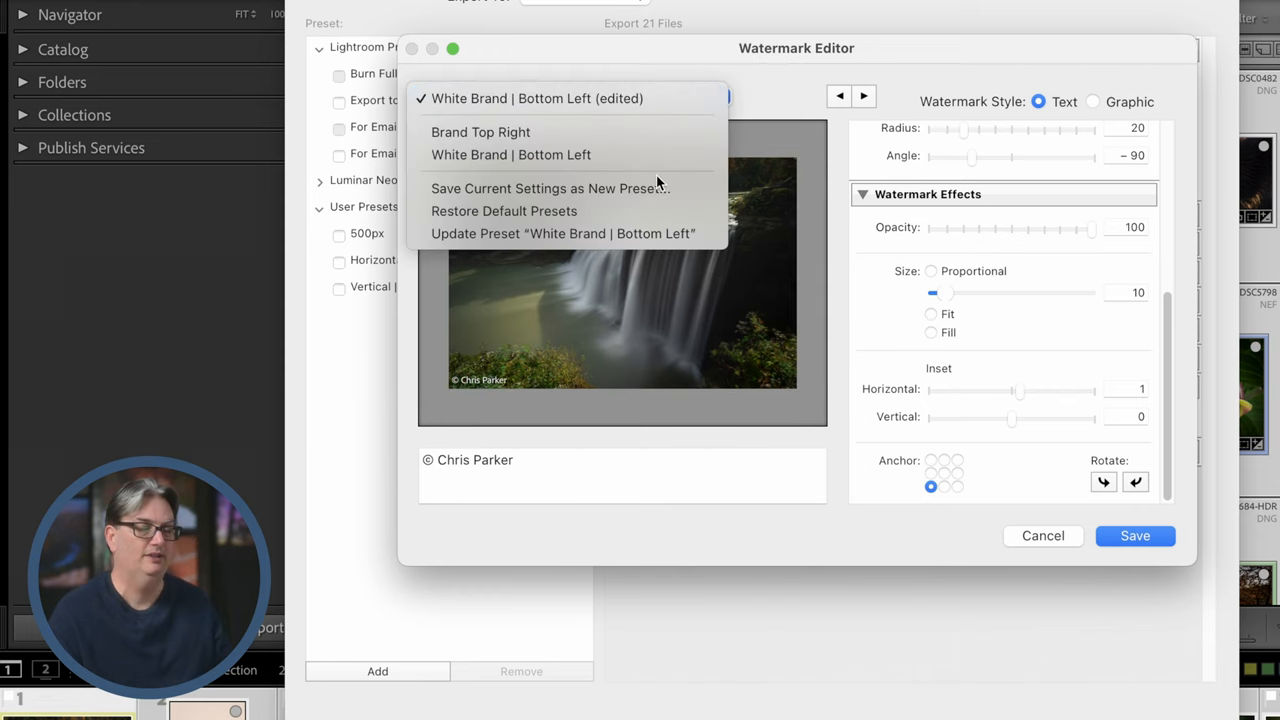
mouse_move(548, 188)
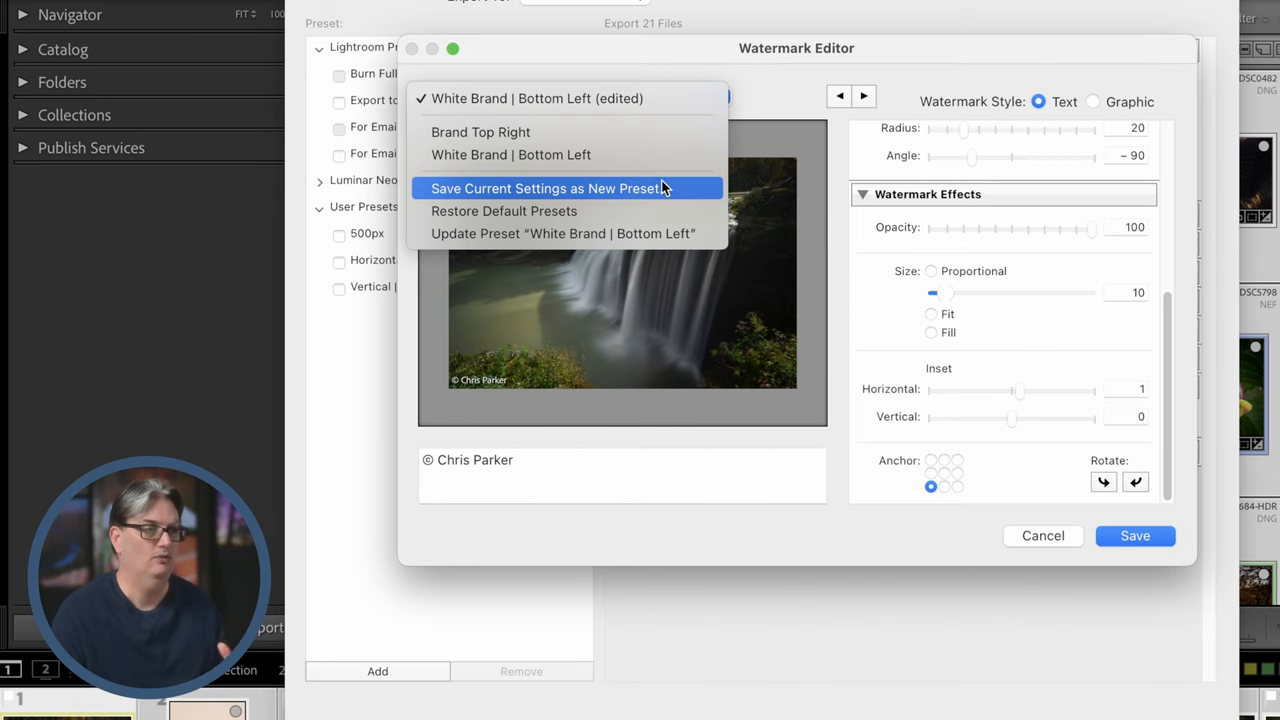
mouse_move(480, 132)
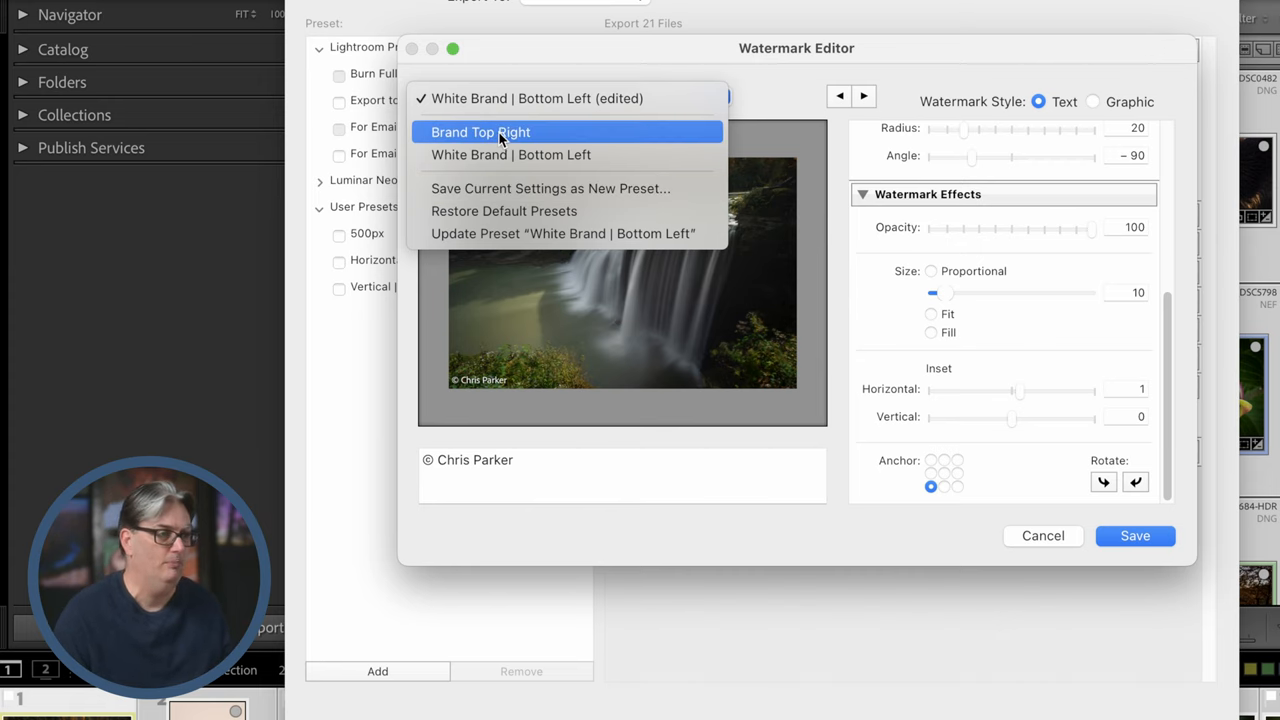
- Preview the Brand Top Right preset, then return to White Brand | Bottom Left
left_click(480, 132)
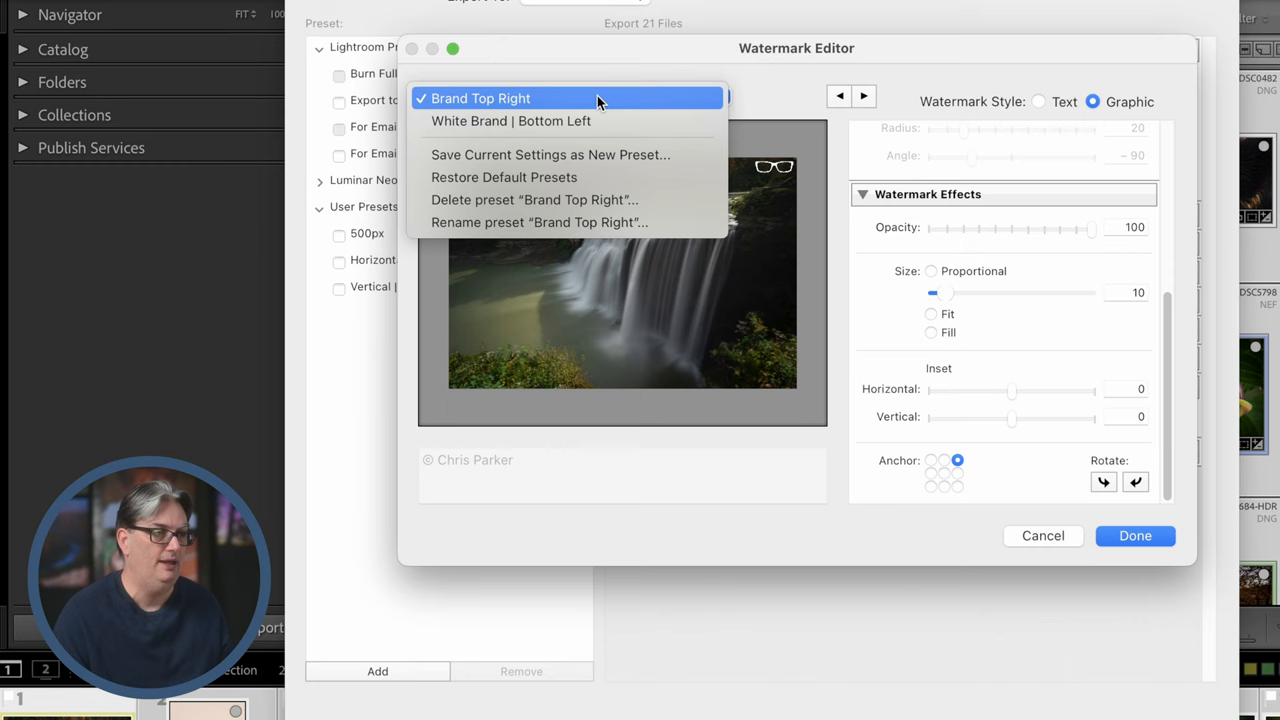
left_click(510, 120)
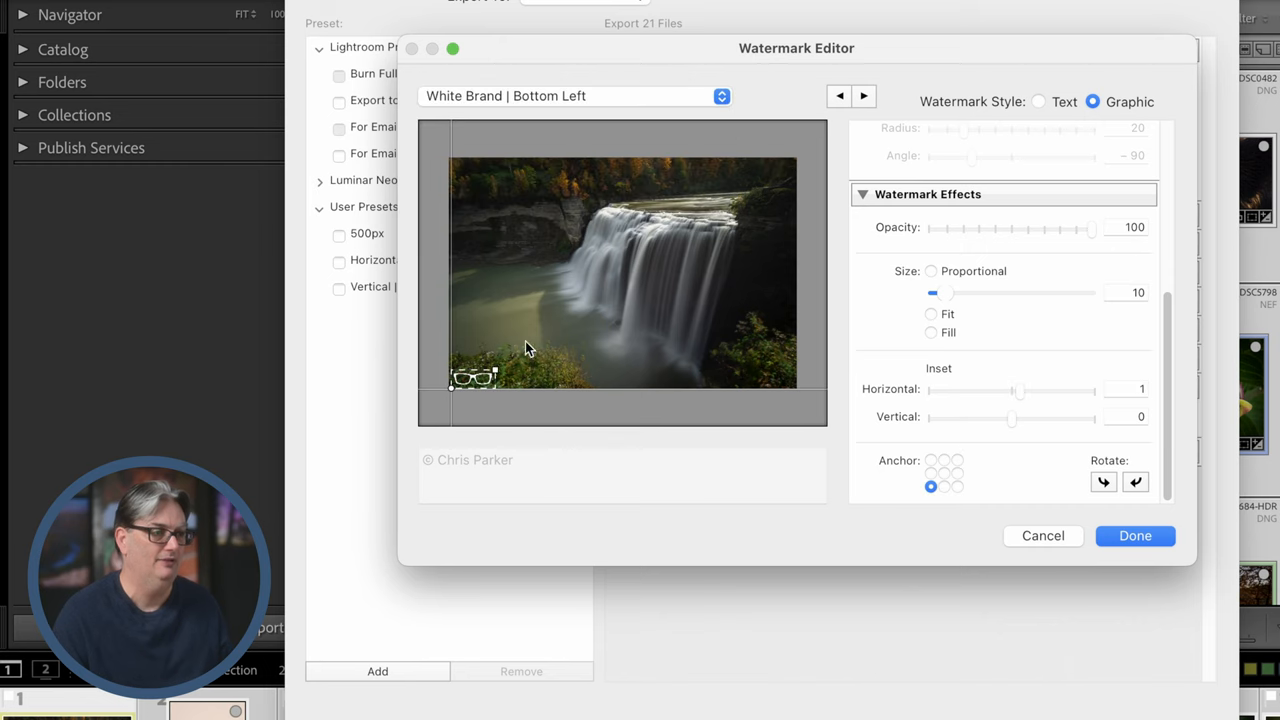
left_click(572, 96)
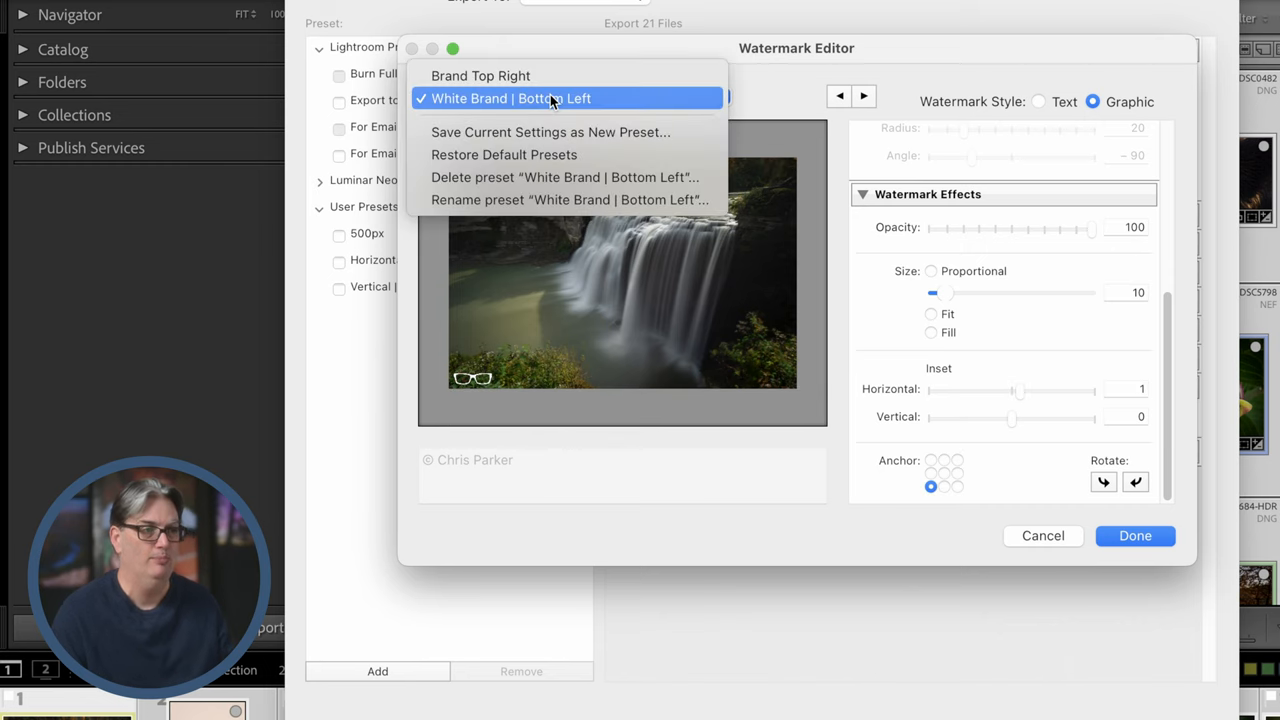
mouse_move(548, 132)
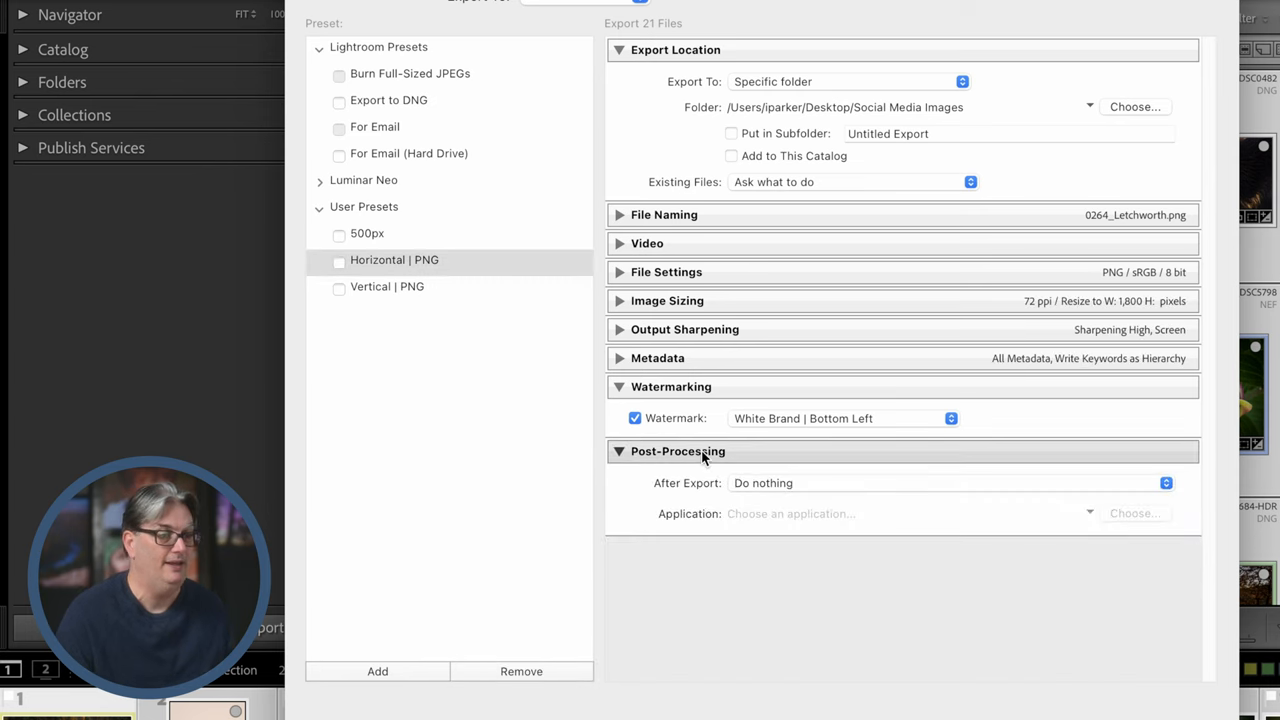
mouse_move(764, 482)
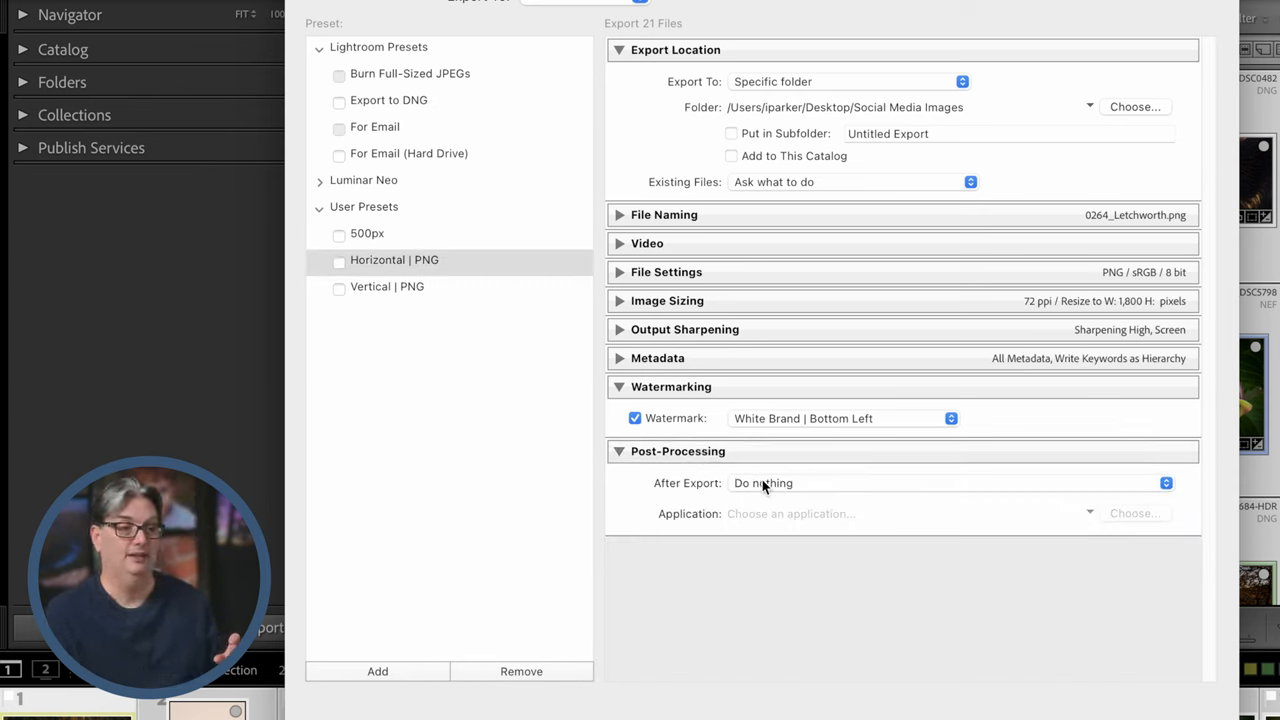
mouse_move(740, 504)
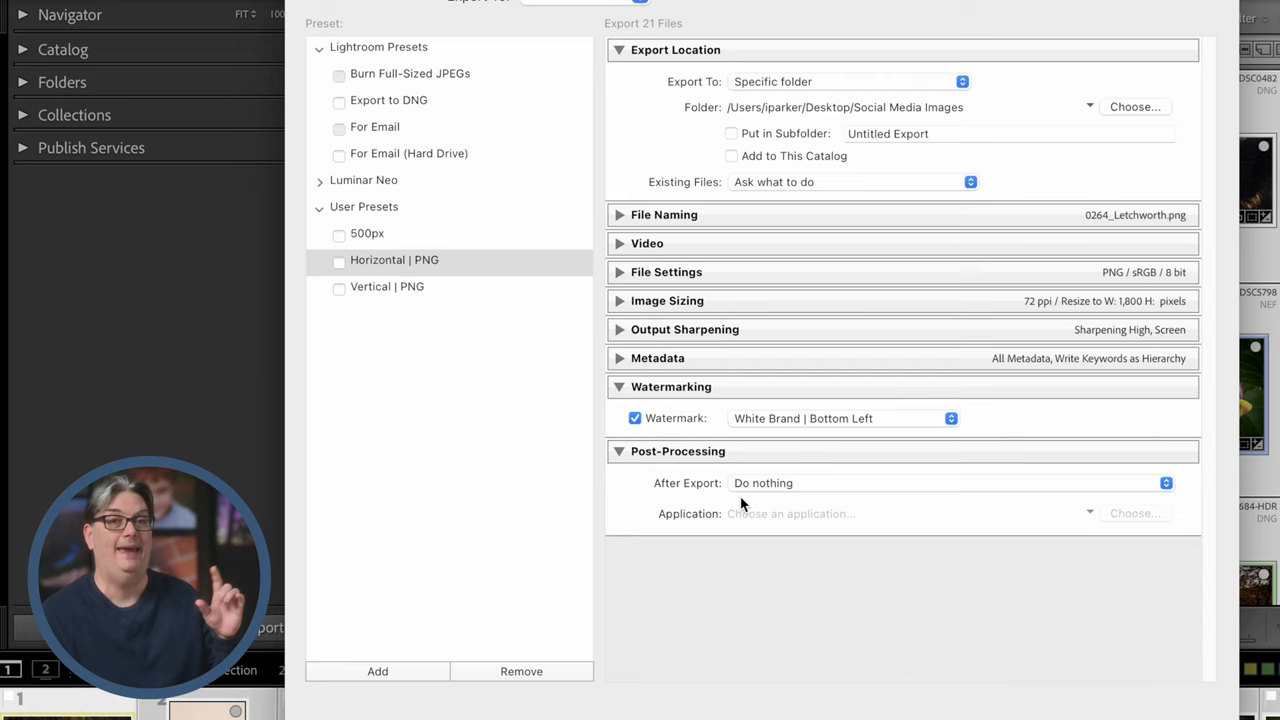
mouse_move(770, 496)
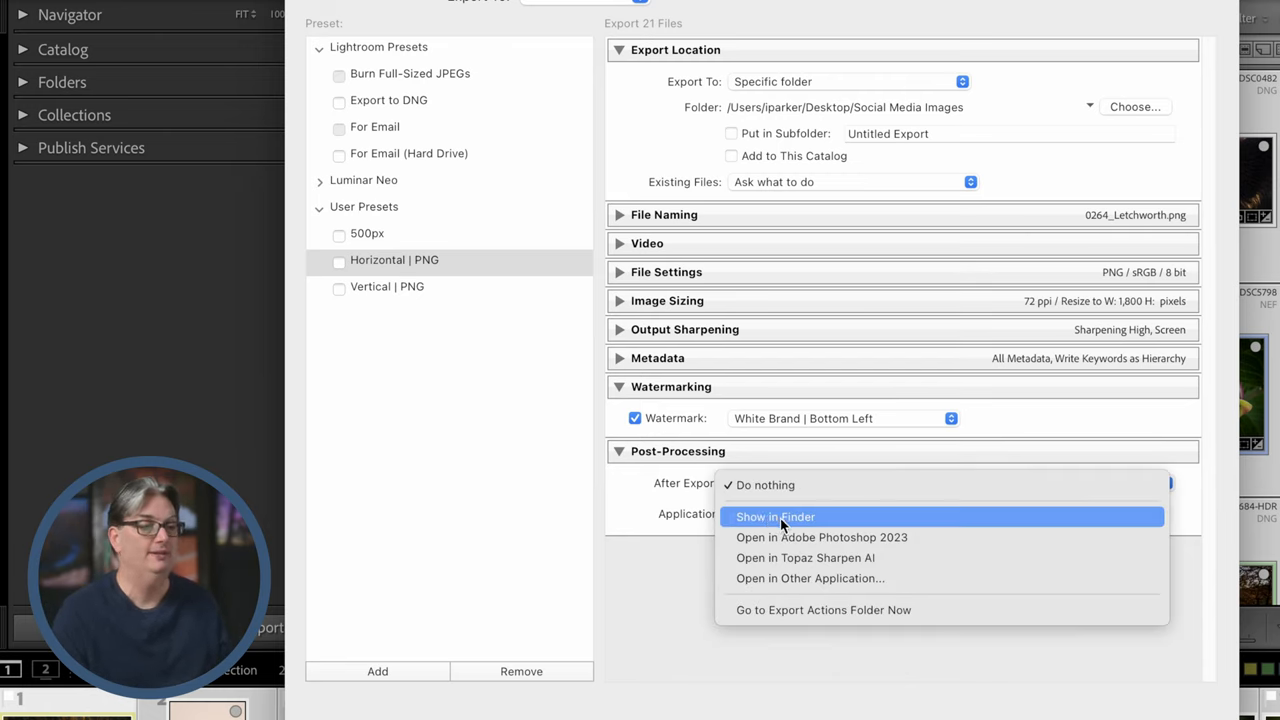
- Set After Export to Show in Finder and collapse the Post-Processing section
left_click(776, 516)
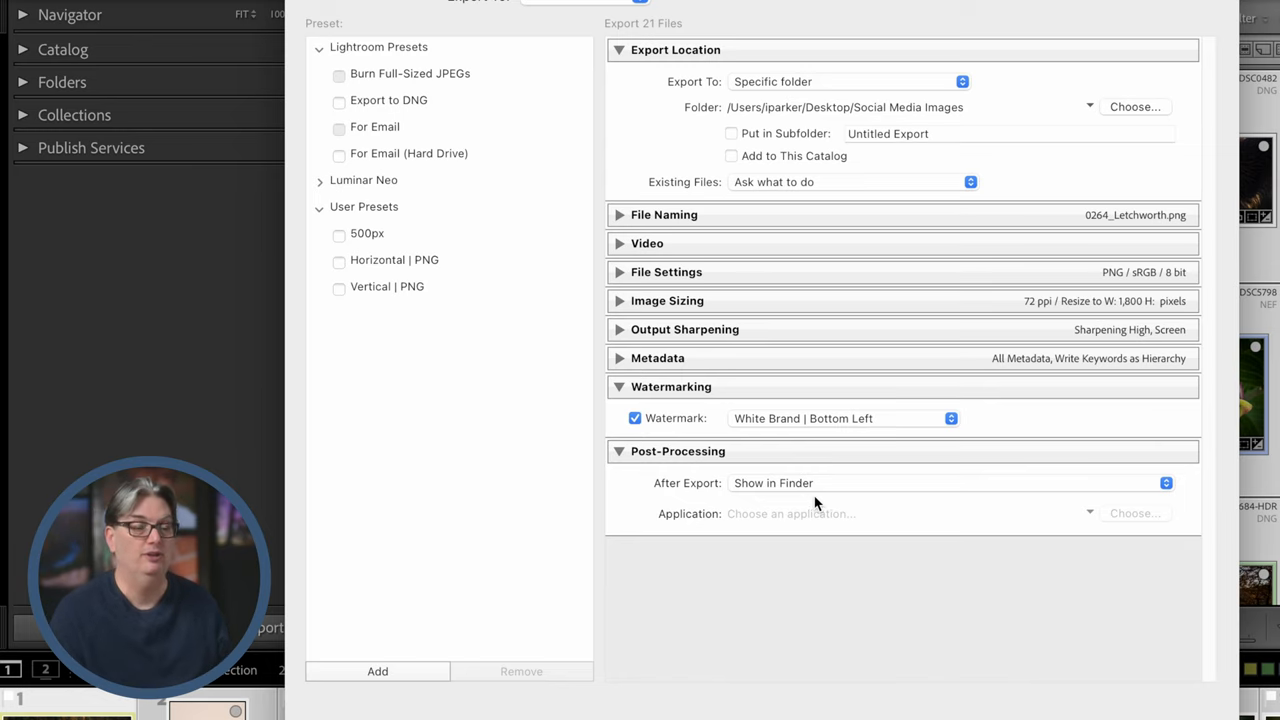
left_click(944, 482)
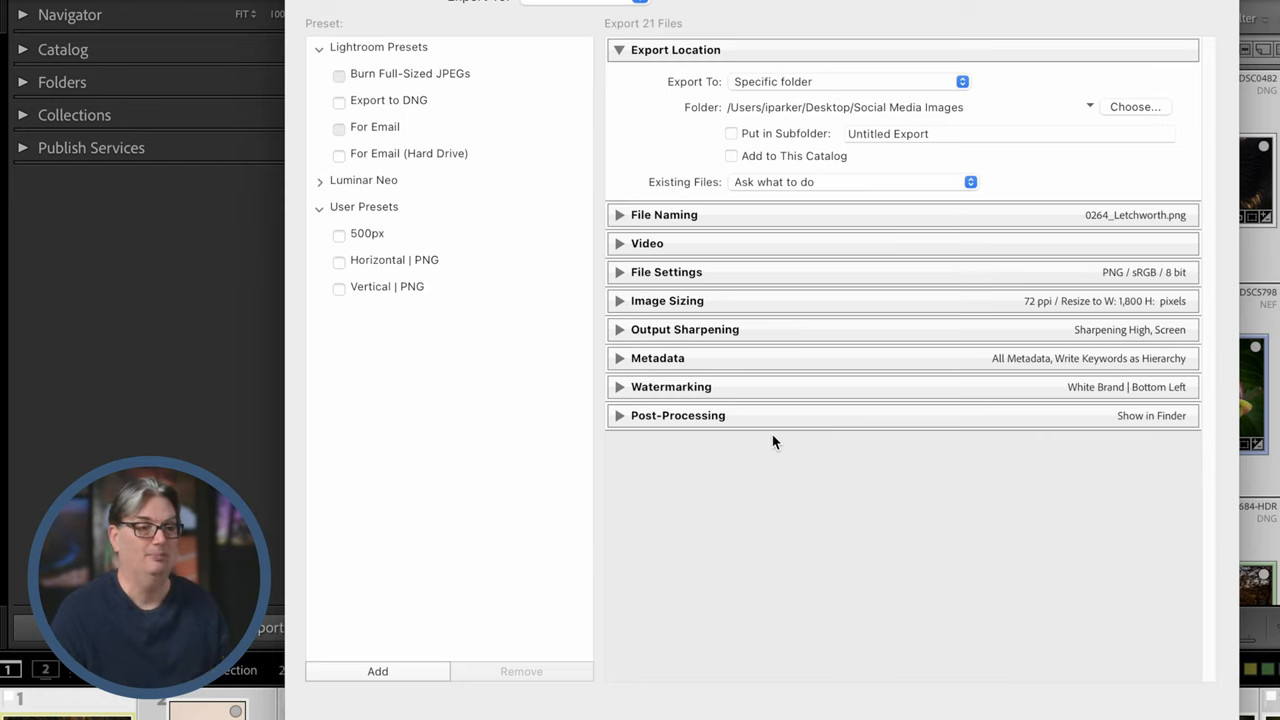
mouse_move(766, 450)
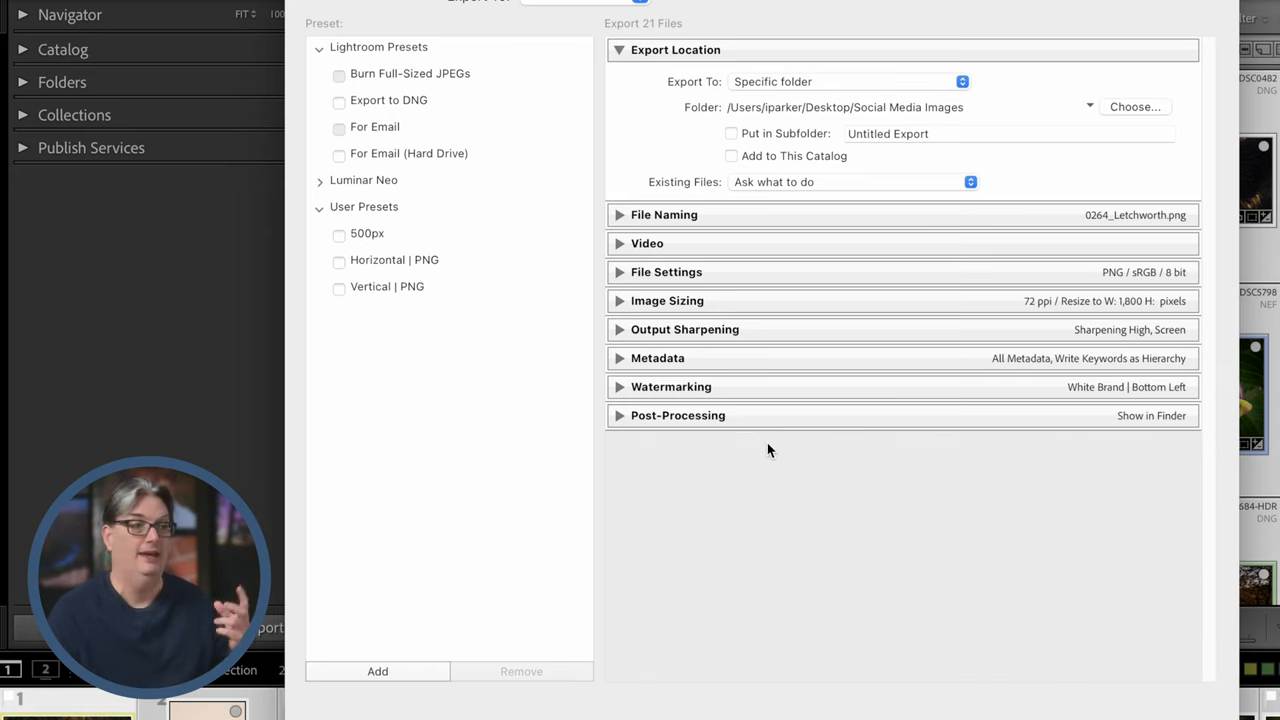
mouse_move(728, 486)
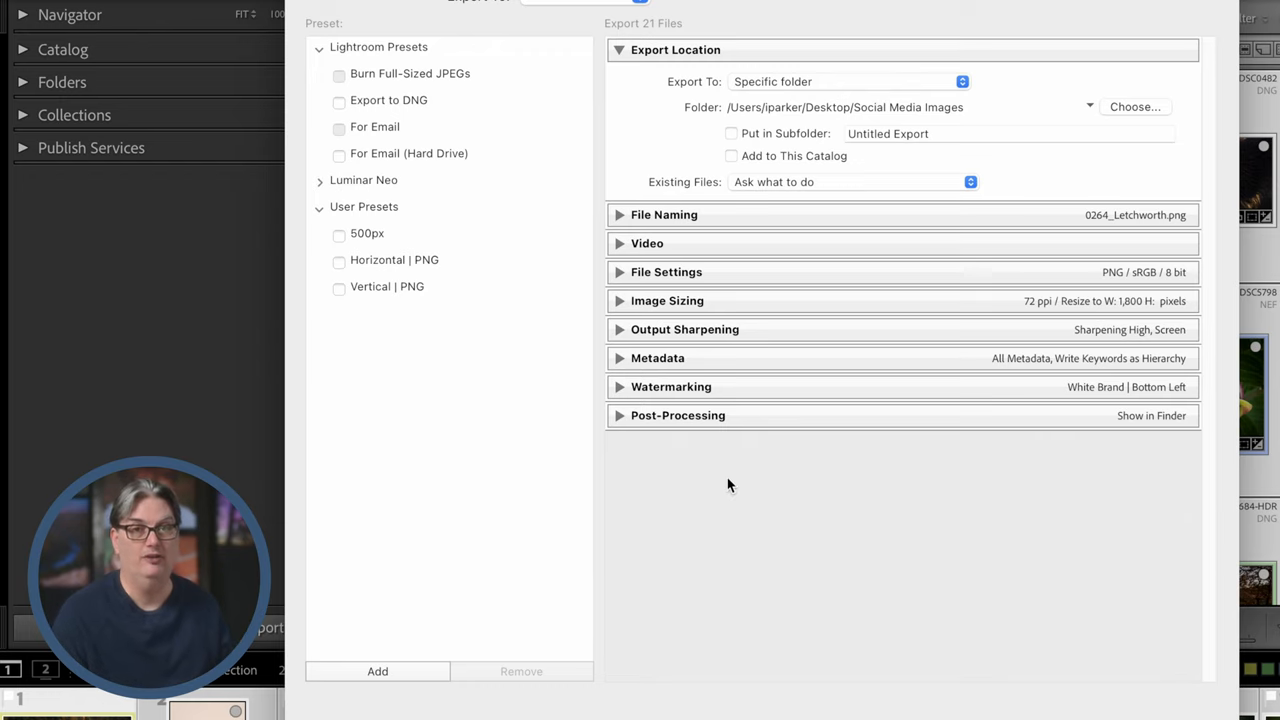
mouse_move(808, 500)
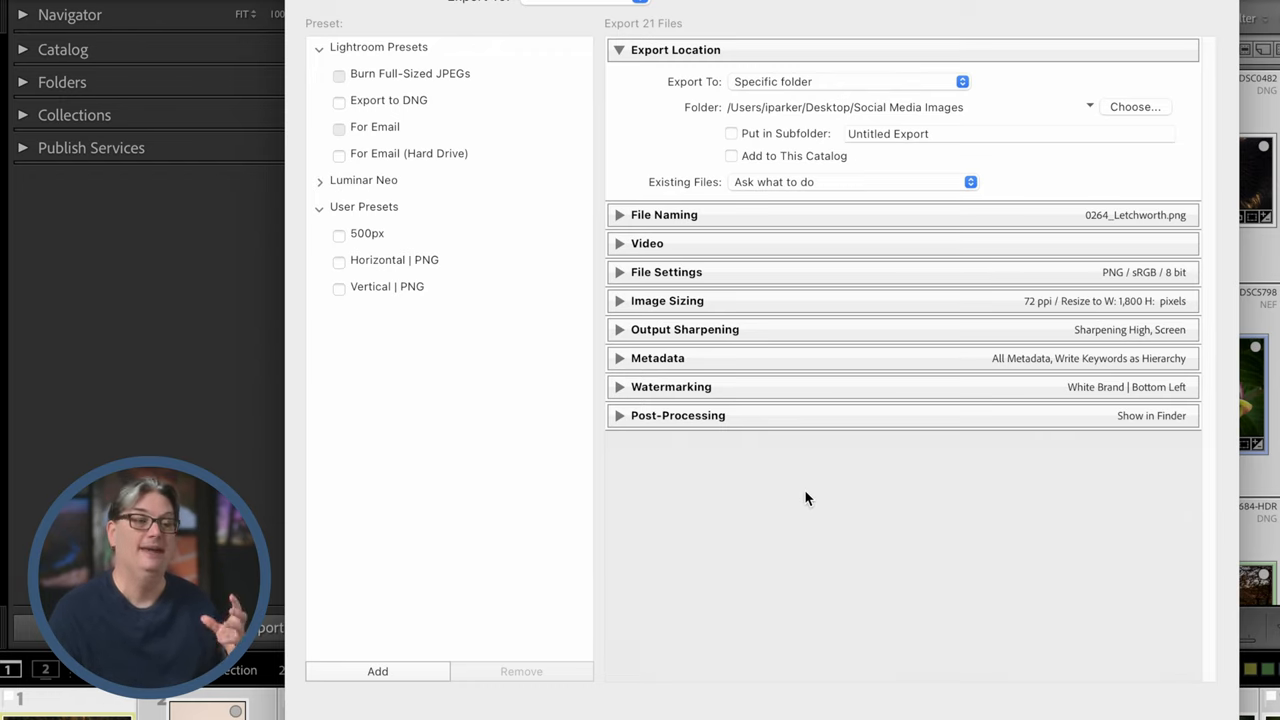
mouse_move(918, 414)
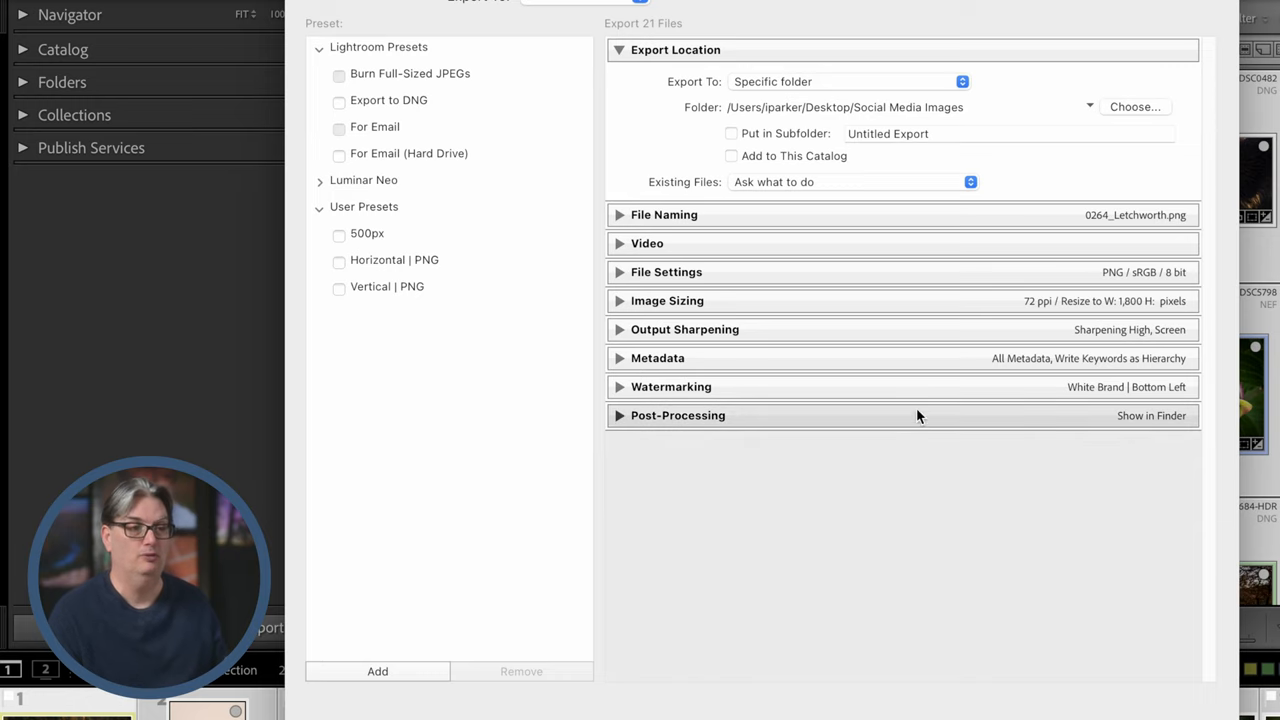
mouse_move(848, 148)
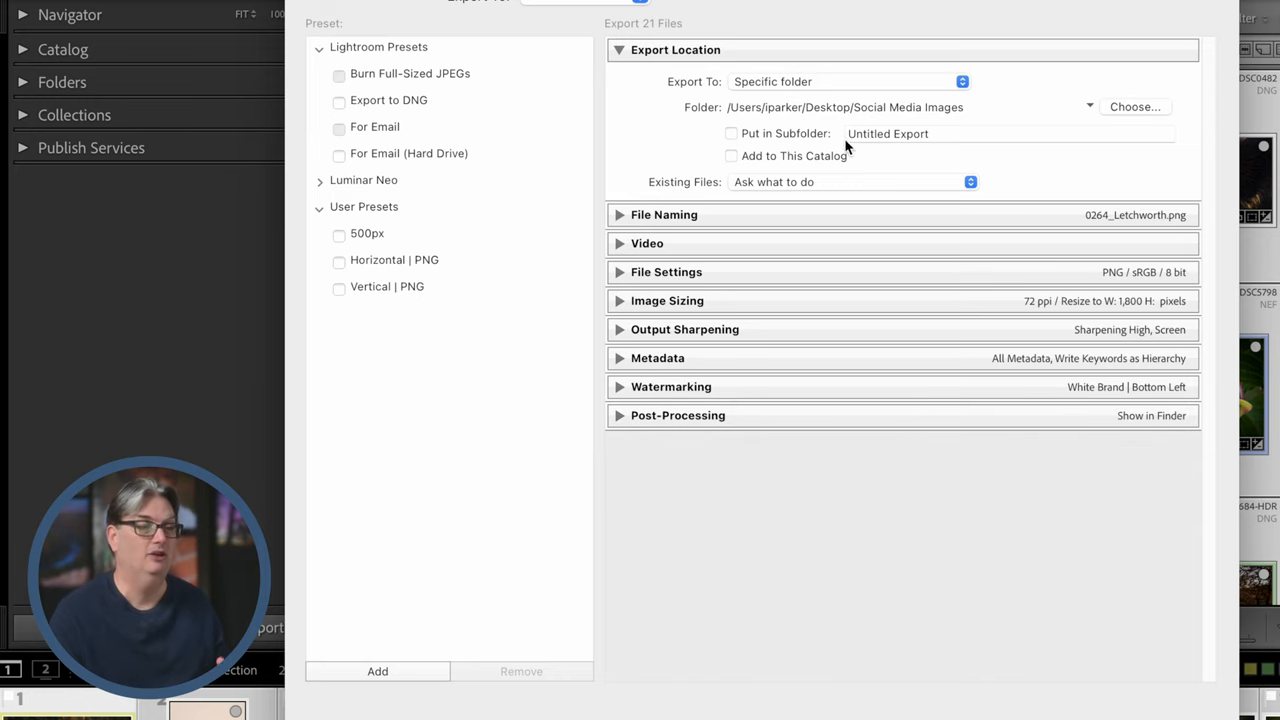
mouse_move(484, 564)
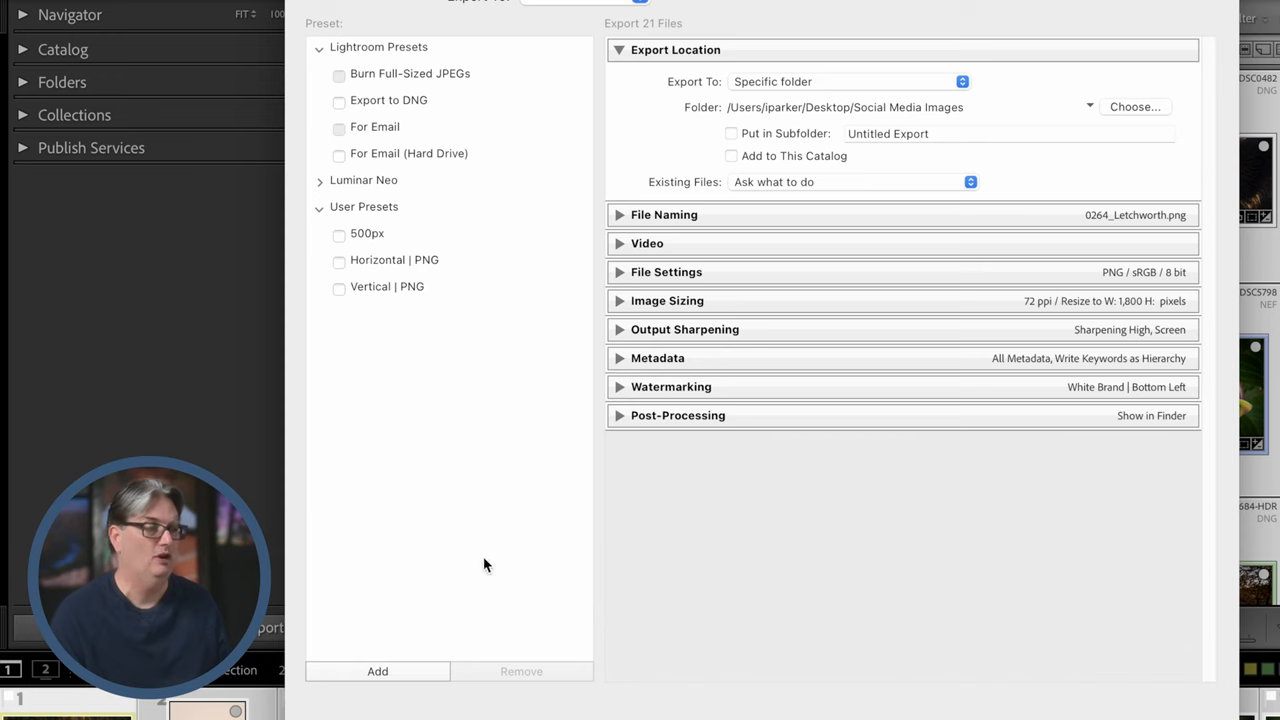
left_click(376, 672)
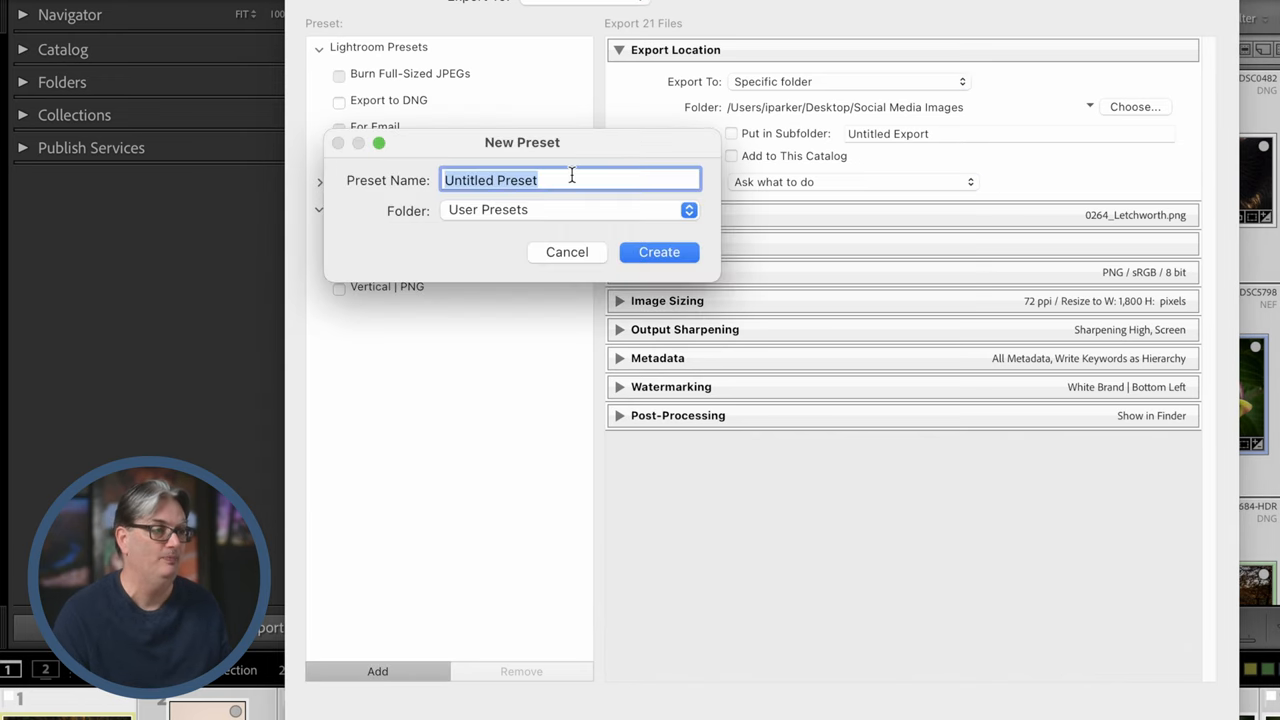
mouse_move(596, 260)
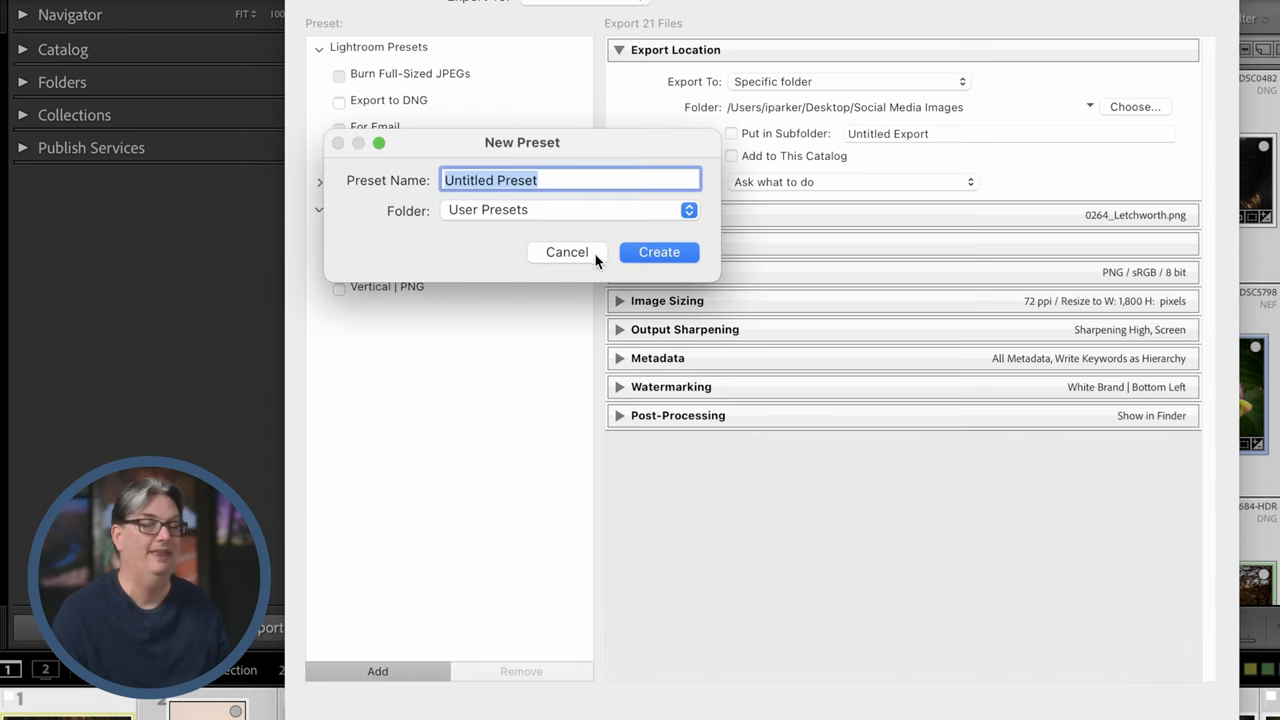
left_click(568, 252)
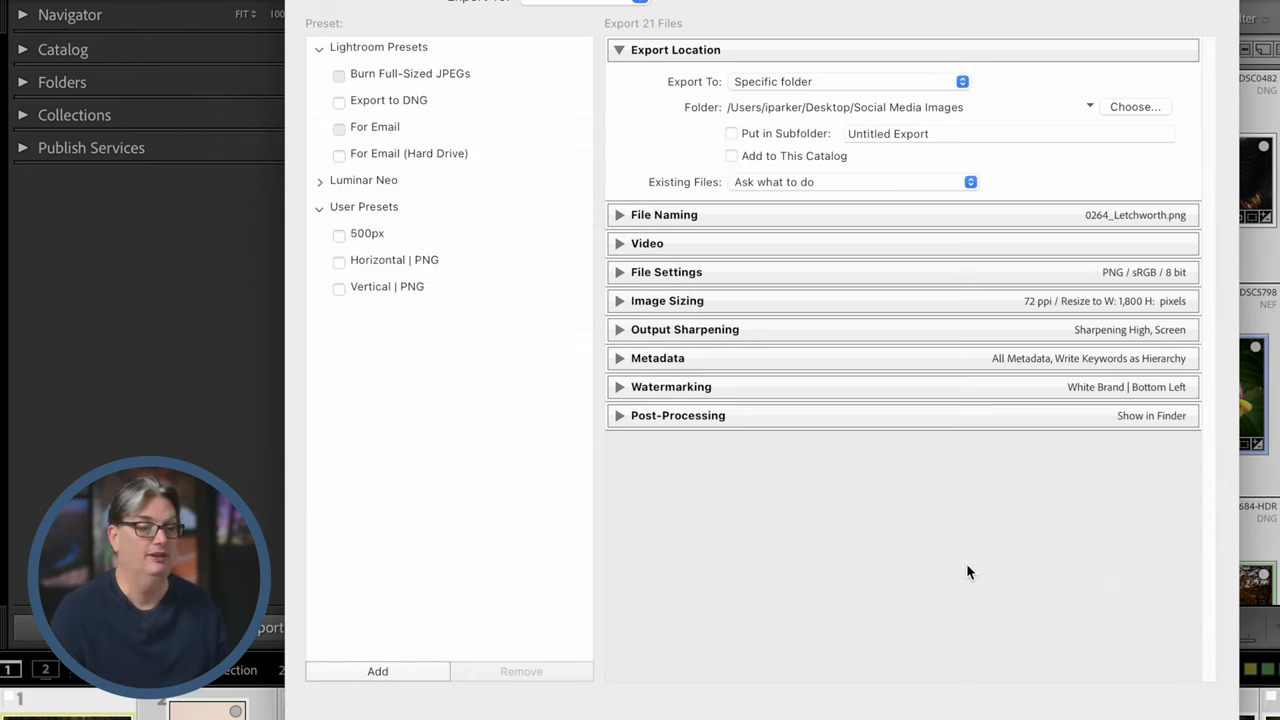
mouse_move(978, 592)
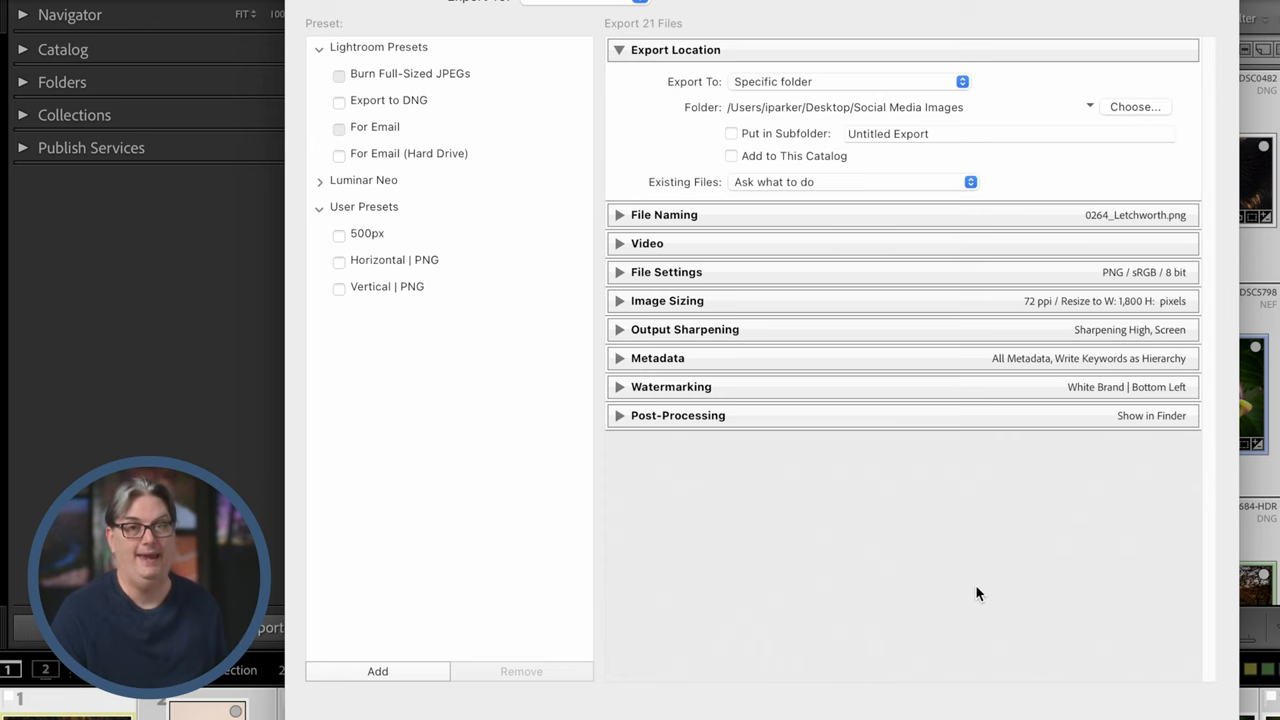